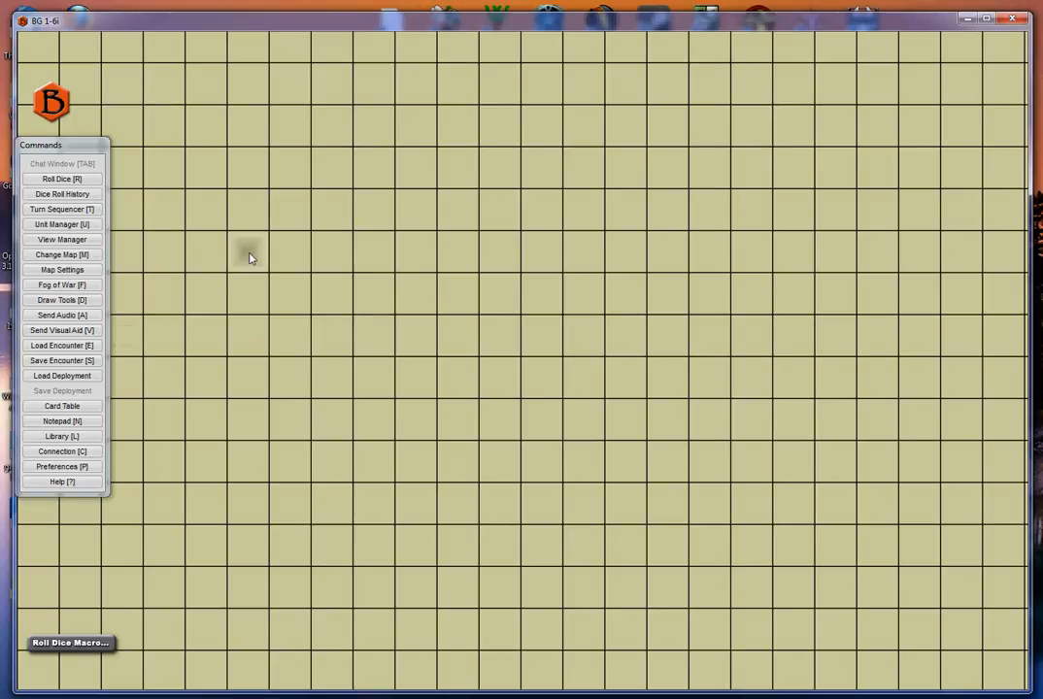
Step: Place a Vampire > Brujah figure named 'Brujah 1', hidden after deploying
right_click(251, 255)
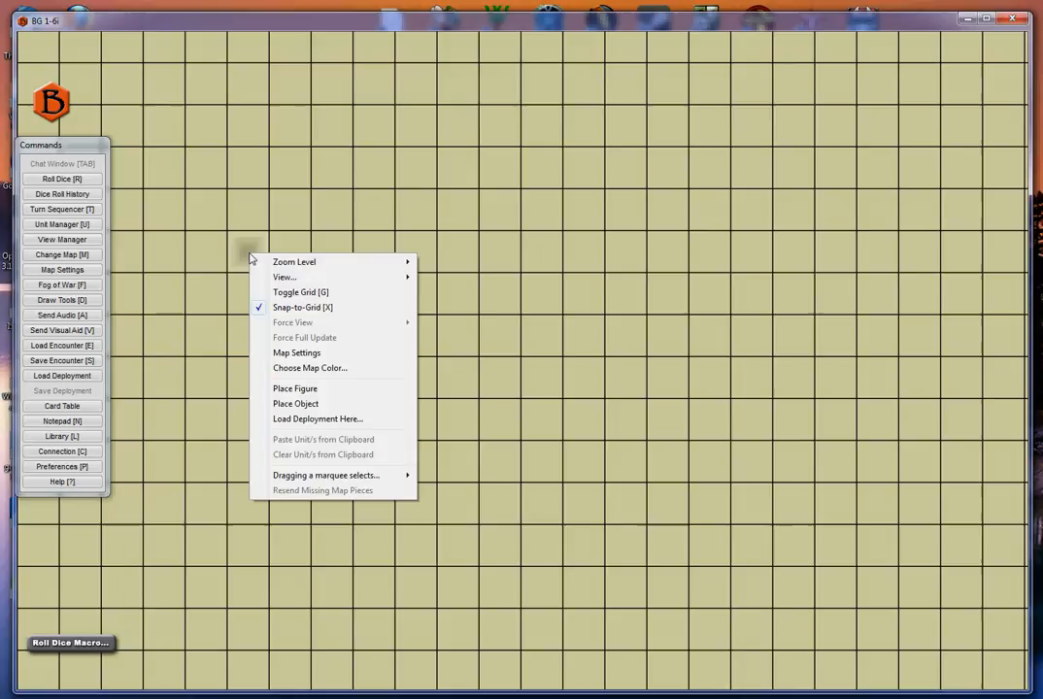
mouse_move(294, 388)
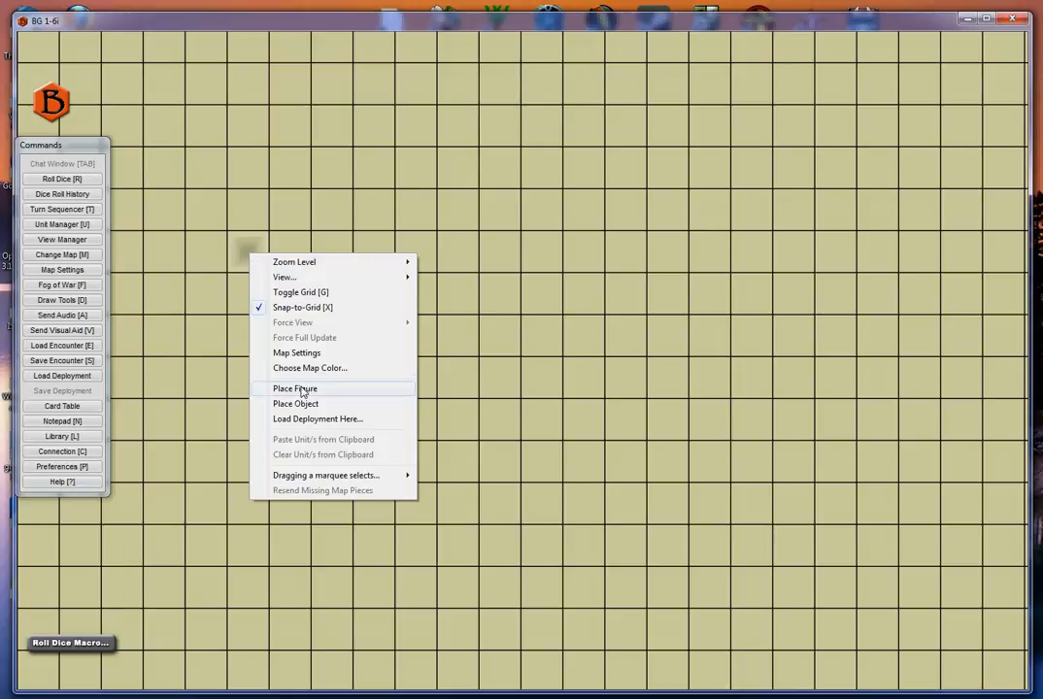
left_click(294, 388)
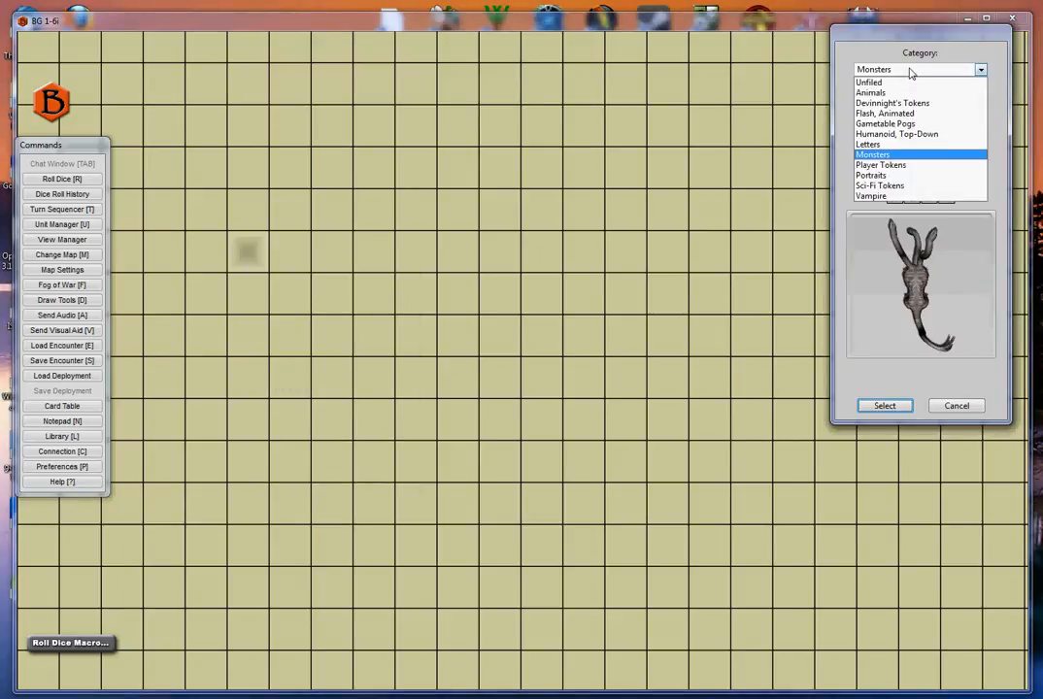
left_click(880, 186)
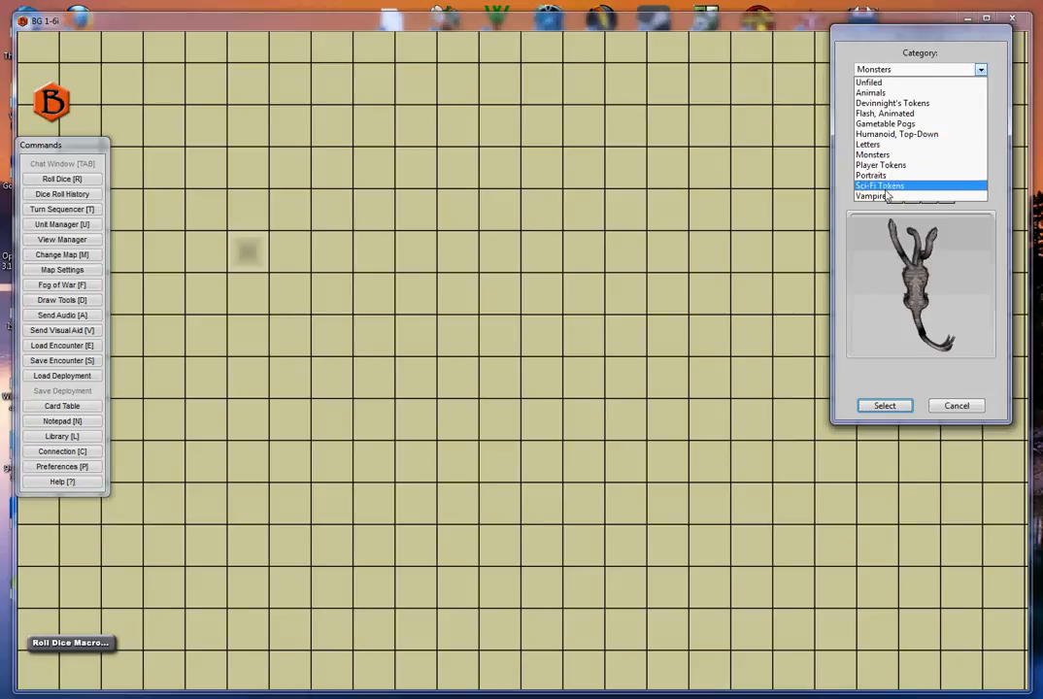
left_click(870, 195)
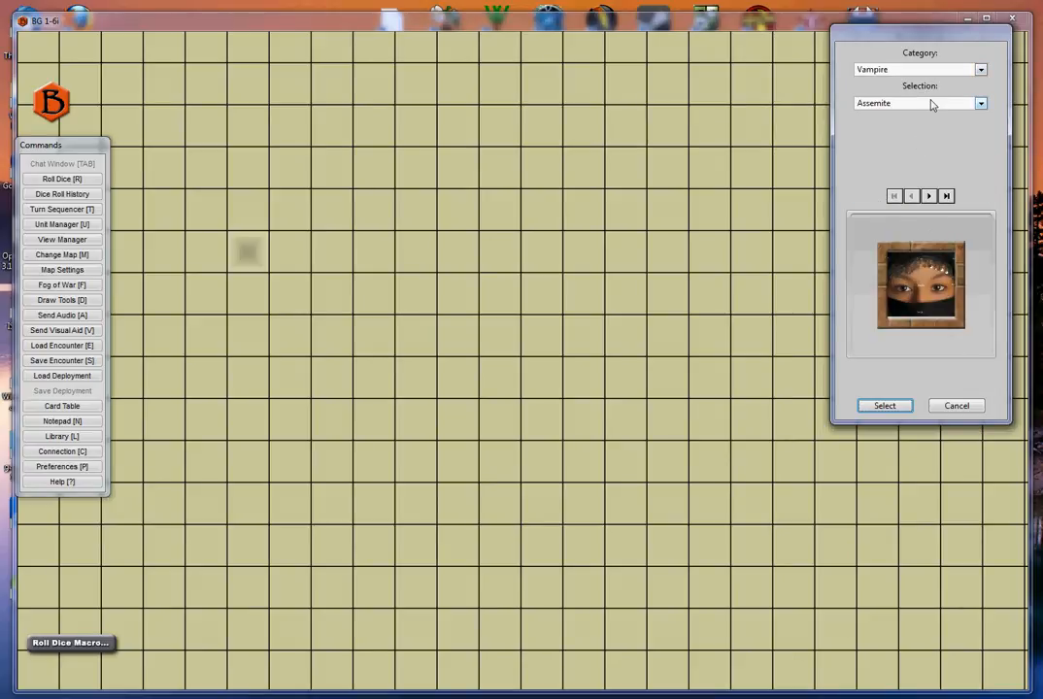
left_click(929, 196)
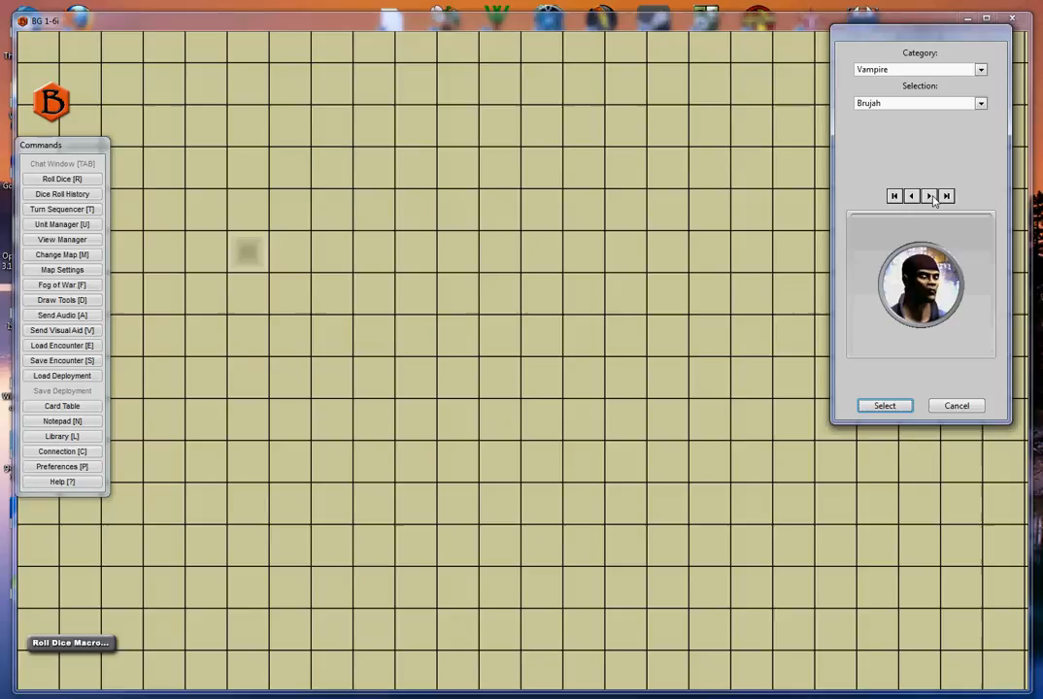
left_click(884, 405)
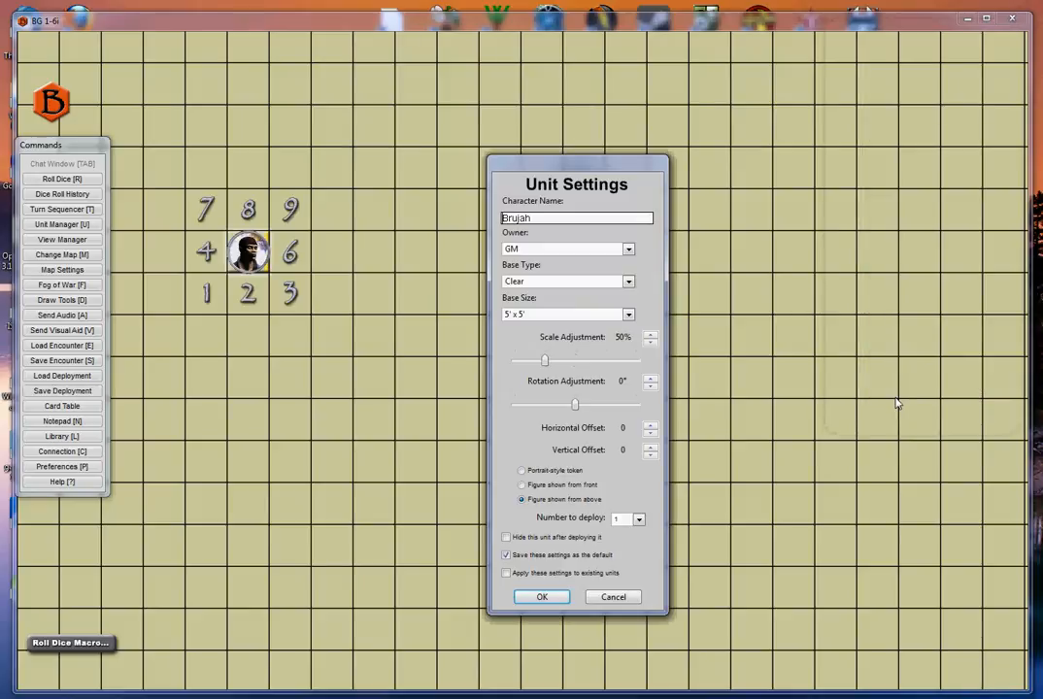
left_click(563, 217)
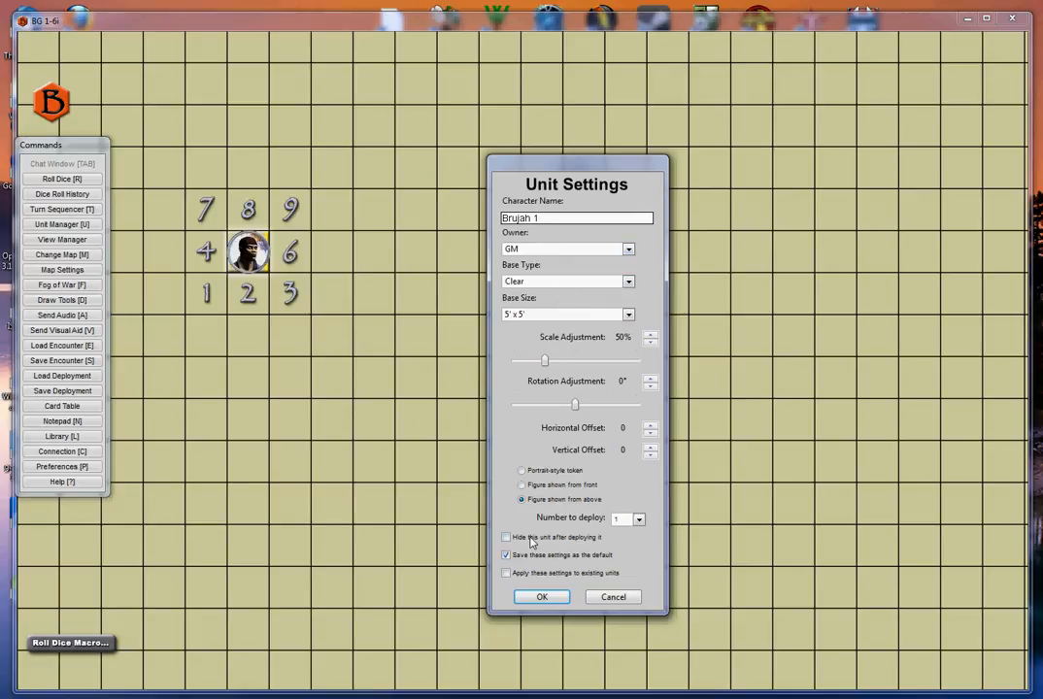
left_click(506, 537)
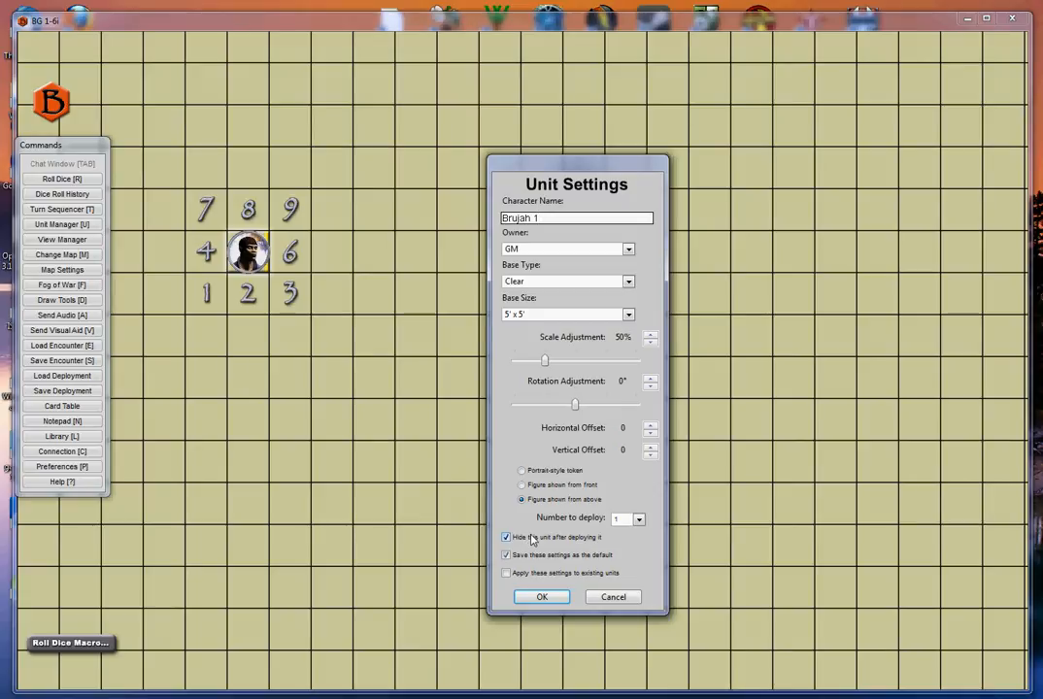
mouse_move(621, 546)
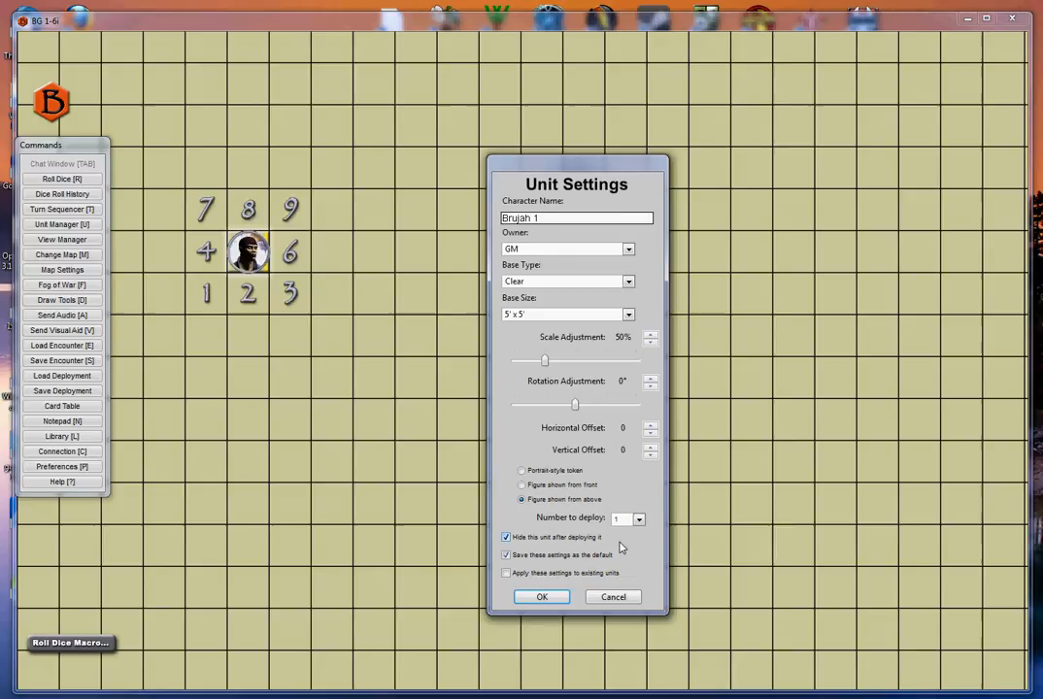
left_click(504, 554)
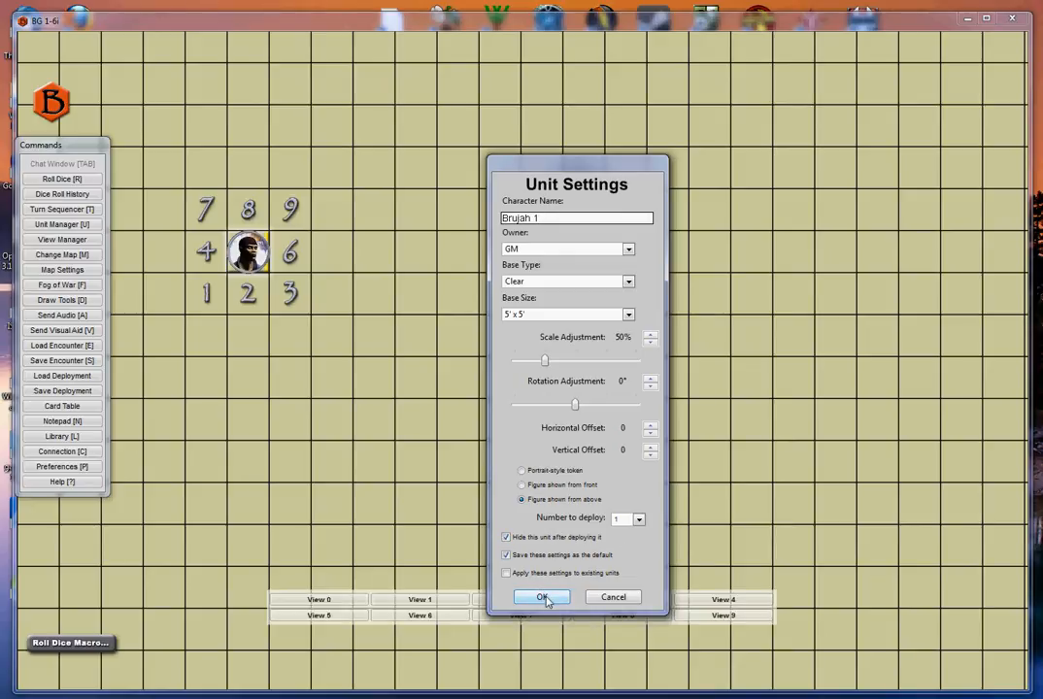
left_click(542, 596)
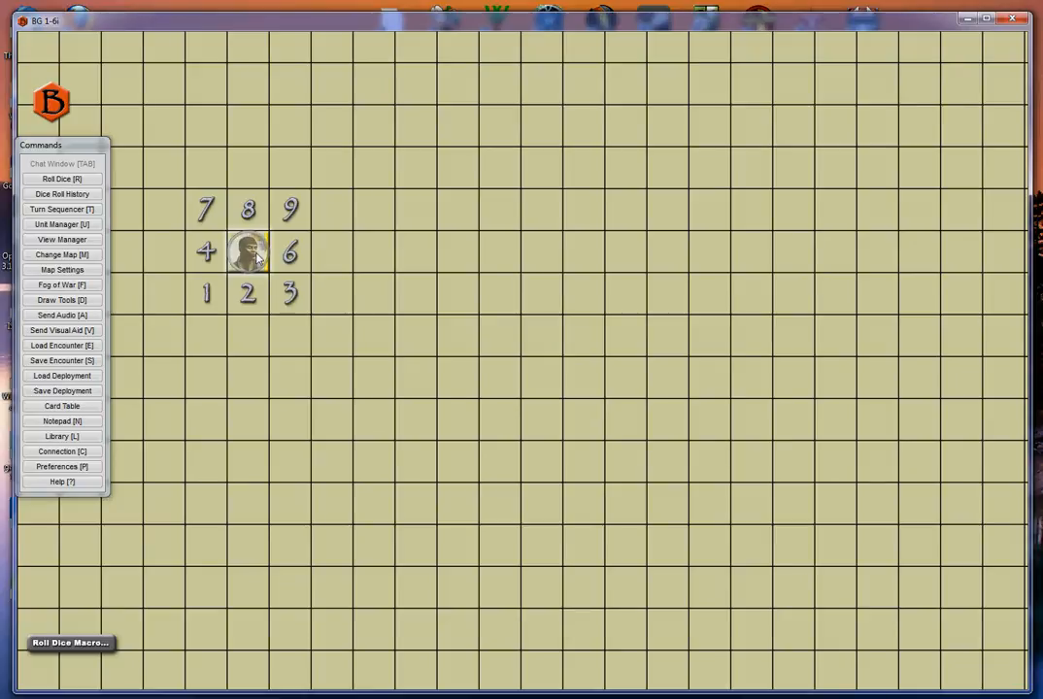
Step: Duplicate the Brujah token into the neighbouring square
right_click(247, 250)
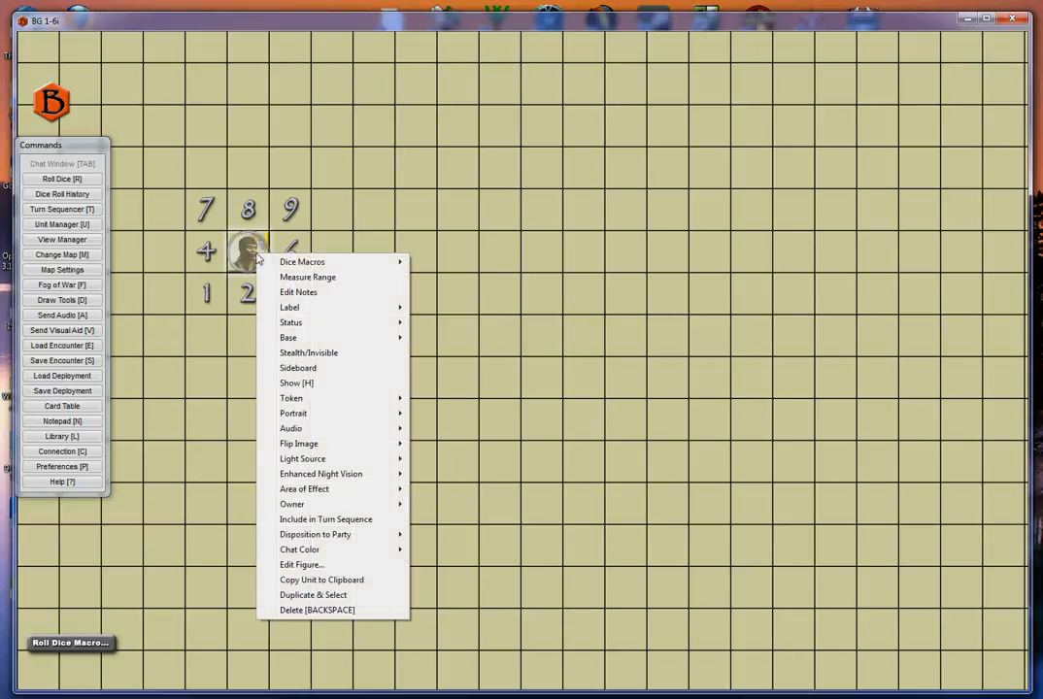
mouse_move(327, 599)
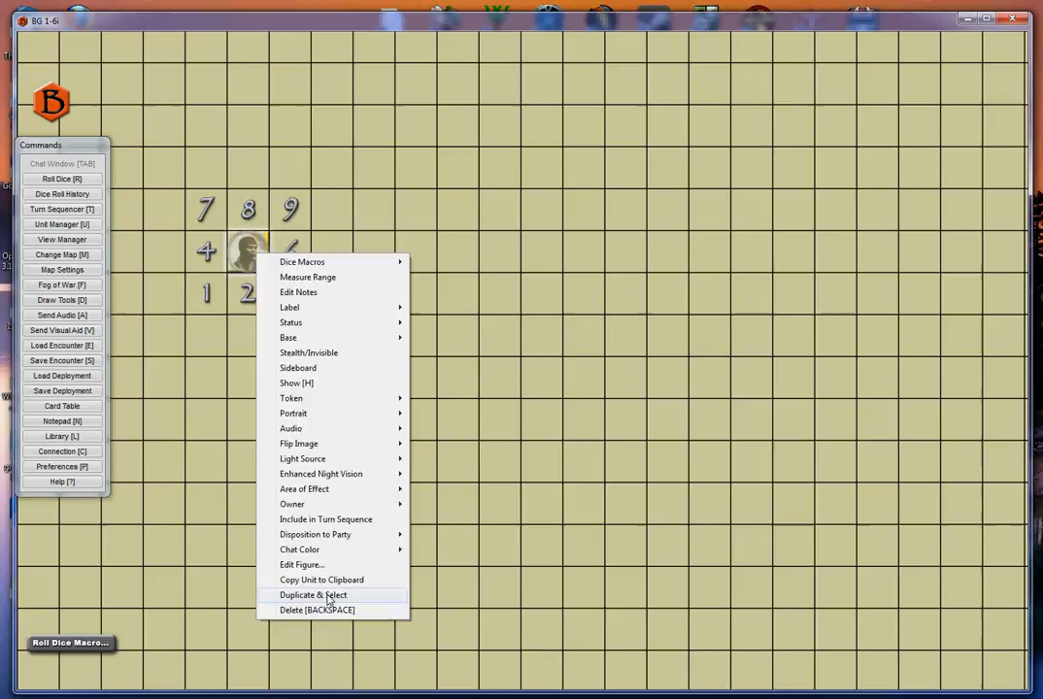
left_click(312, 594)
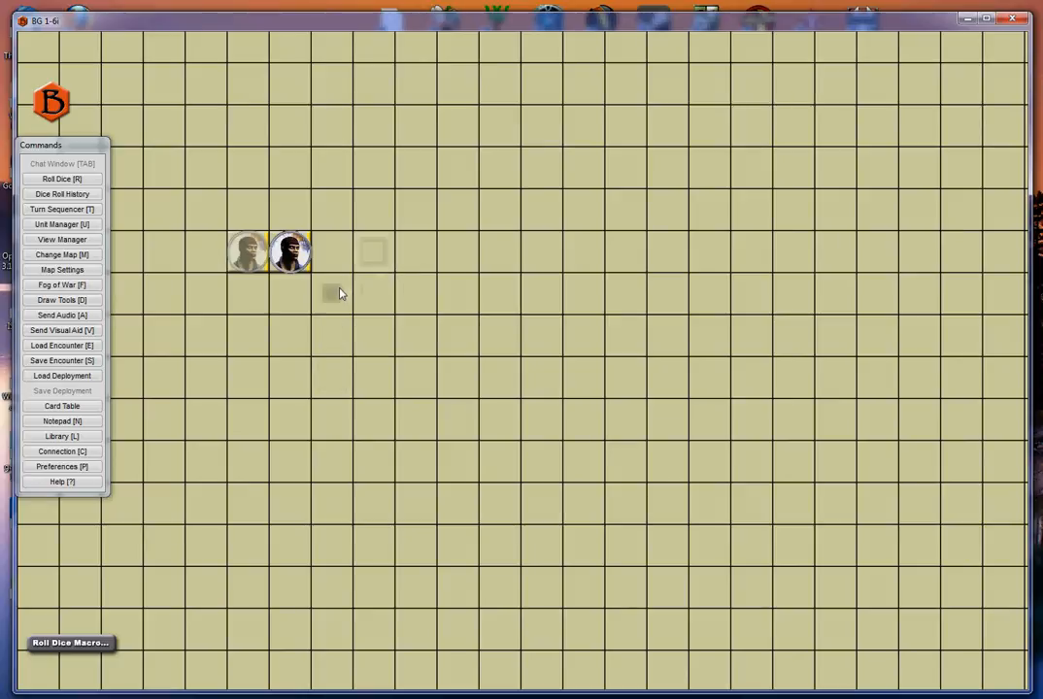
Step: Deploy a Lasombra vampire token below the Brujah tokens, hidden after deploying
right_click(339, 292)
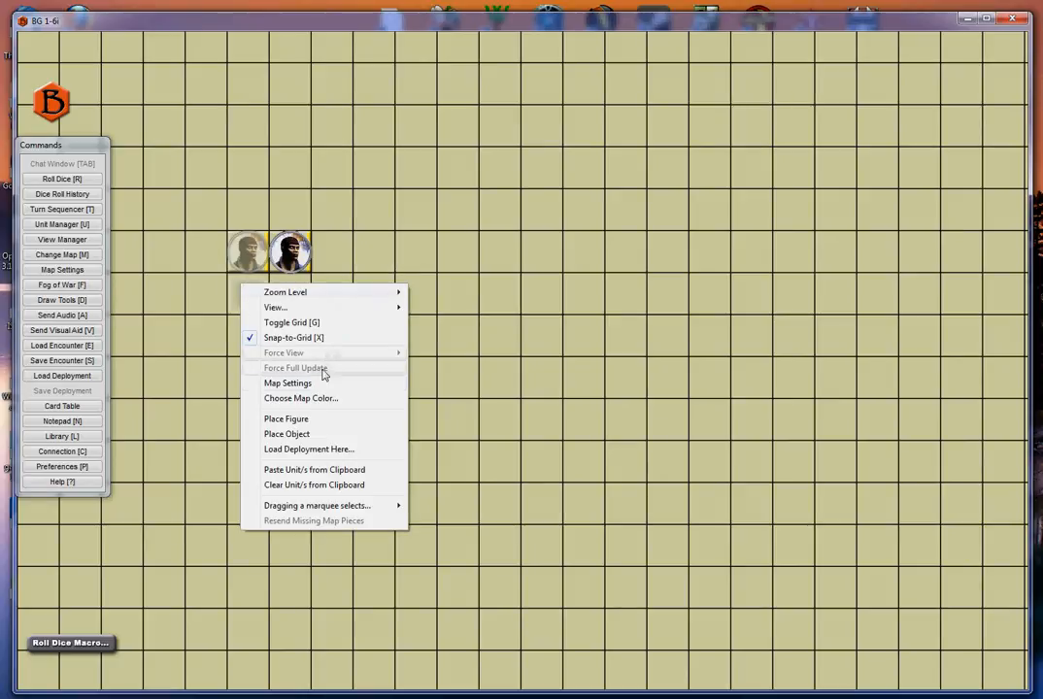
left_click(286, 419)
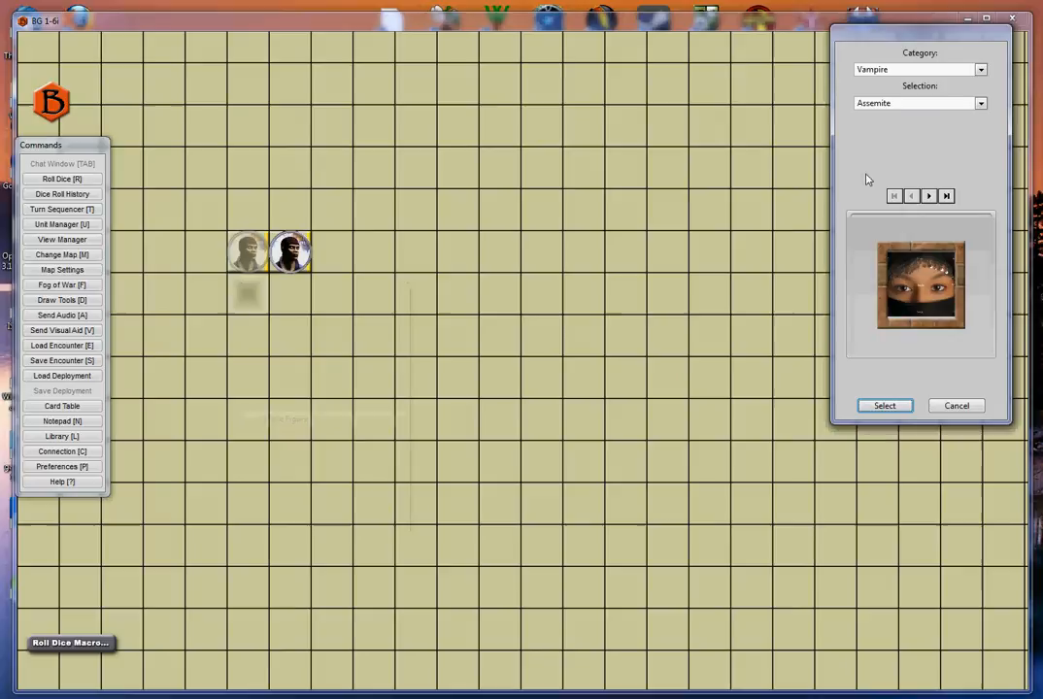
left_click(980, 103)
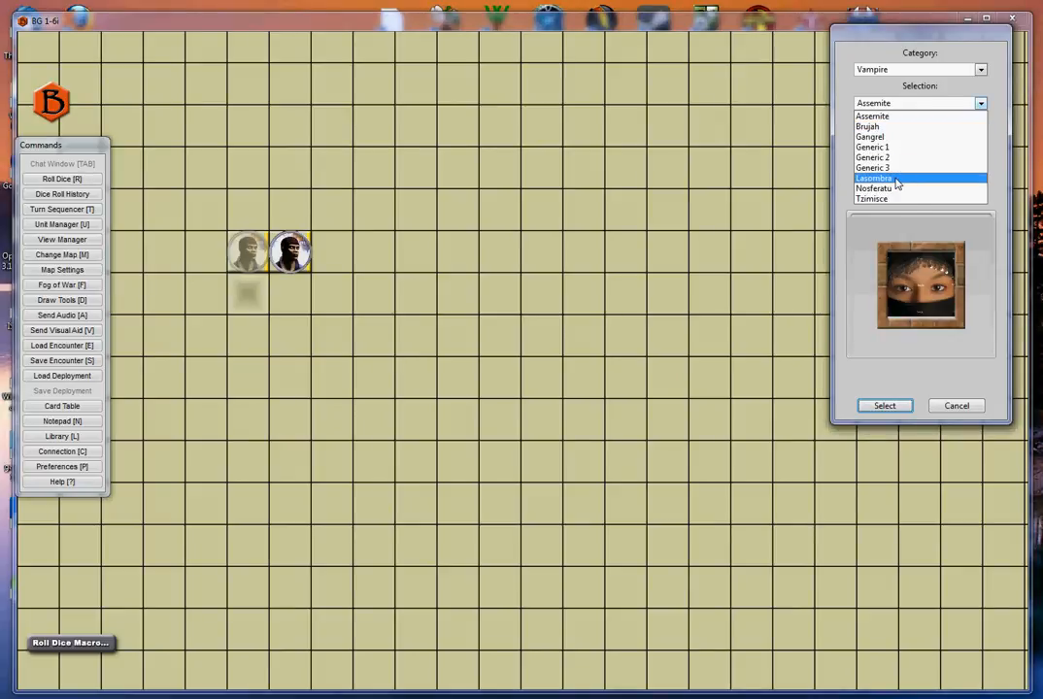
left_click(874, 177)
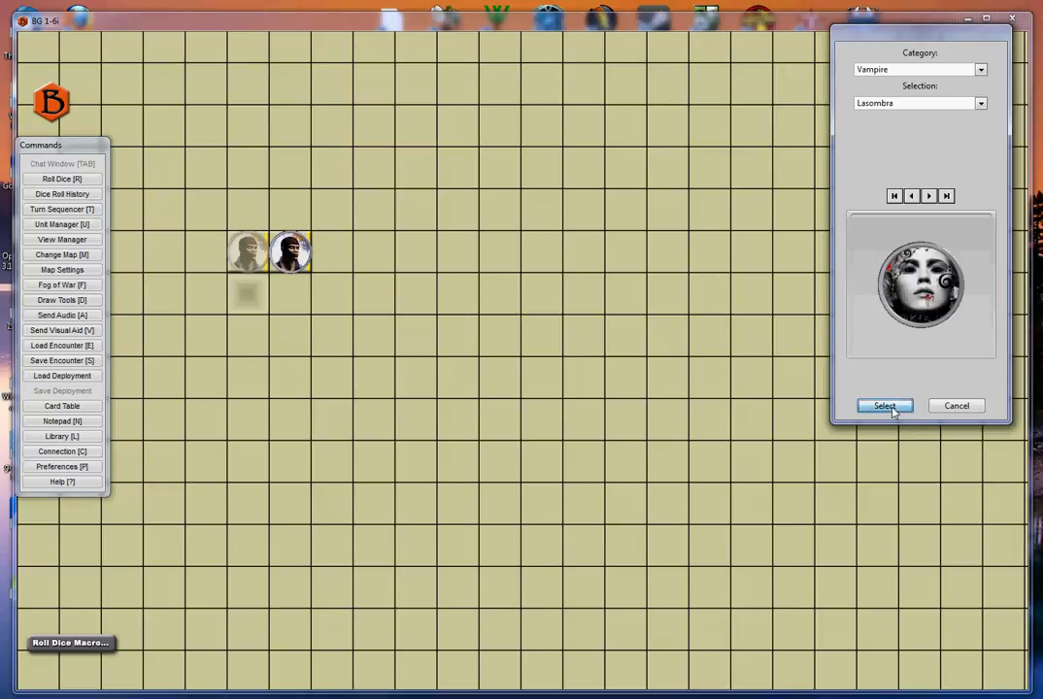
left_click(884, 405)
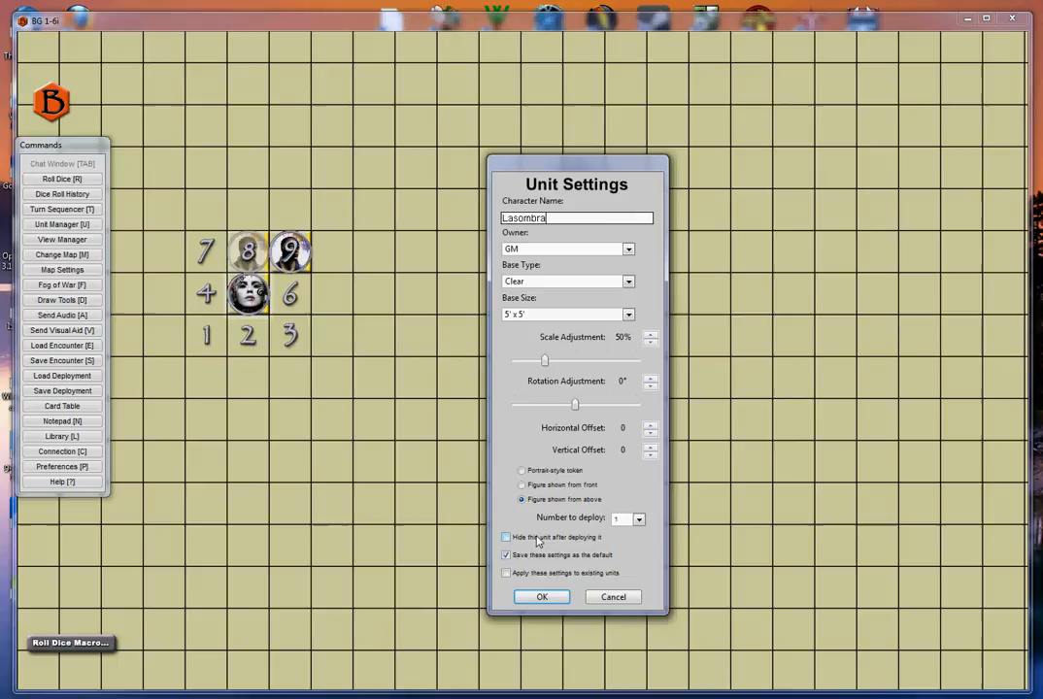
left_click(504, 537)
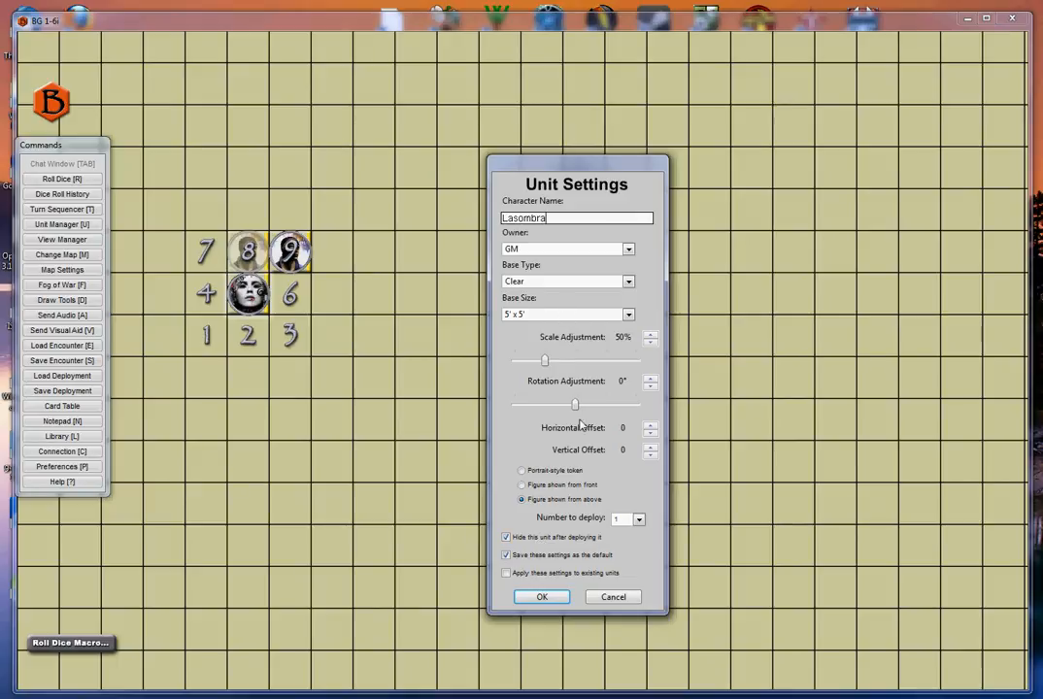
left_click(542, 596)
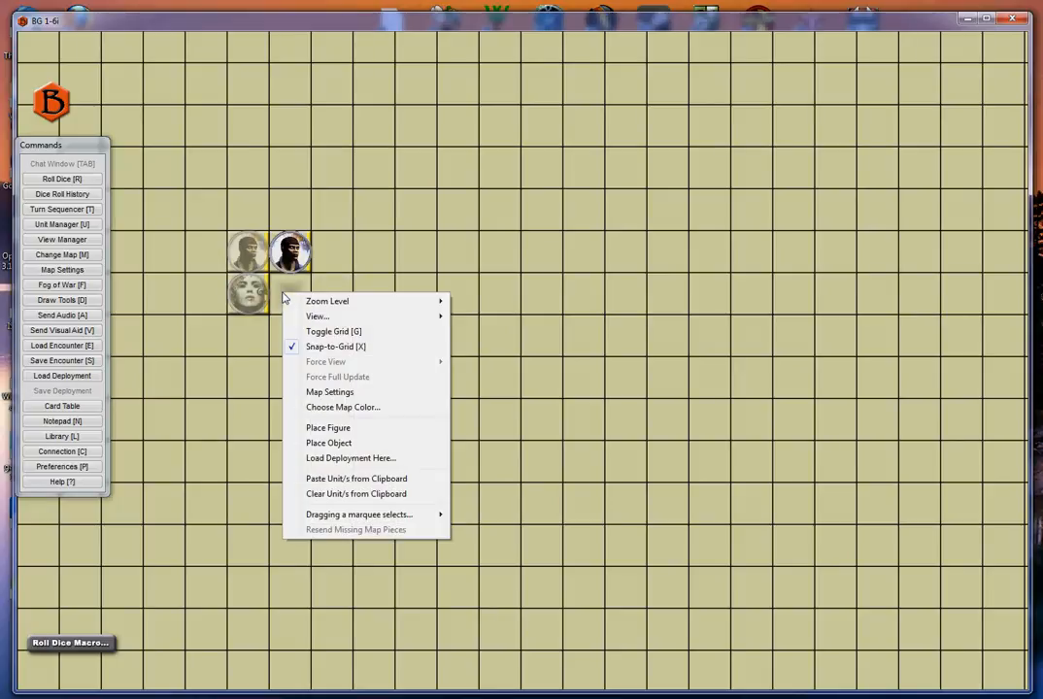
mouse_move(394, 430)
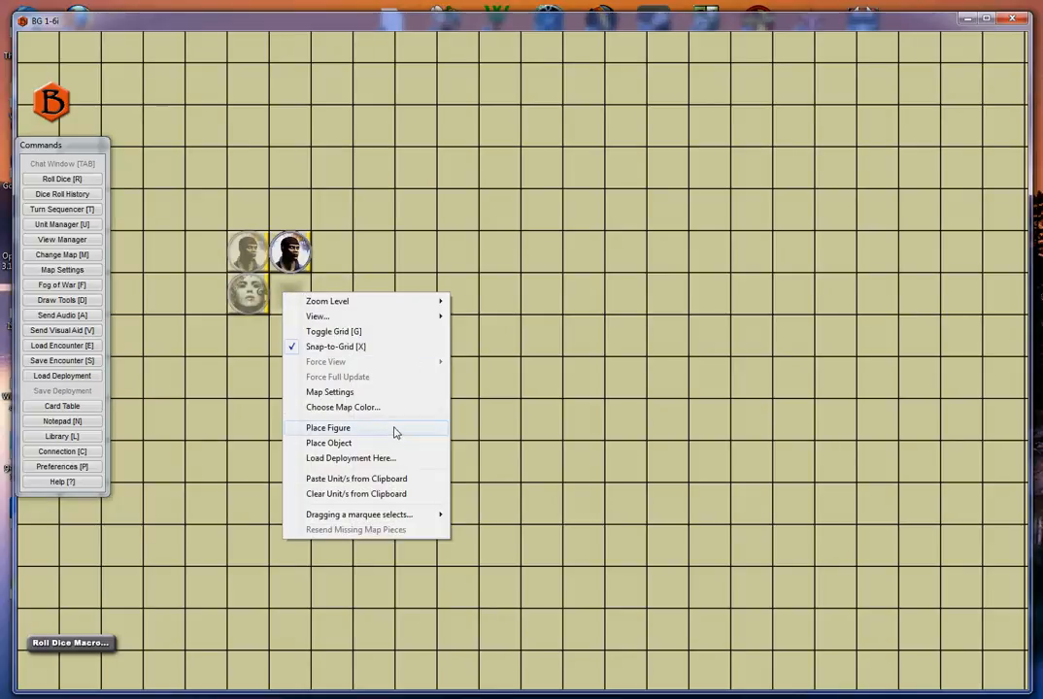
mouse_move(349, 432)
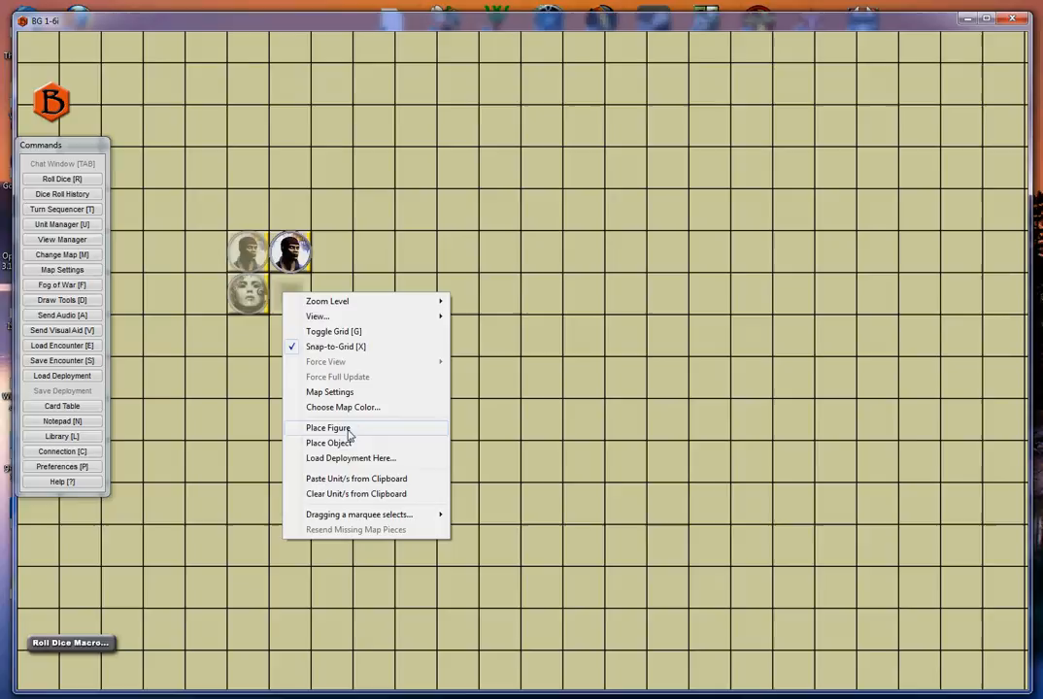
Step: Deploy a Nosferatu vampire token beside the Lasombra to complete the two-by-two block
left_click(328, 428)
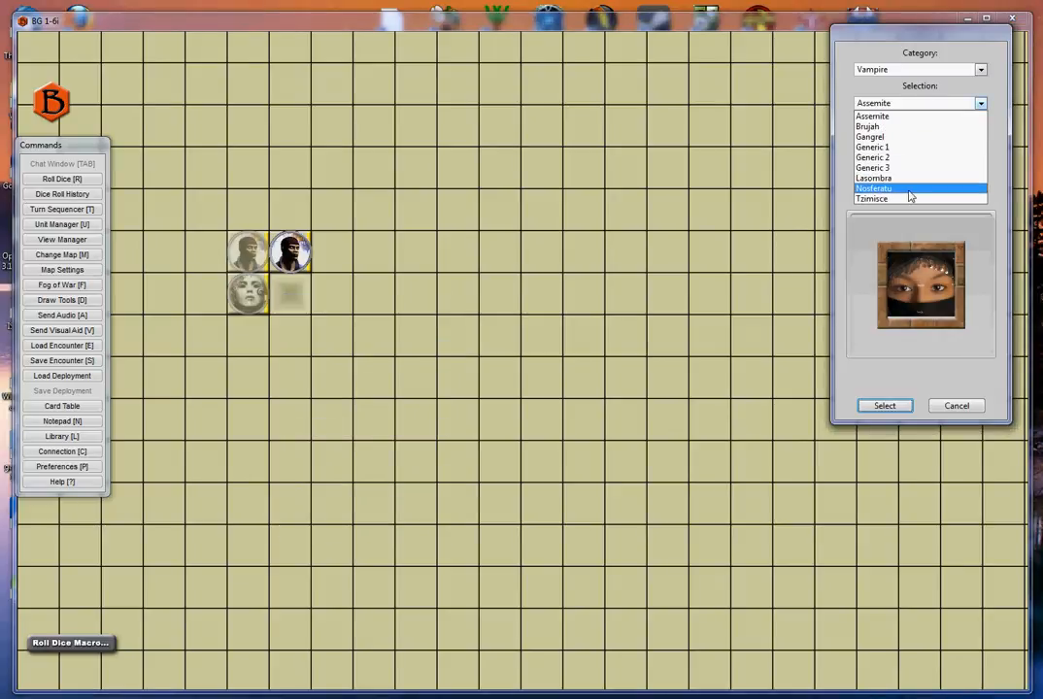
left_click(874, 189)
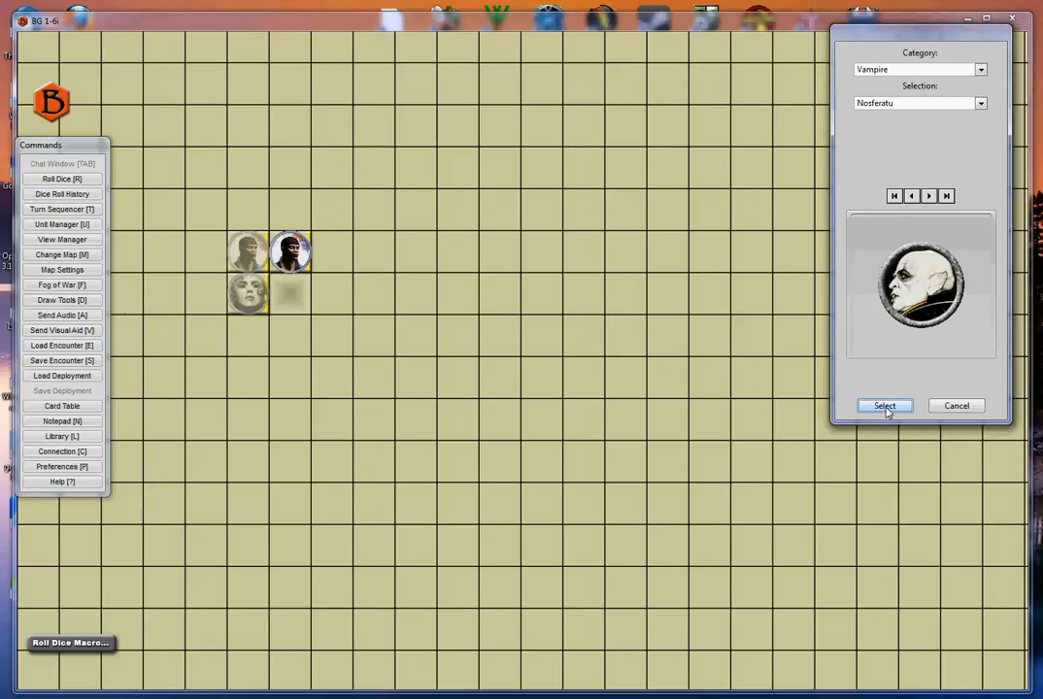
left_click(884, 406)
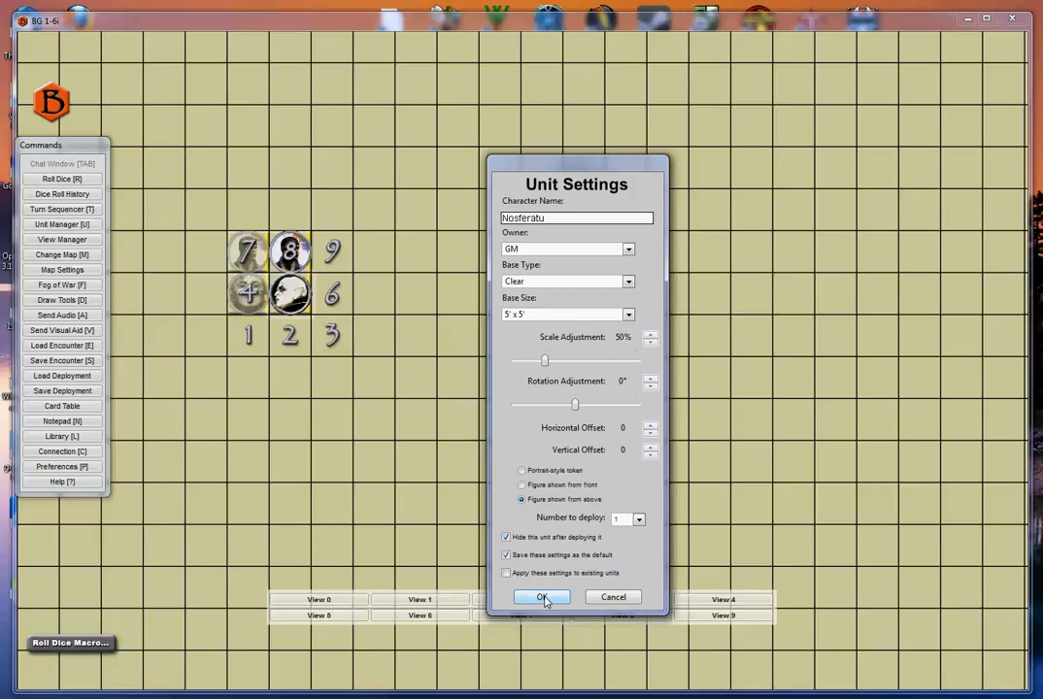
left_click(541, 596)
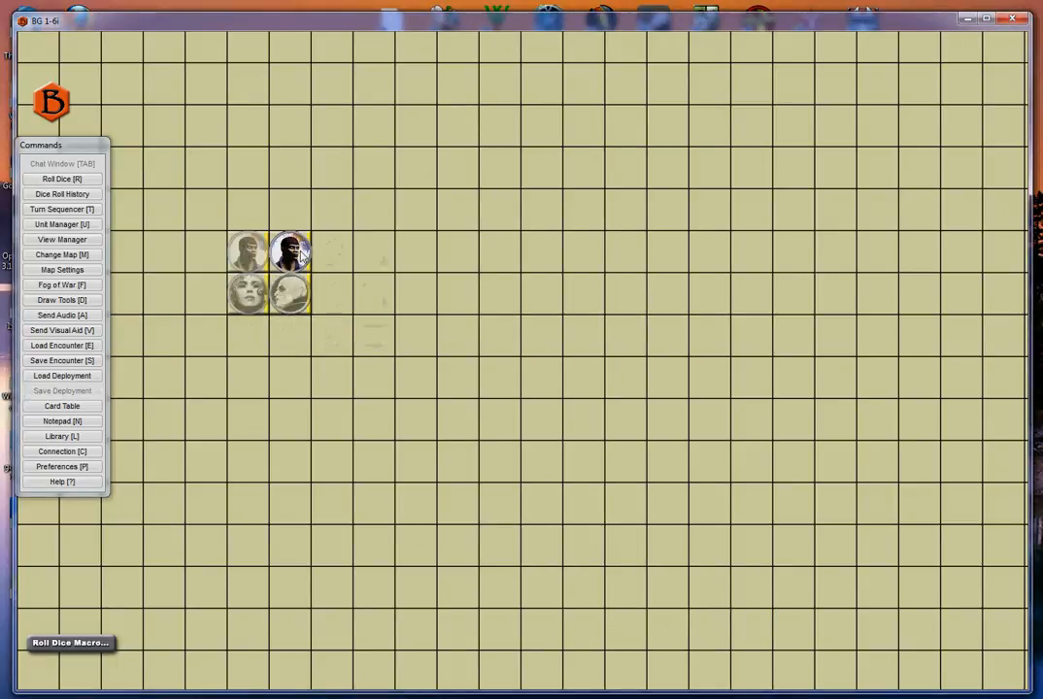
Step: Open the options menu for the newly placed vampire token
right_click(290, 250)
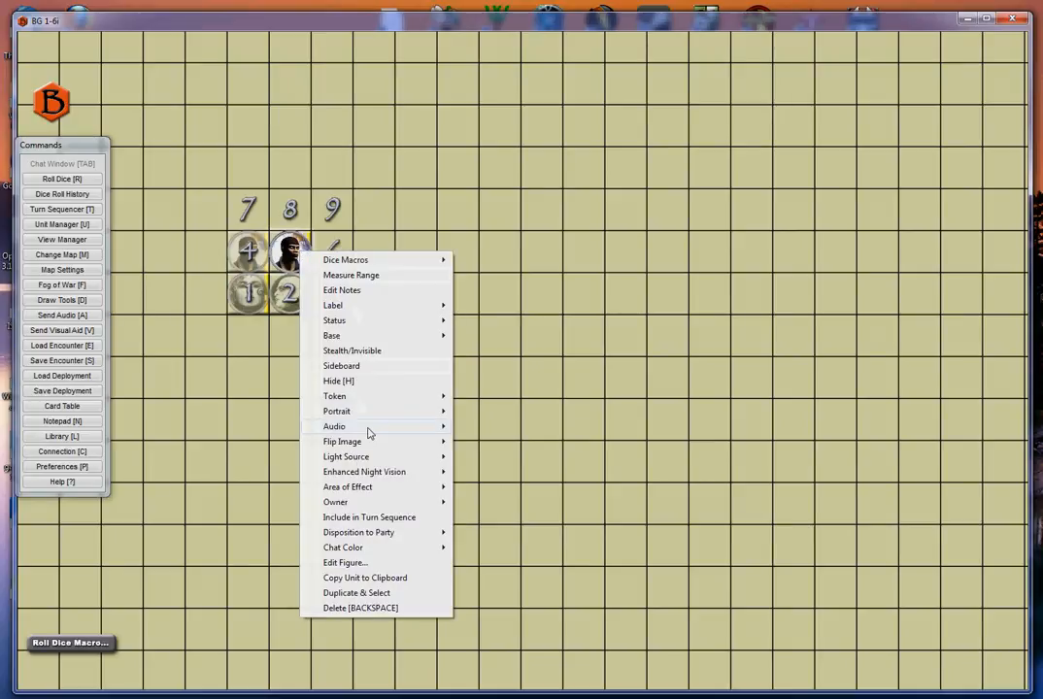
mouse_move(367, 381)
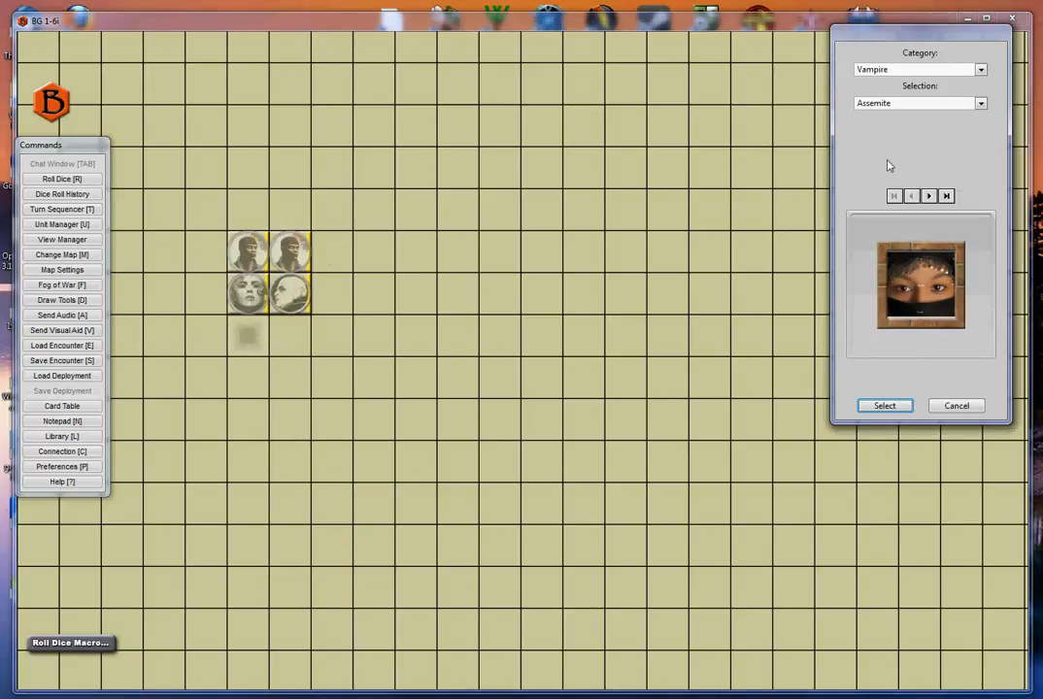
Step: Place a hidden Tzimisce token below the lower-left vampire
left_click(979, 103)
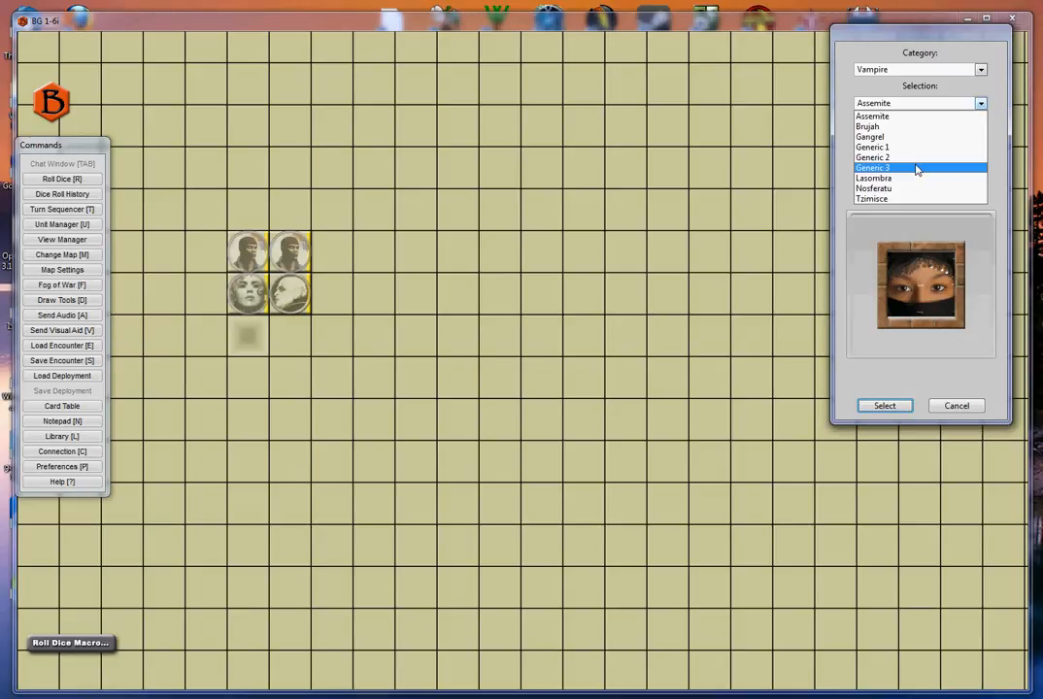
left_click(872, 198)
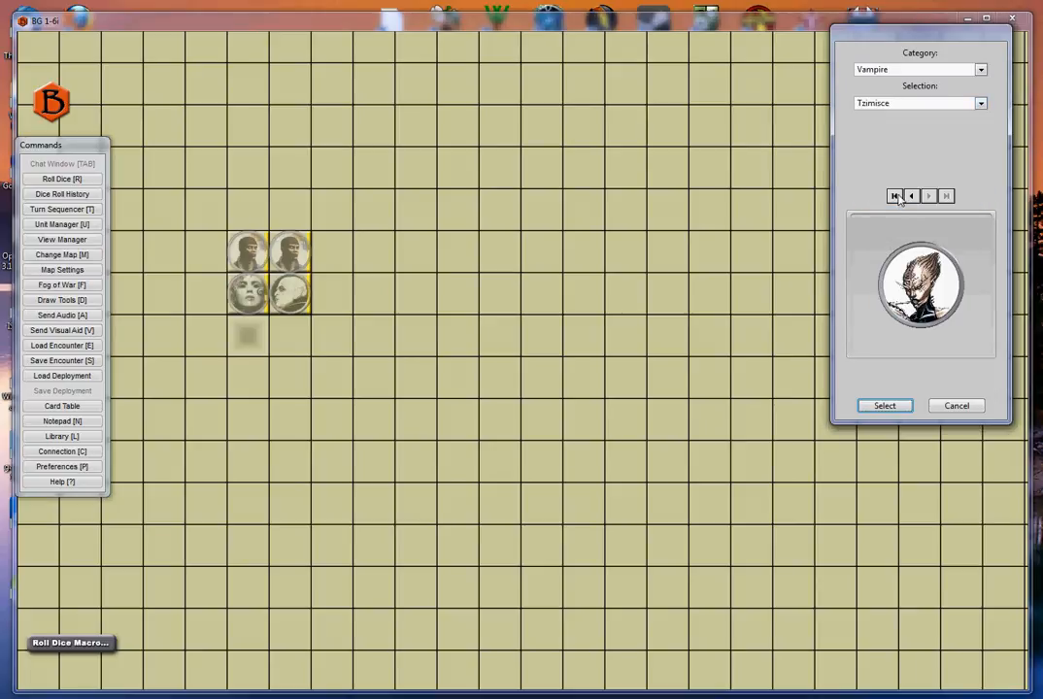
left_click(883, 406)
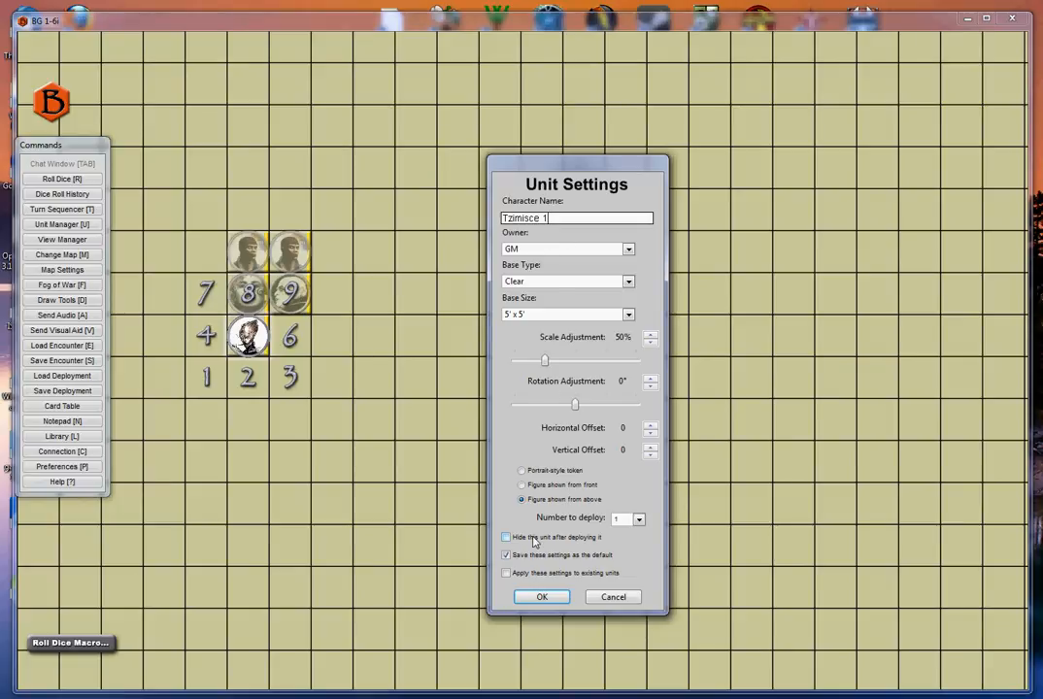
left_click(506, 537)
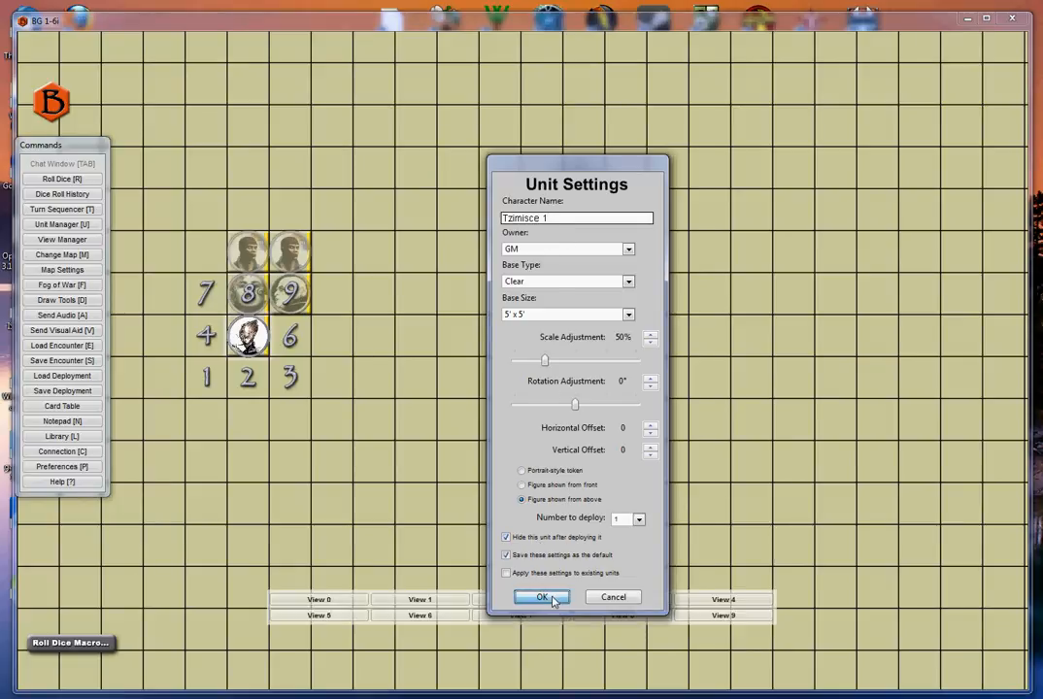
left_click(541, 597)
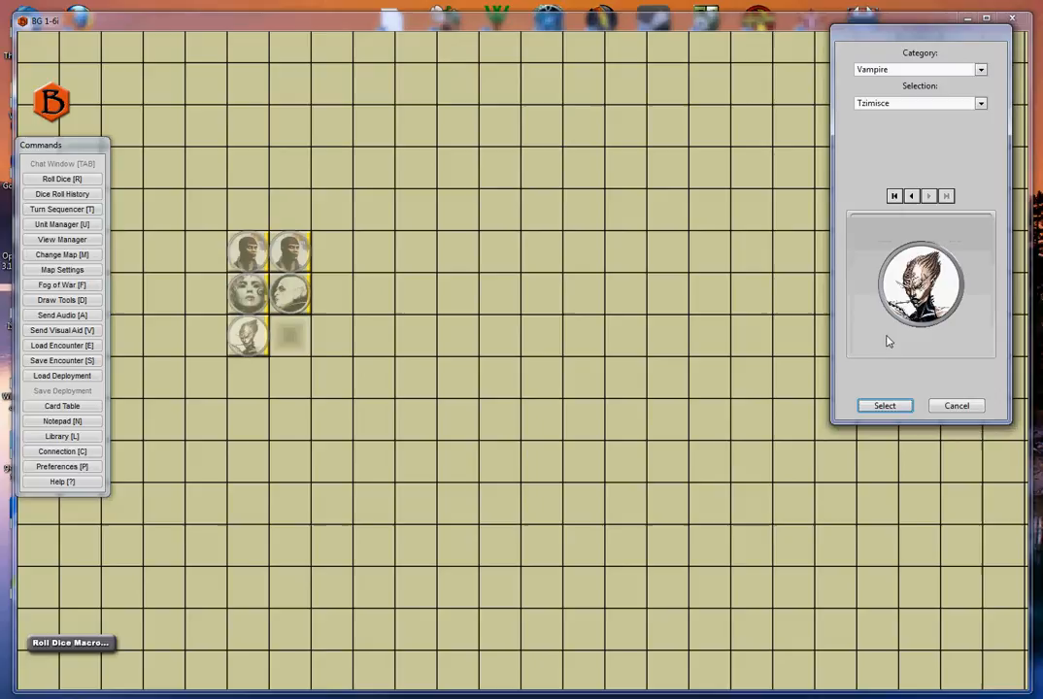
Step: Place a second hidden Tzimisce token below the lower-right vampire
left_click(882, 405)
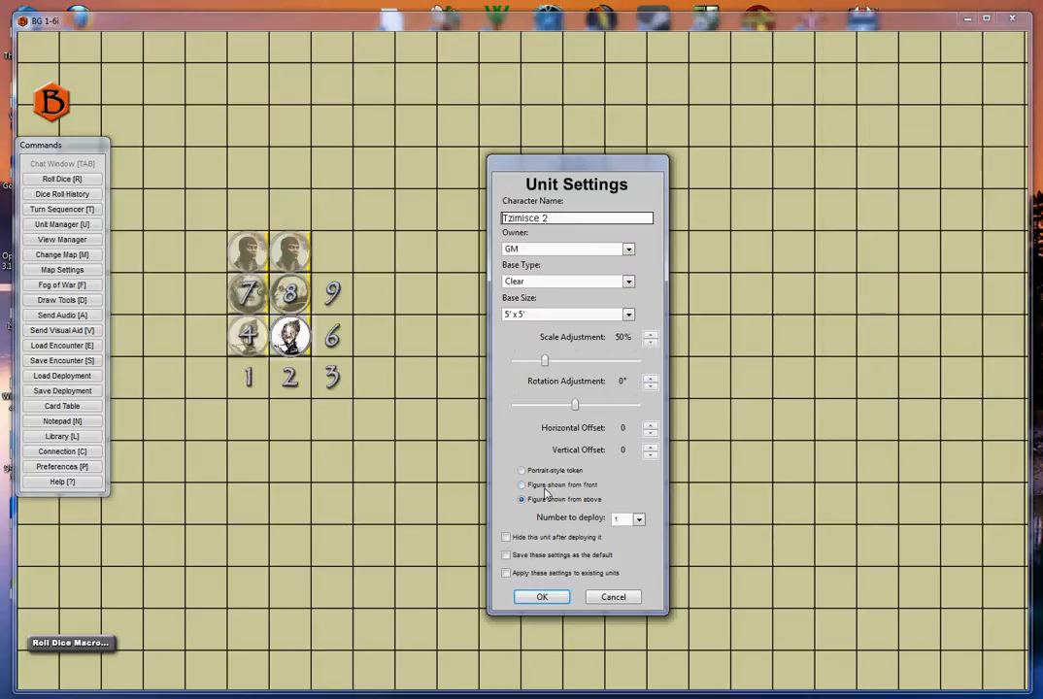
left_click(506, 536)
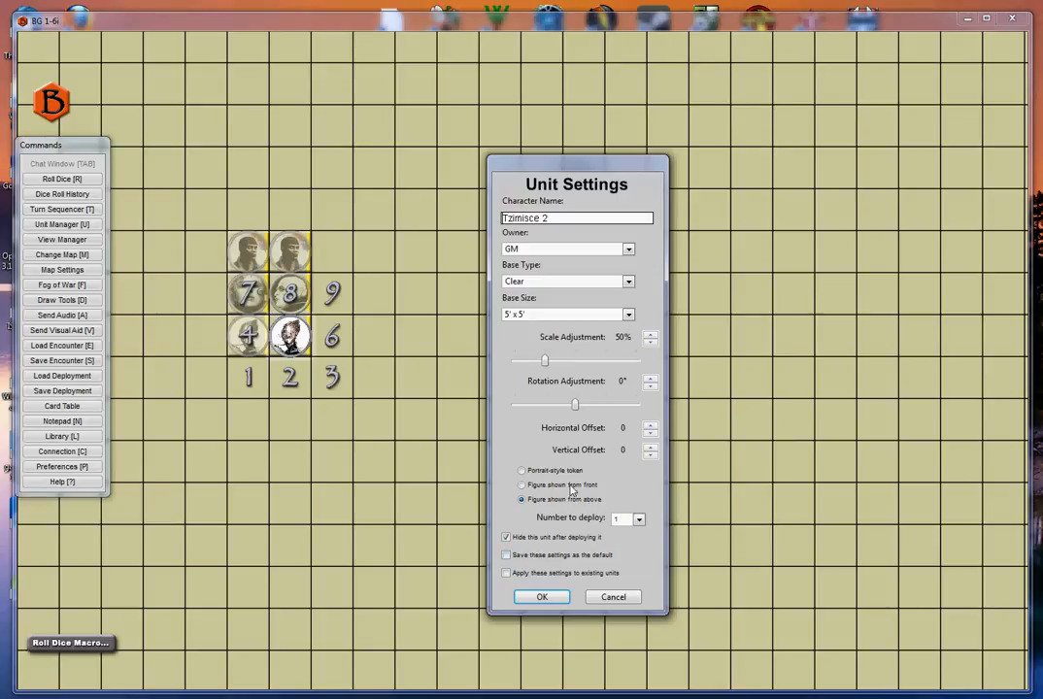
left_click(542, 596)
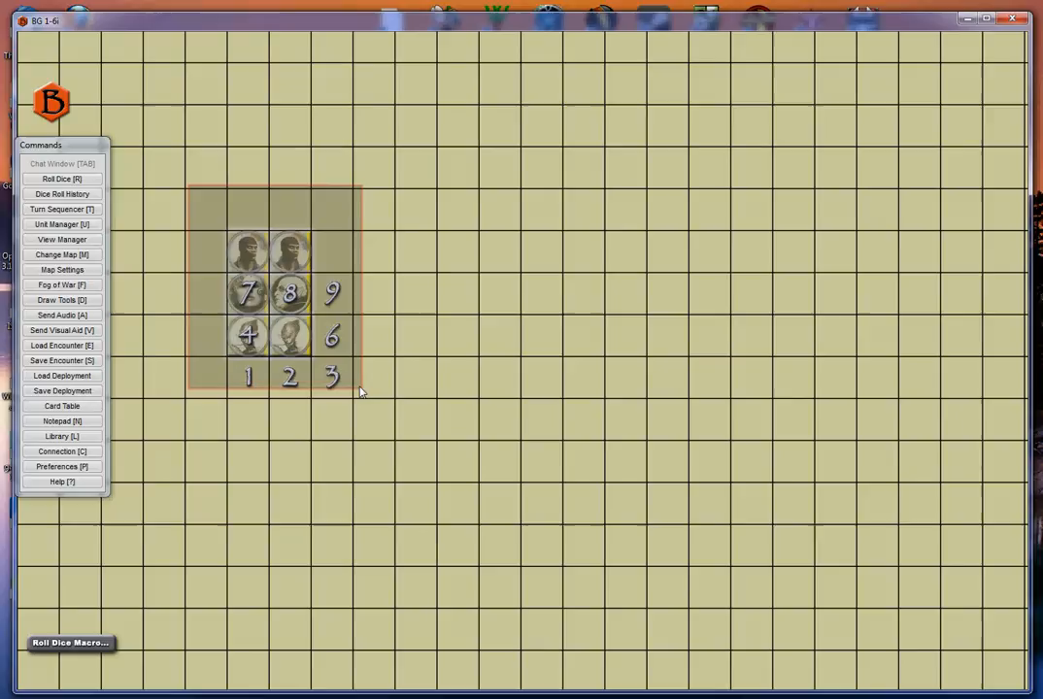
Step: Show name labels under the vampire tokens and set their owner to everyone
right_click(291, 252)
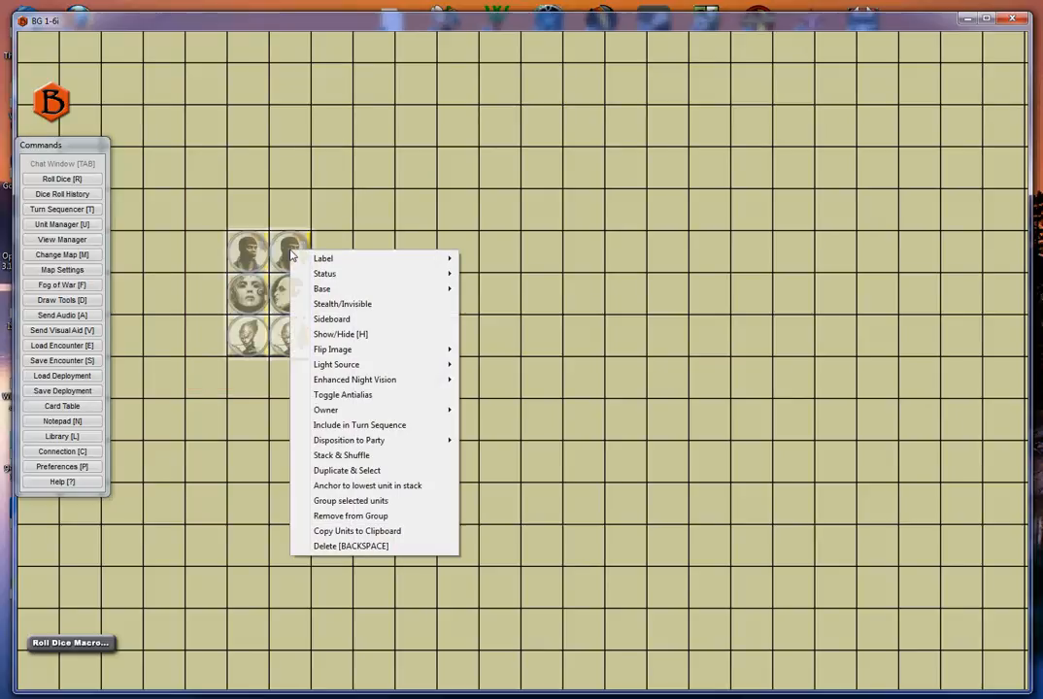
left_click(324, 258)
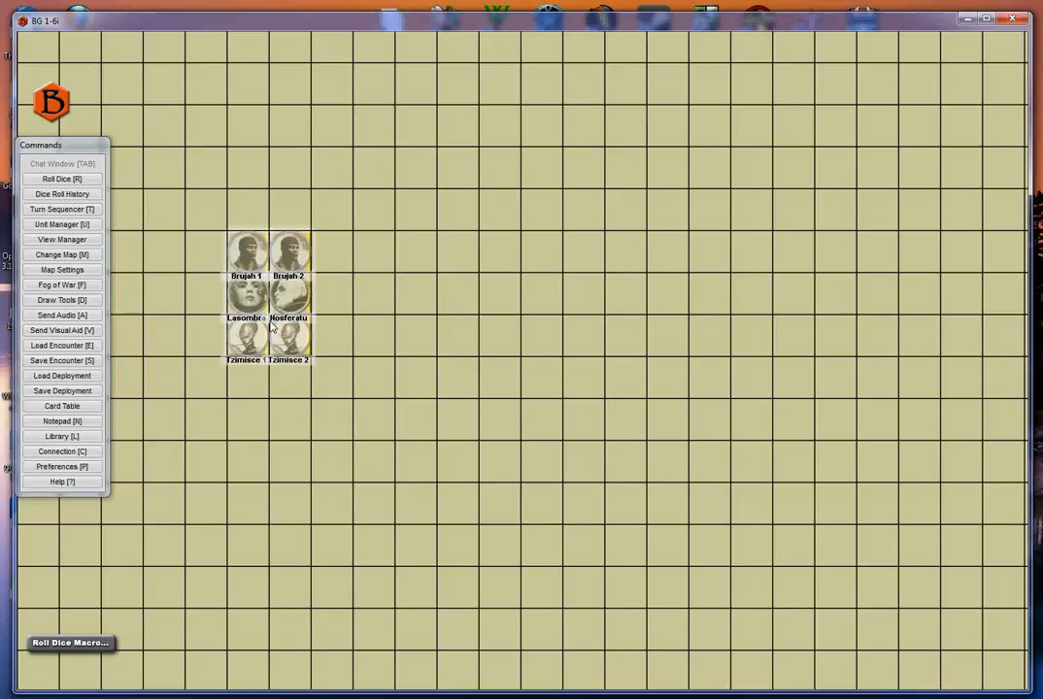
mouse_move(241, 311)
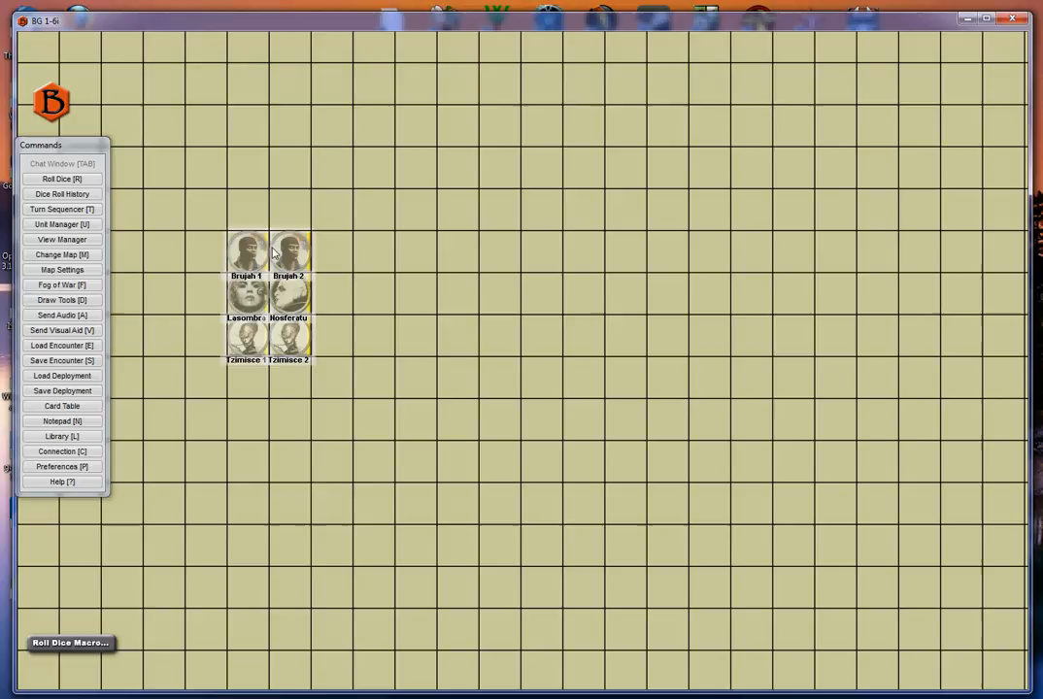
mouse_move(251, 248)
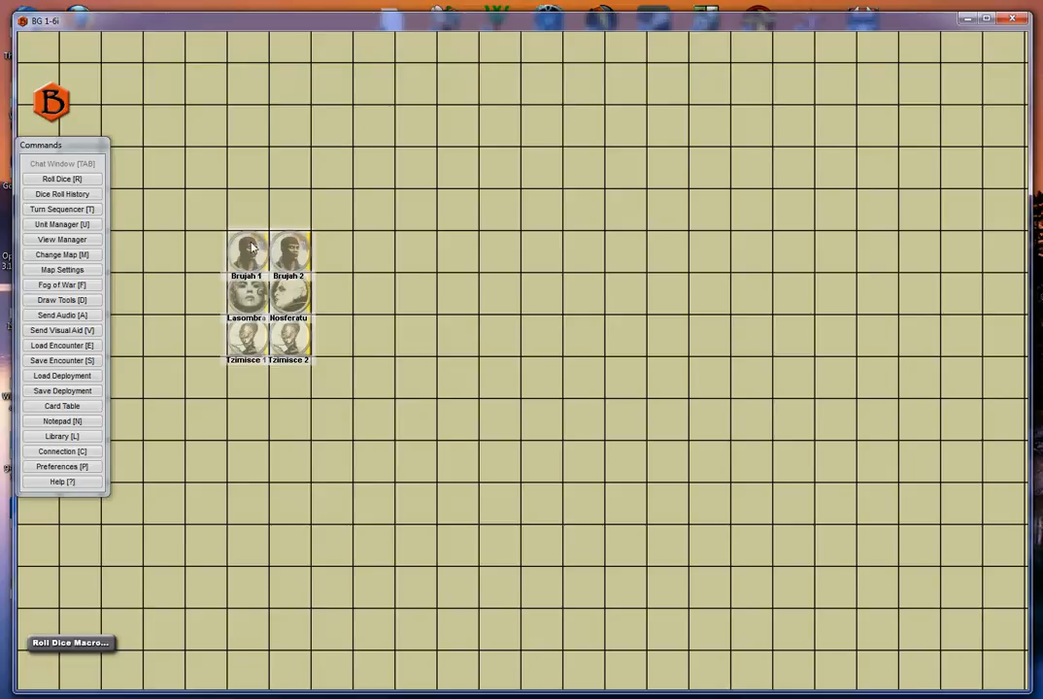
right_click(246, 248)
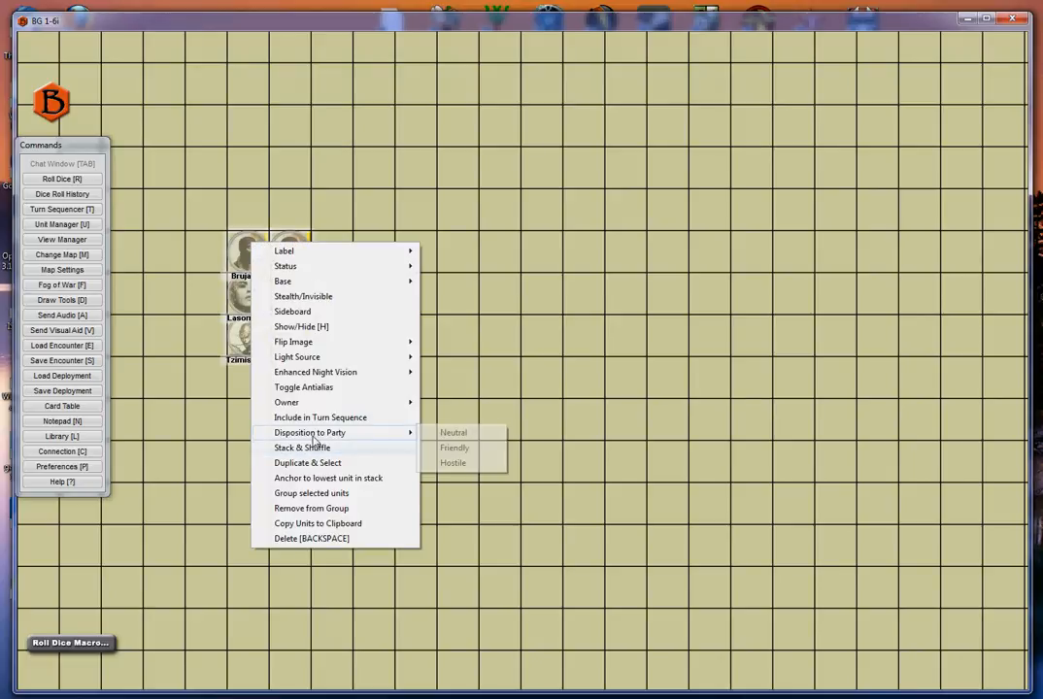
mouse_move(311, 492)
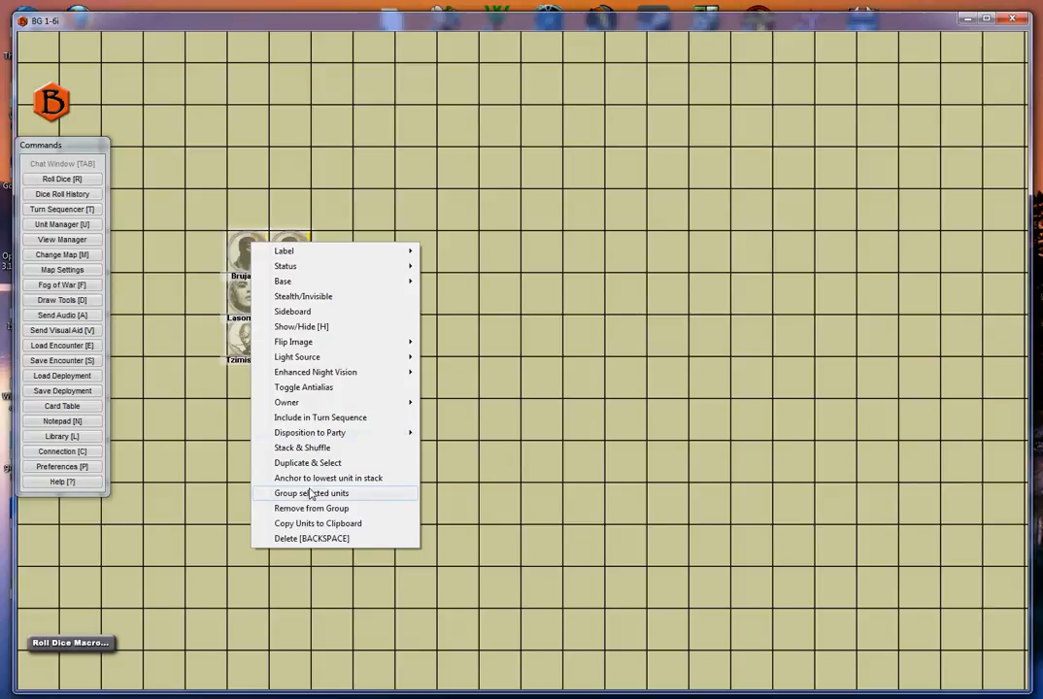
mouse_move(286, 402)
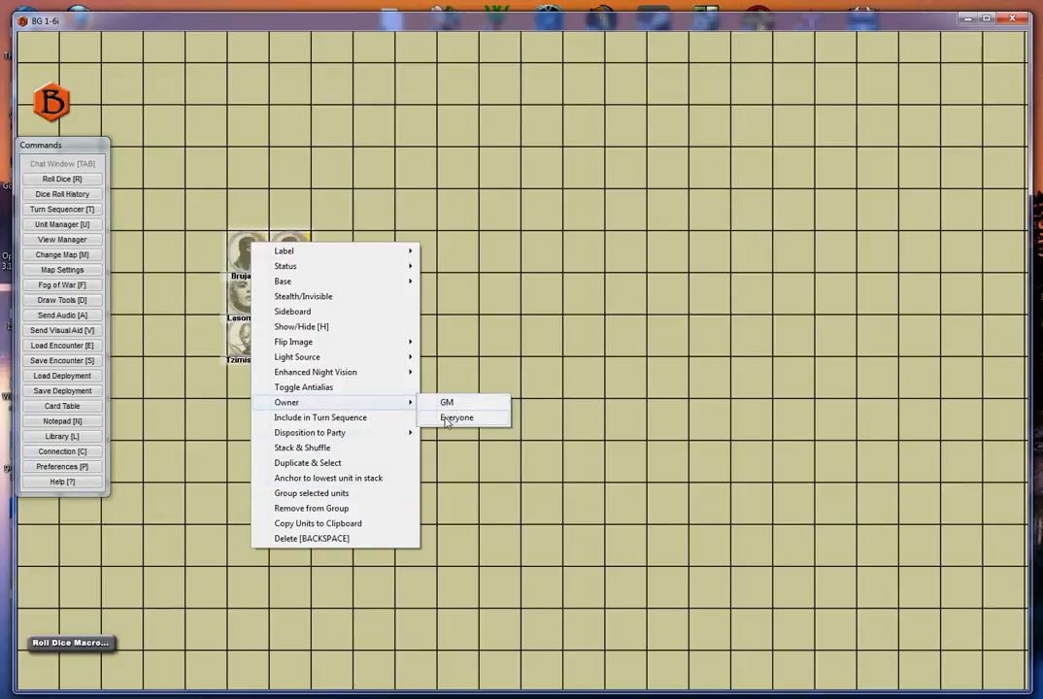
left_click(457, 418)
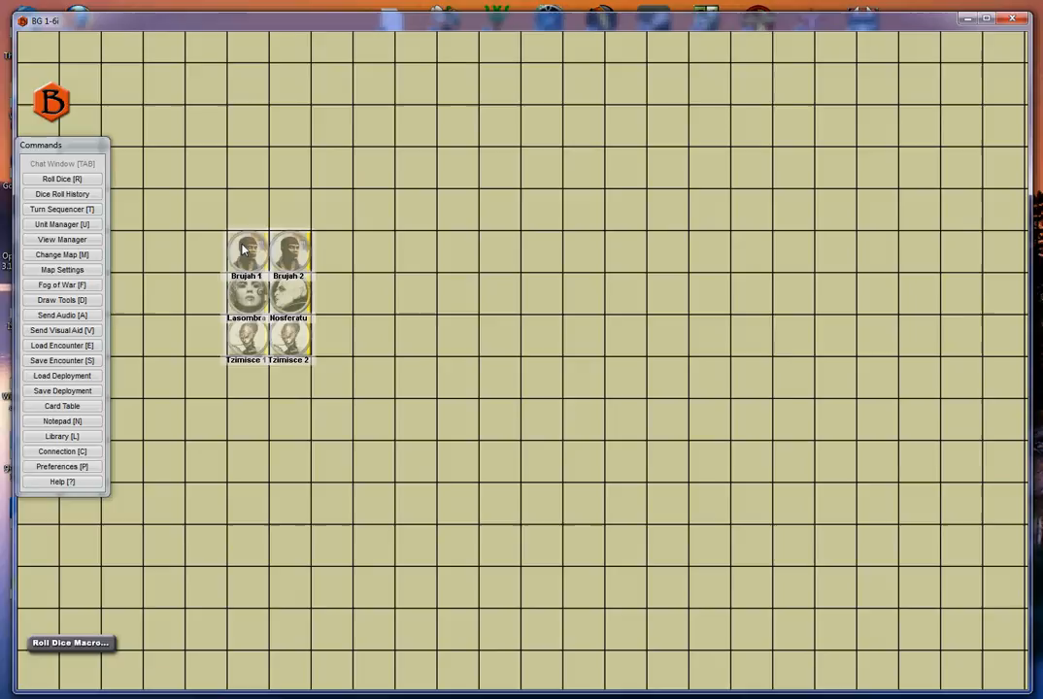
Step: Include the six vampires in the turn sequence and review the Turn Sequencer
right_click(246, 250)
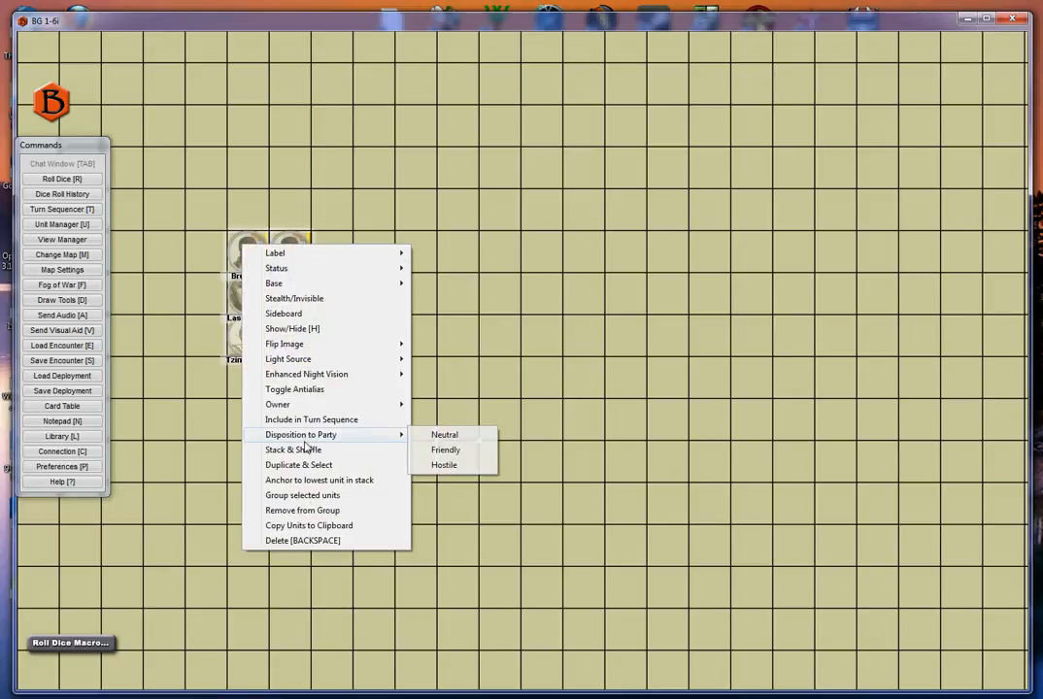
left_click(311, 419)
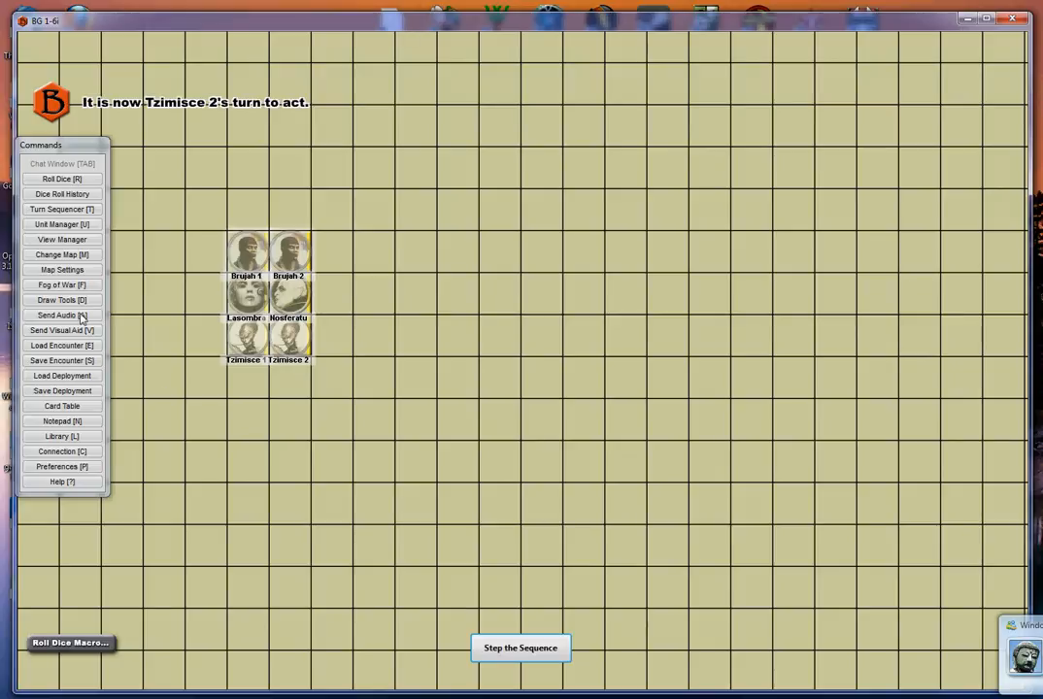
left_click(61, 209)
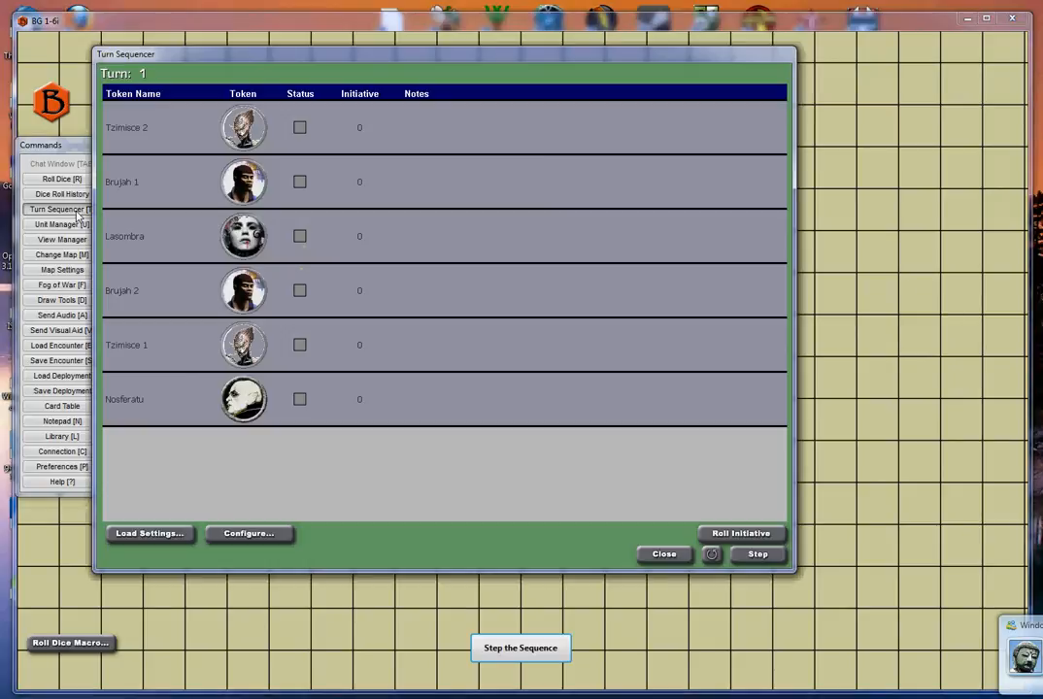
mouse_move(378, 380)
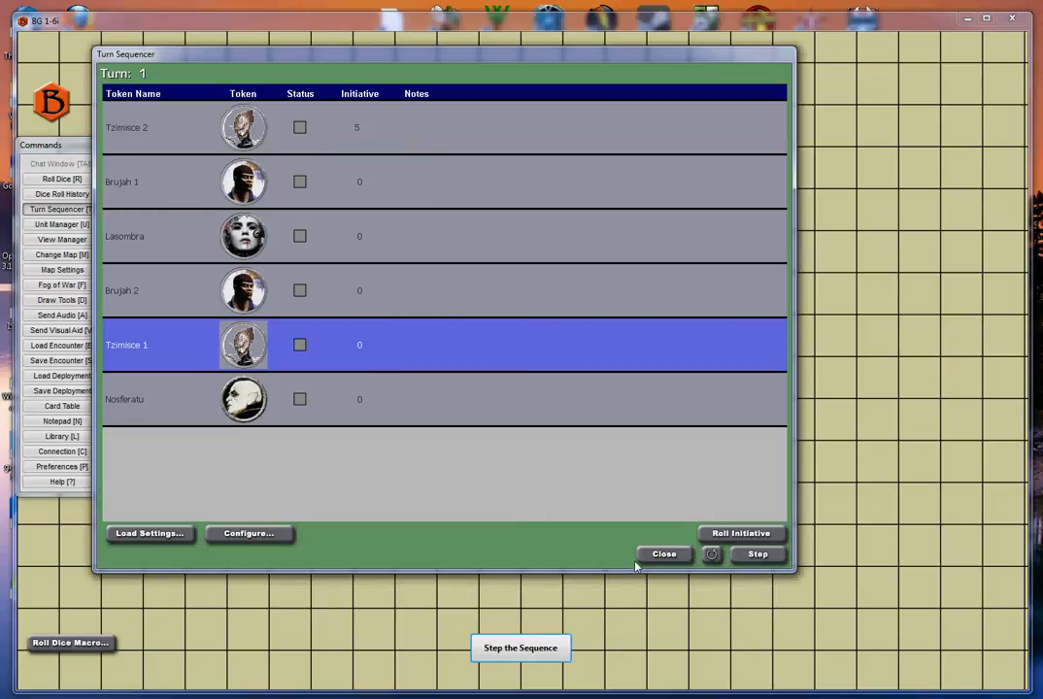
left_click(663, 554)
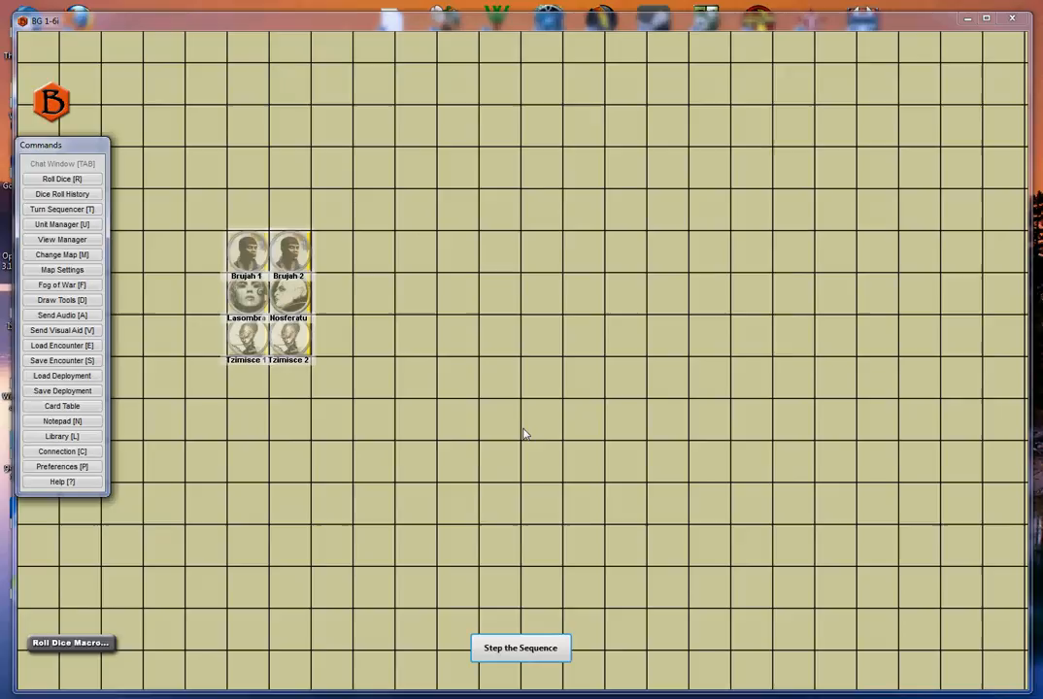
mouse_move(442, 442)
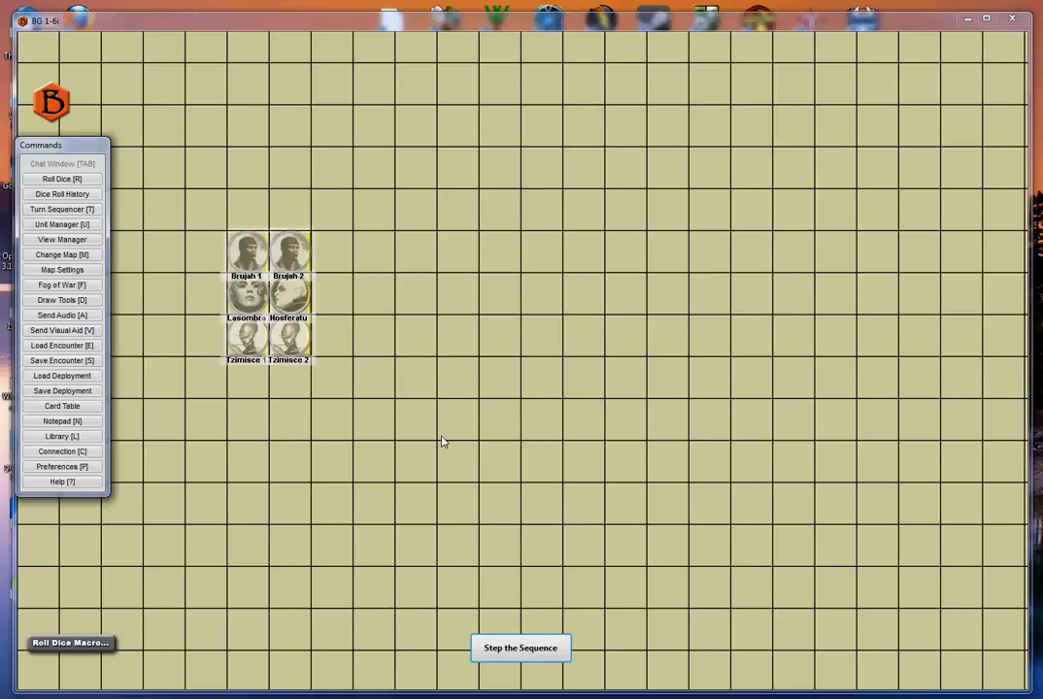
mouse_move(310, 354)
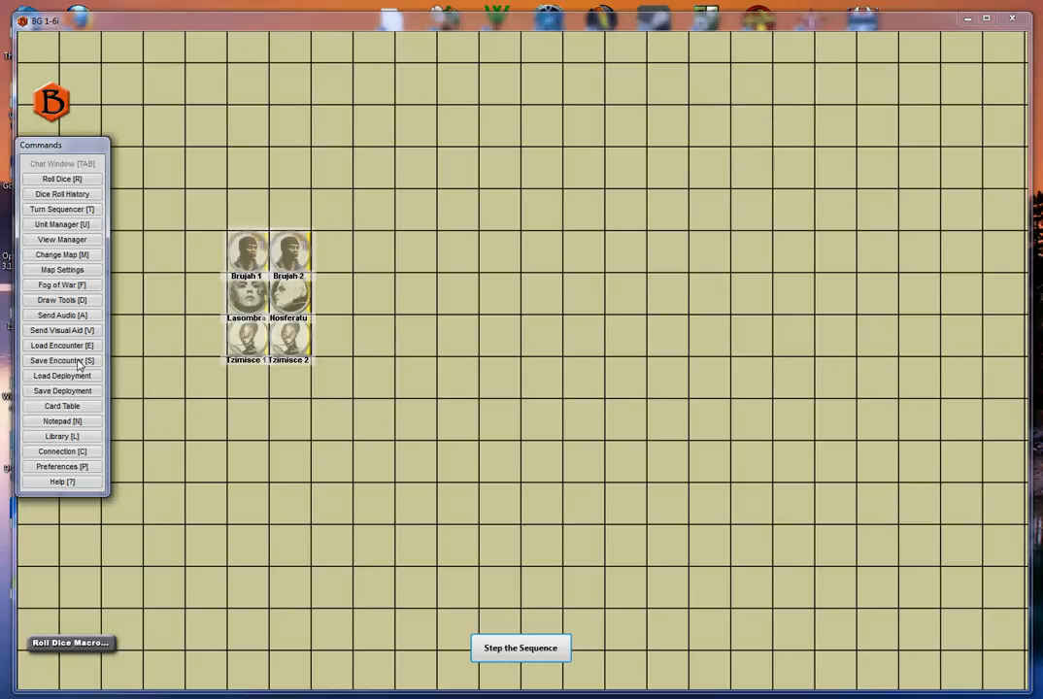
Step: Save the vampires as deployment 'Anarch Group 1' and confirm deleting the figures
left_click(62, 375)
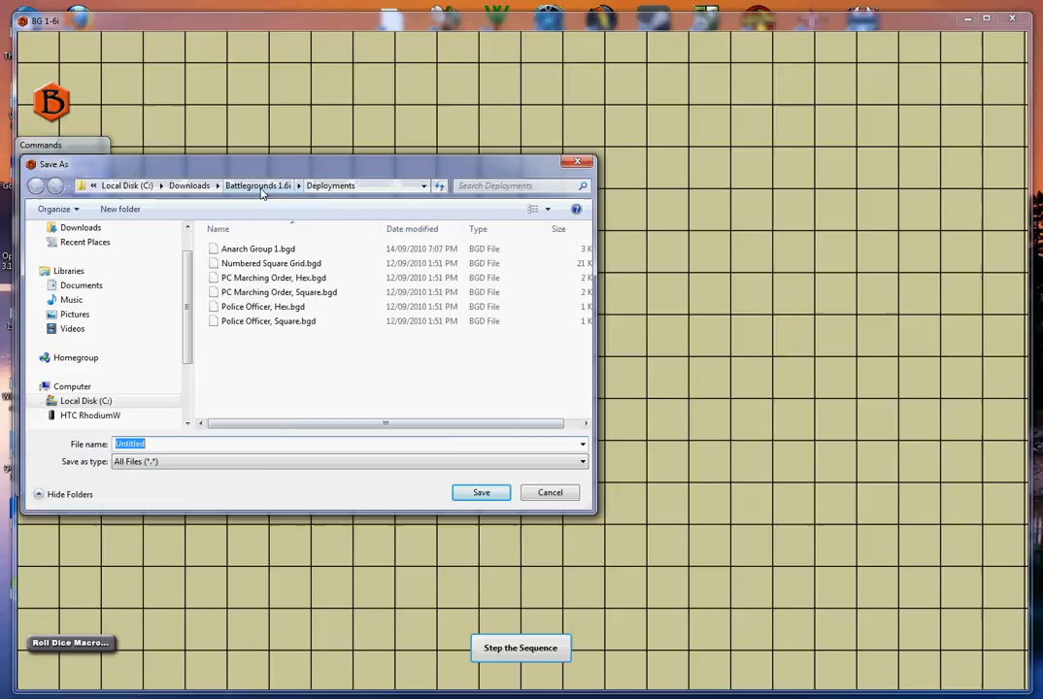
mouse_move(260, 403)
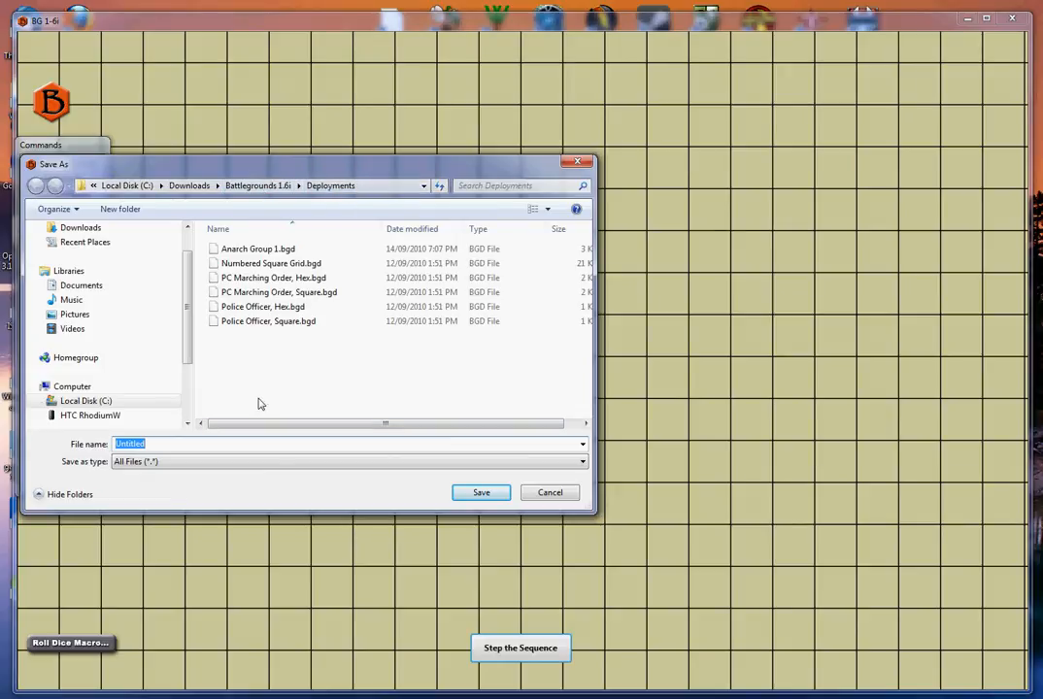
type("Anarch Group 1")
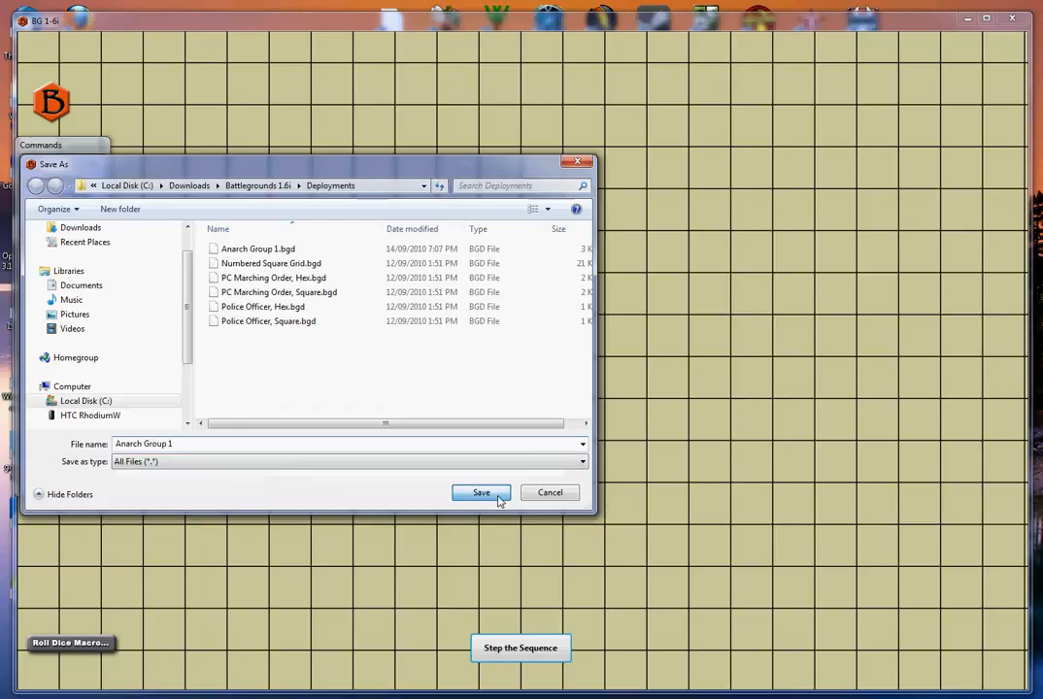
left_click(479, 492)
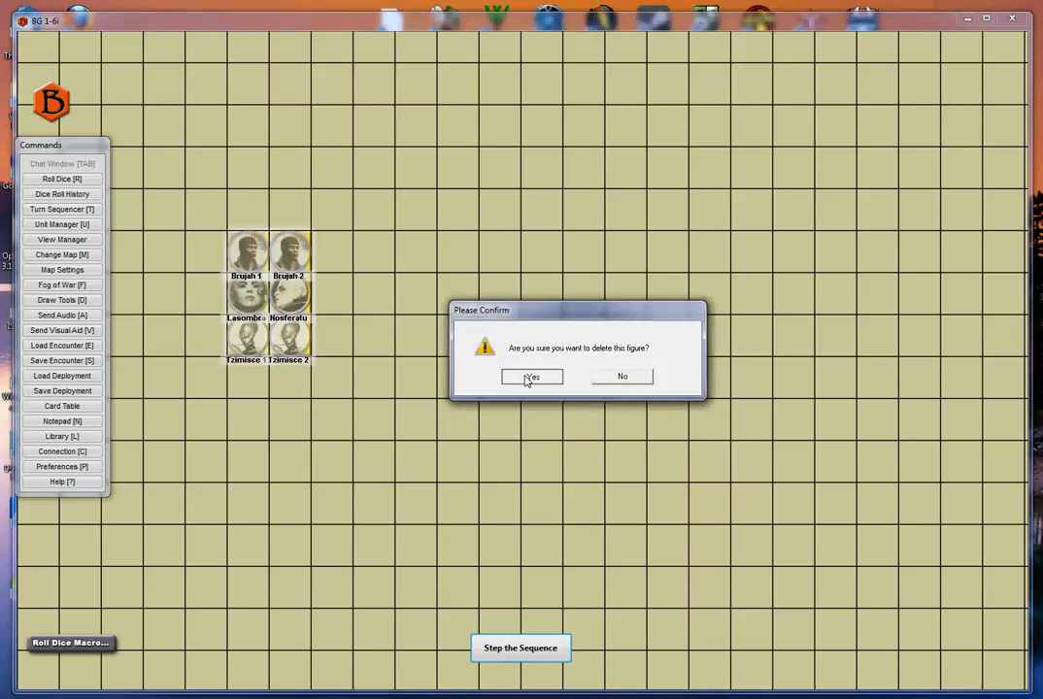
left_click(531, 376)
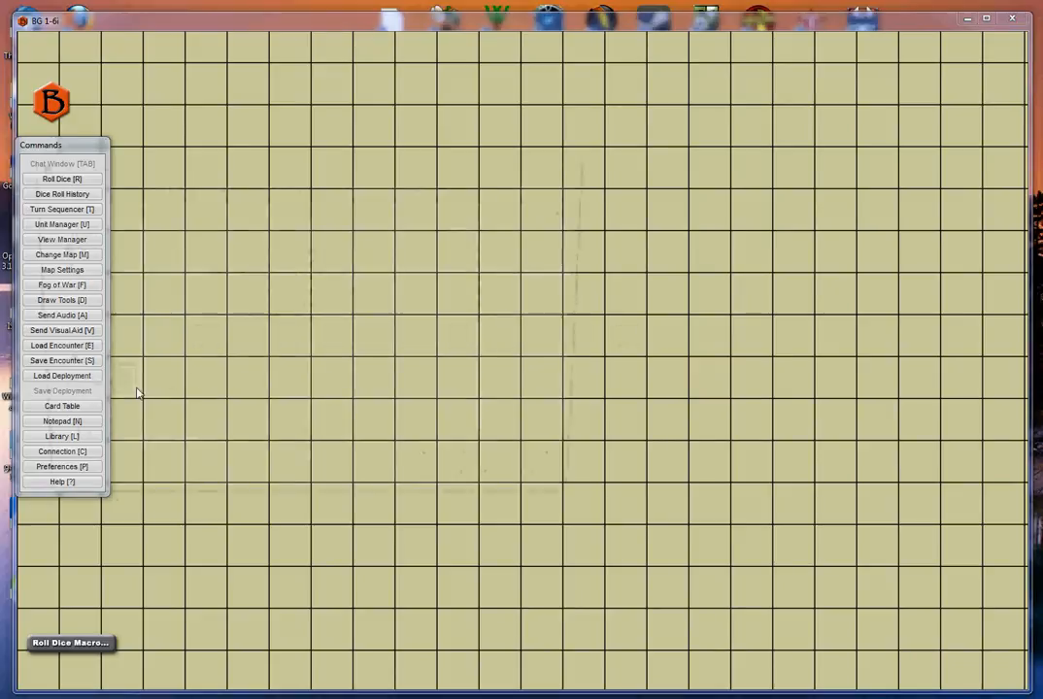
left_click(61, 376)
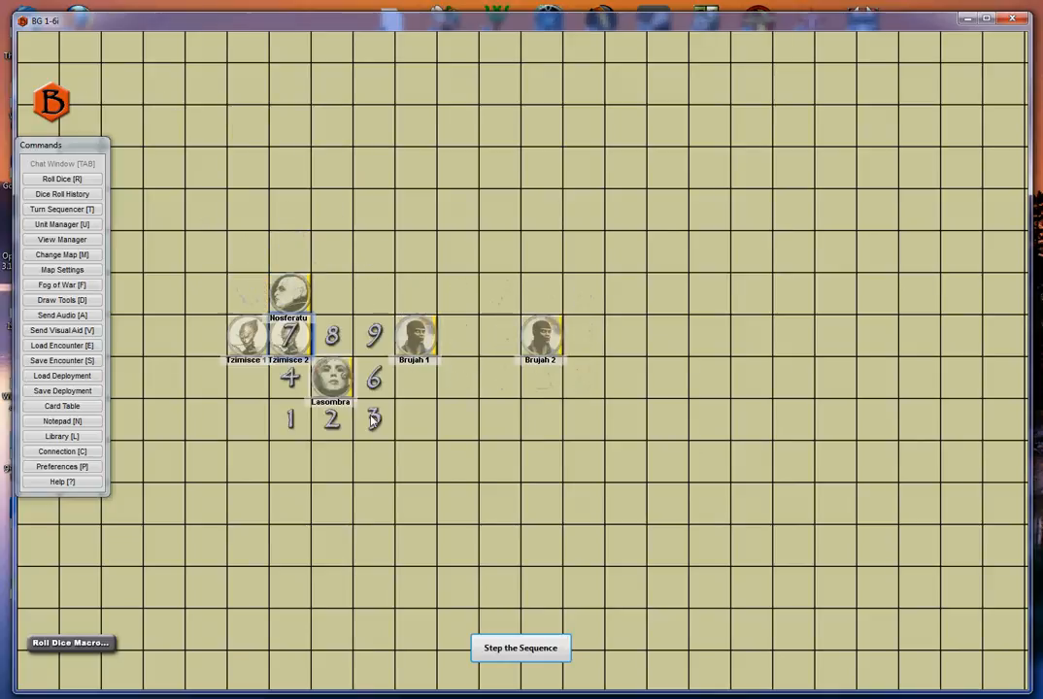
left_click_drag(288, 335, 498, 461)
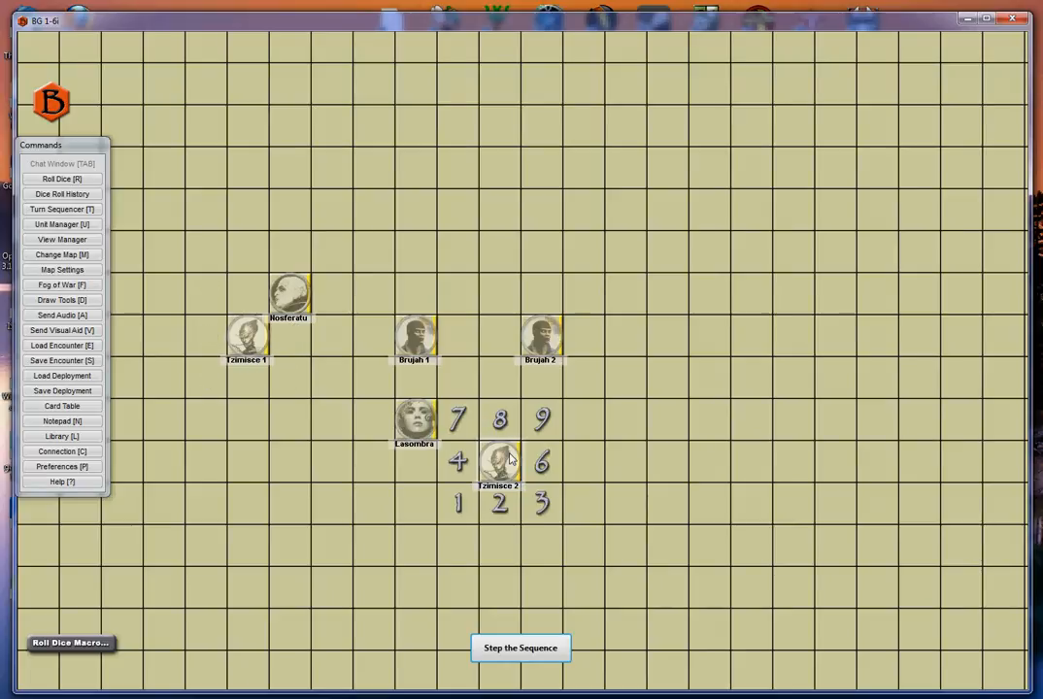
left_click(520, 647)
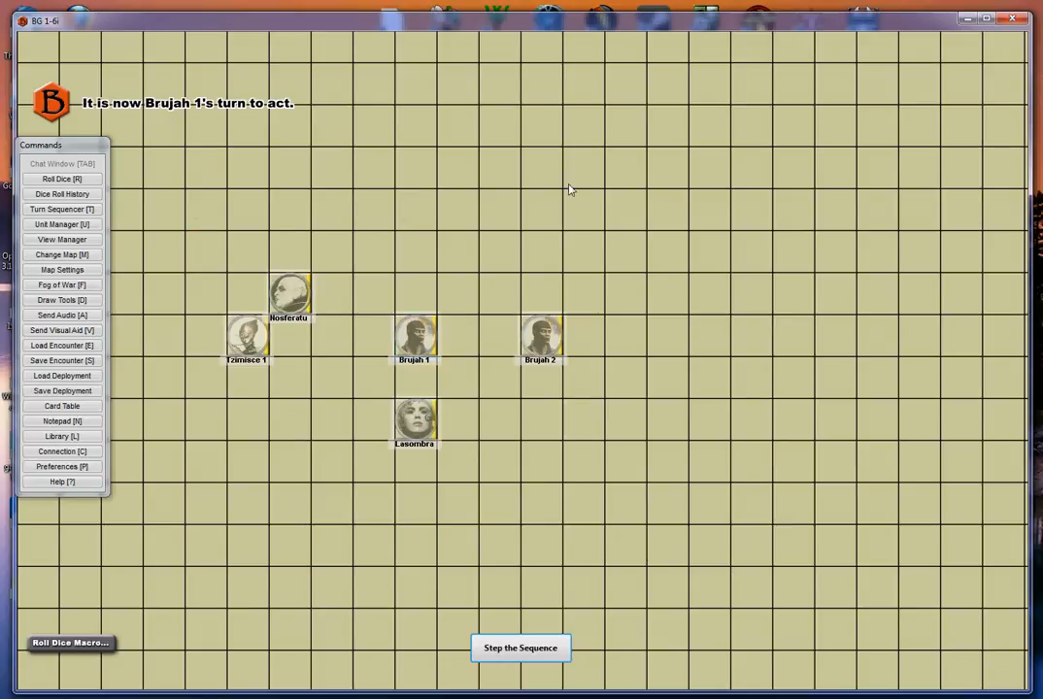
right_click(416, 337)
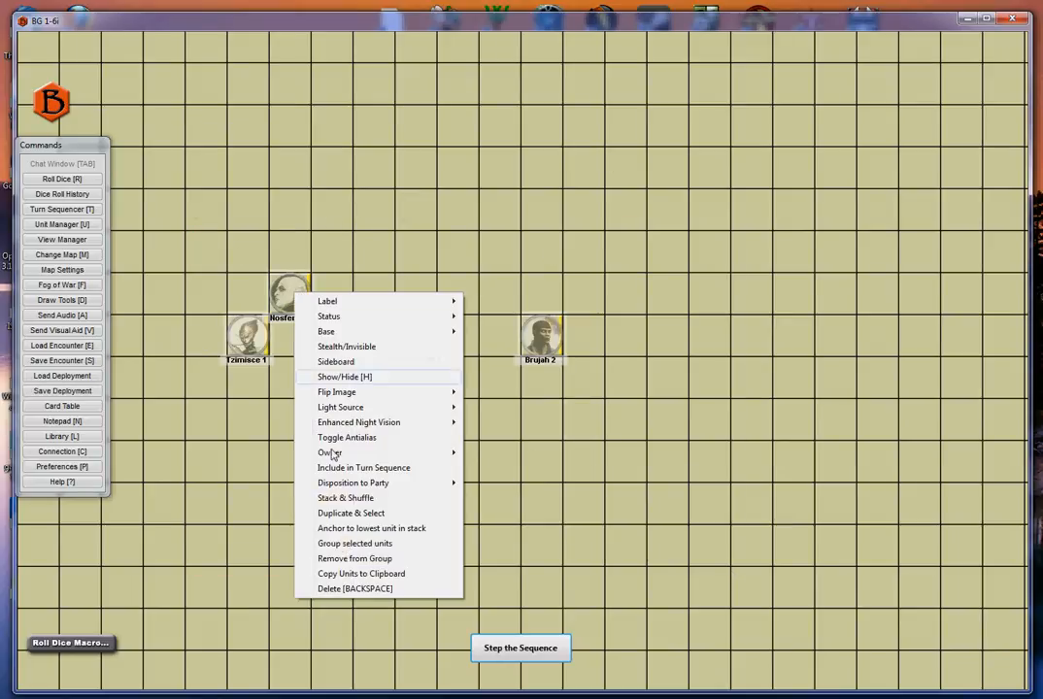
left_click(571, 455)
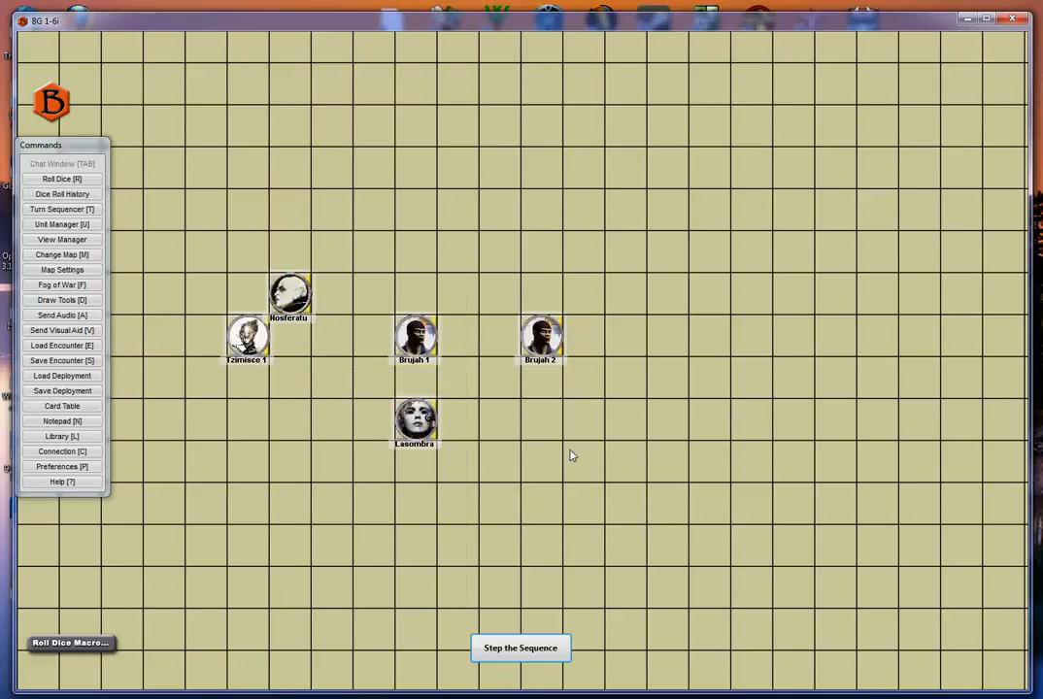
mouse_move(501, 382)
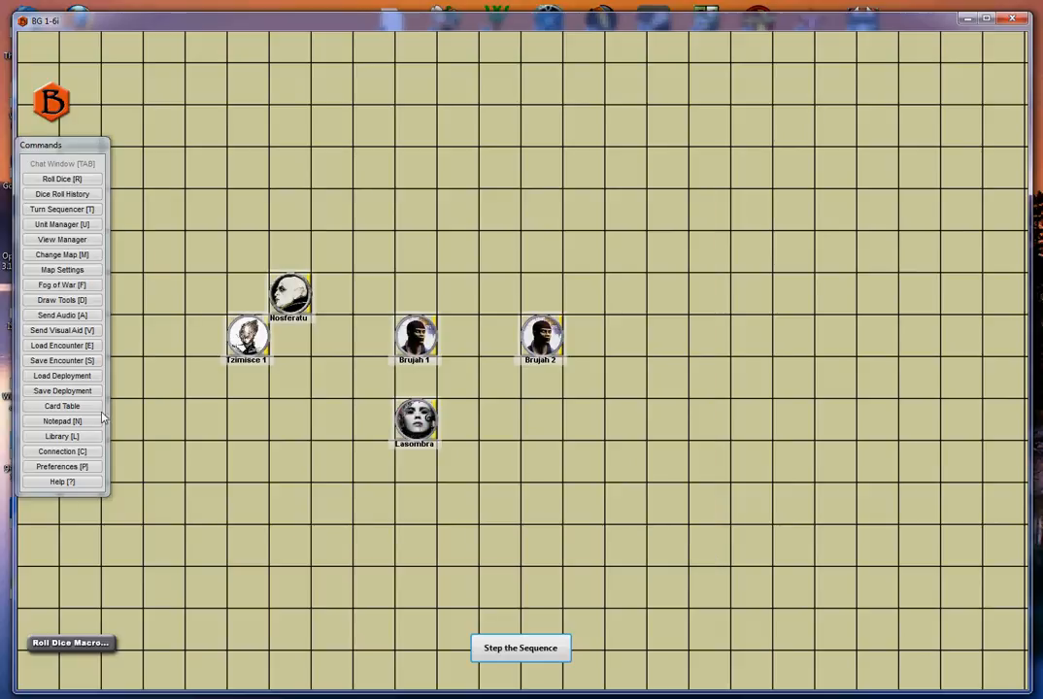
mouse_move(396, 415)
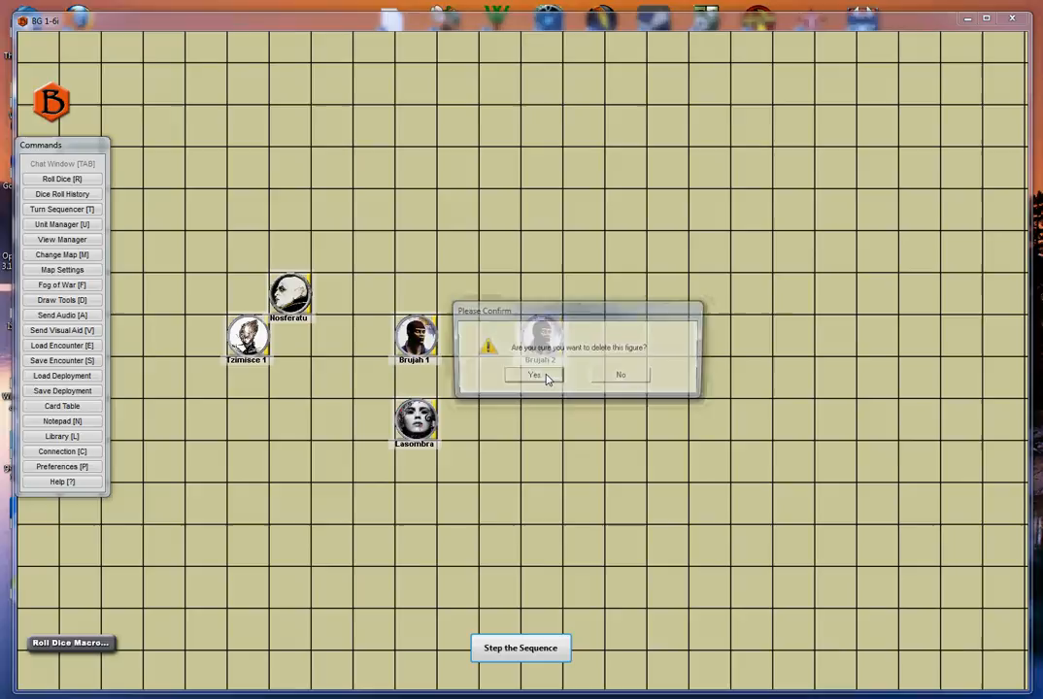
left_click(534, 374)
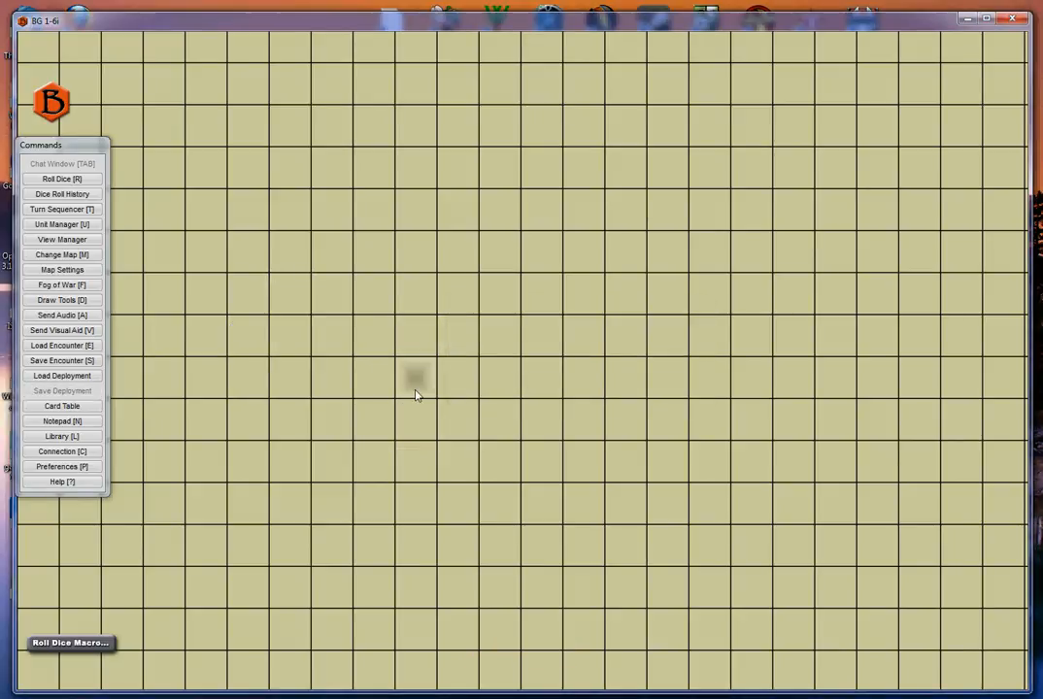
mouse_move(382, 393)
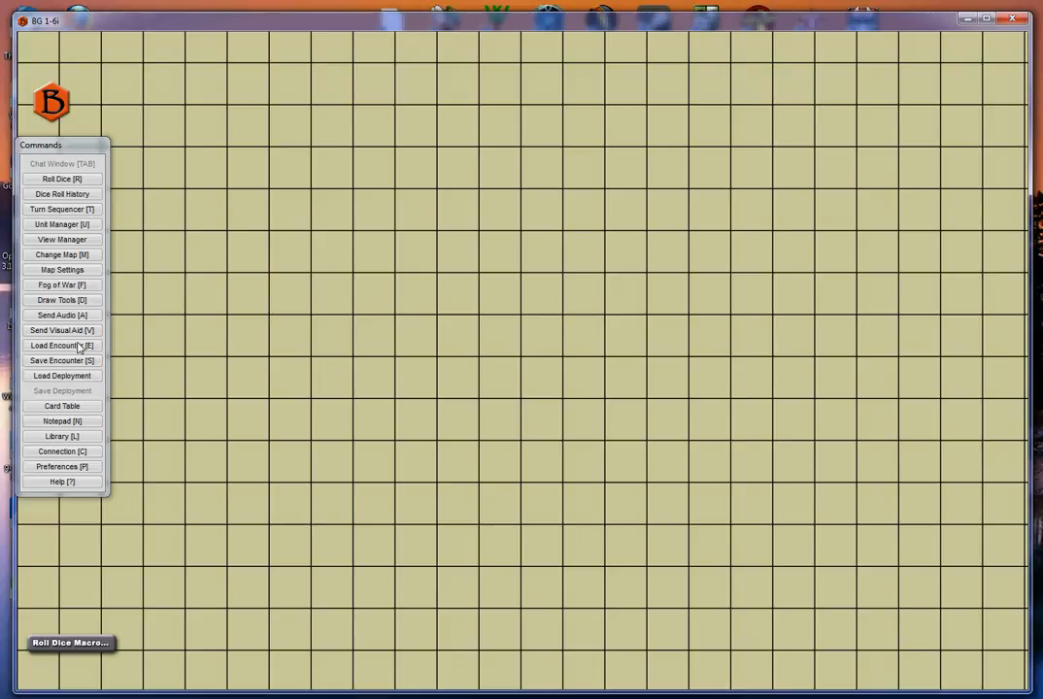
mouse_move(97, 351)
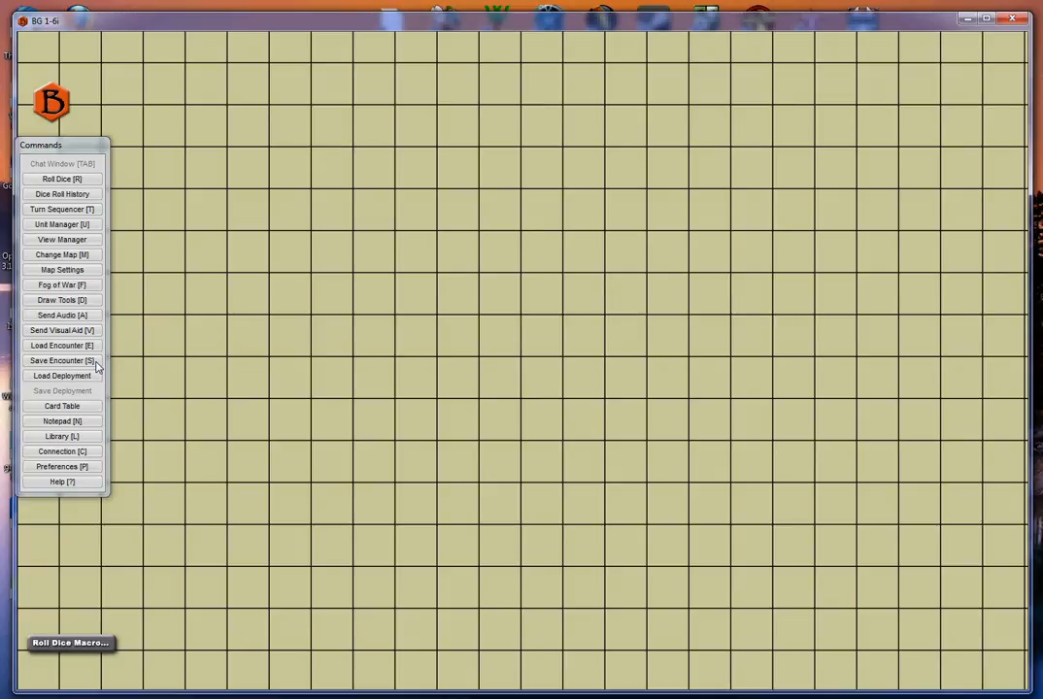
mouse_move(83, 255)
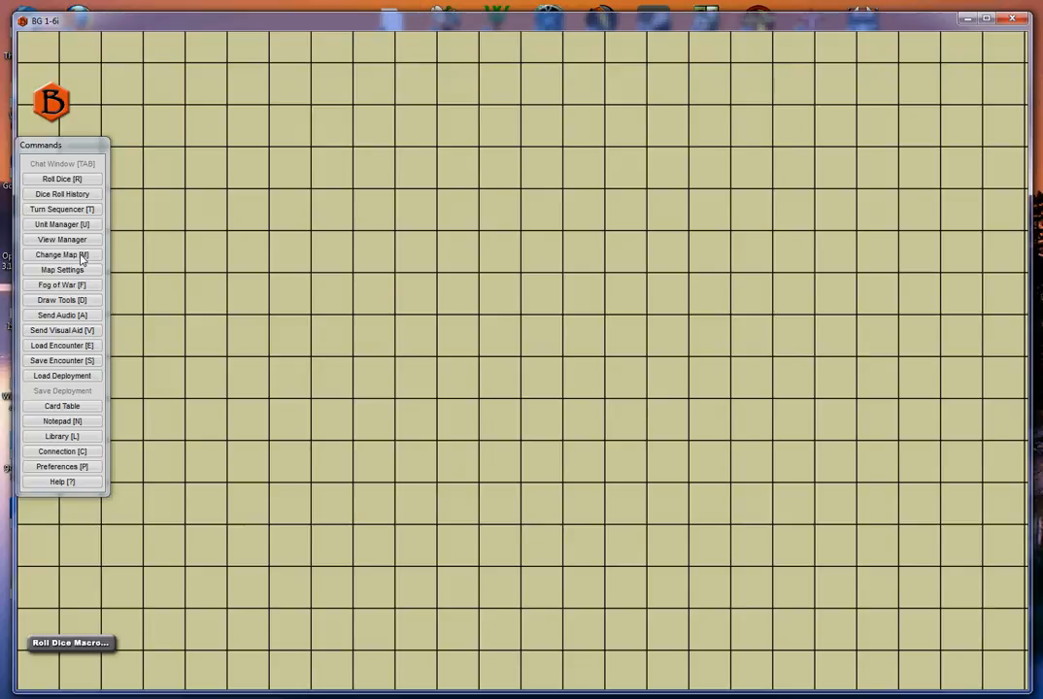
Step: Load the floor-plan map with Force Gridless and Never Snap map settings
left_click(61, 254)
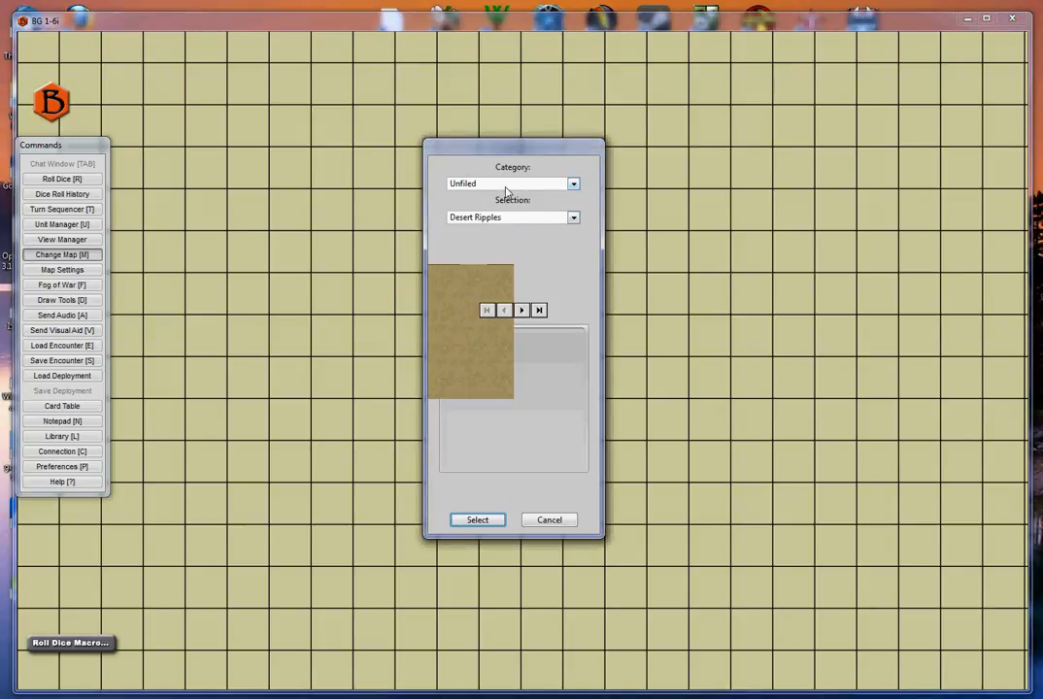
left_click(572, 217)
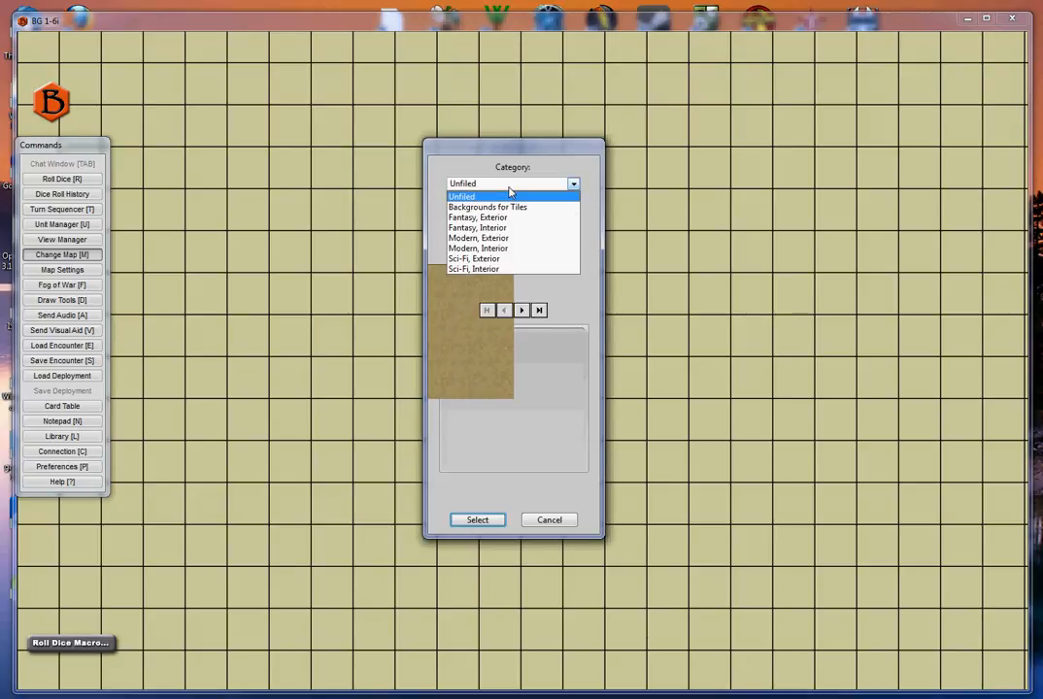
mouse_move(476, 227)
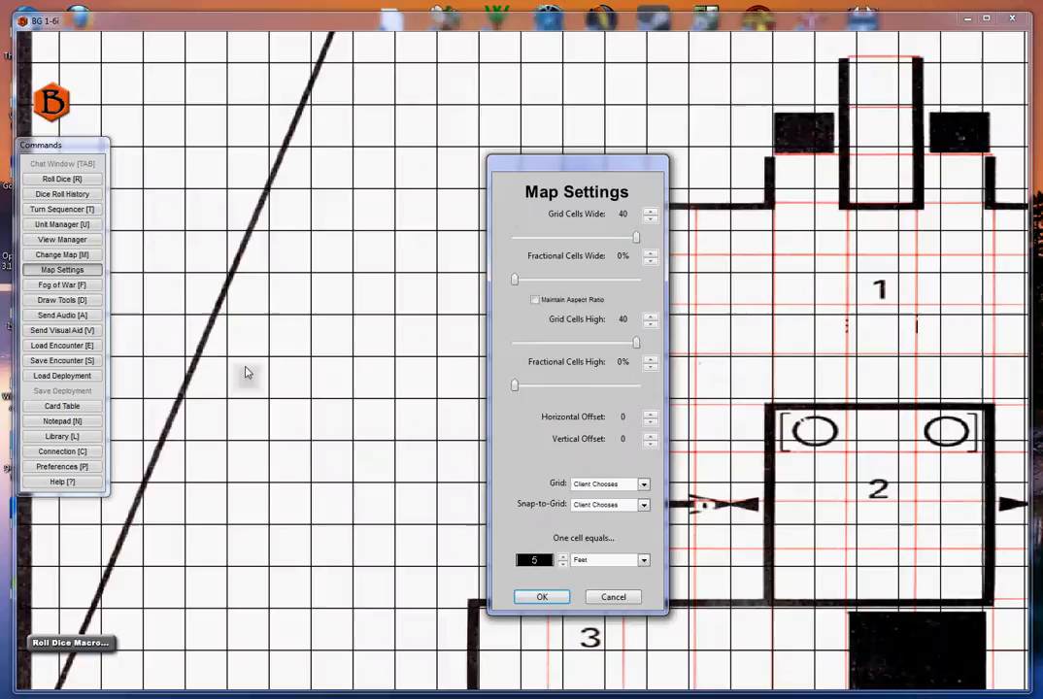
mouse_move(567, 173)
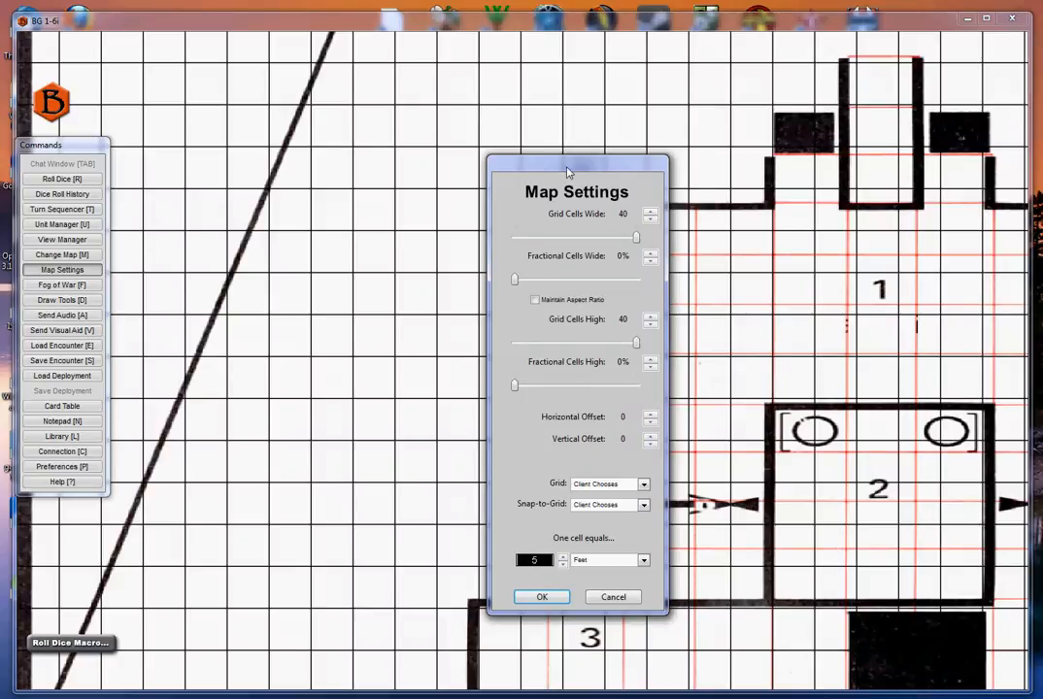
left_click_drag(576, 171, 242, 173)
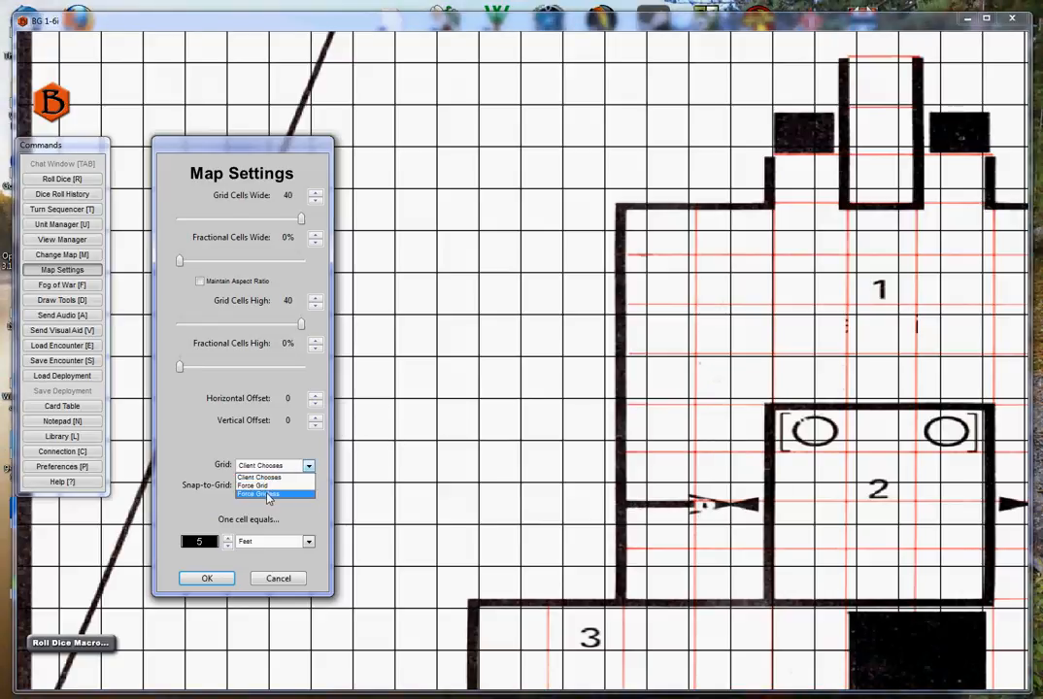
left_click(257, 493)
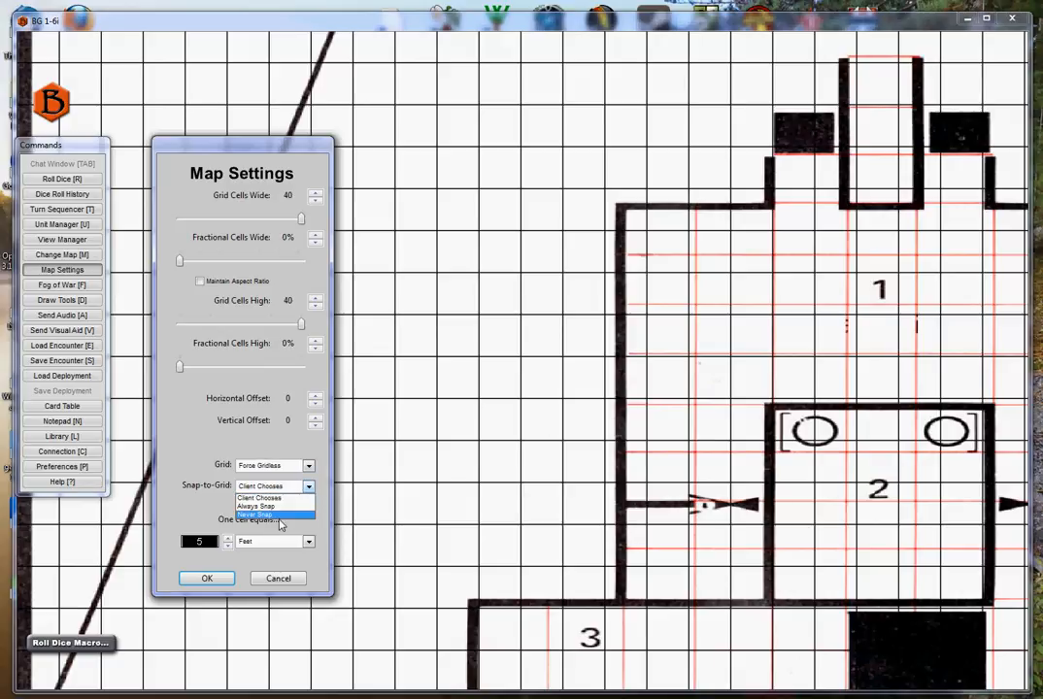
left_click(275, 513)
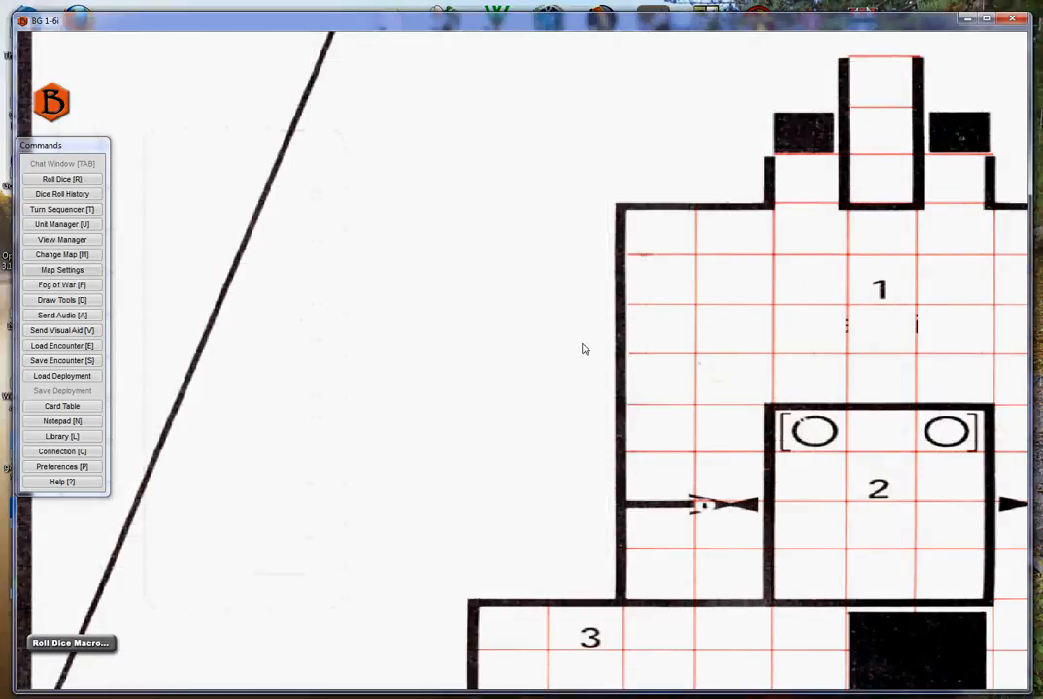
Step: Zoom out until rooms 1 to 10 of the floor plan are all visible
scroll("down", 3)
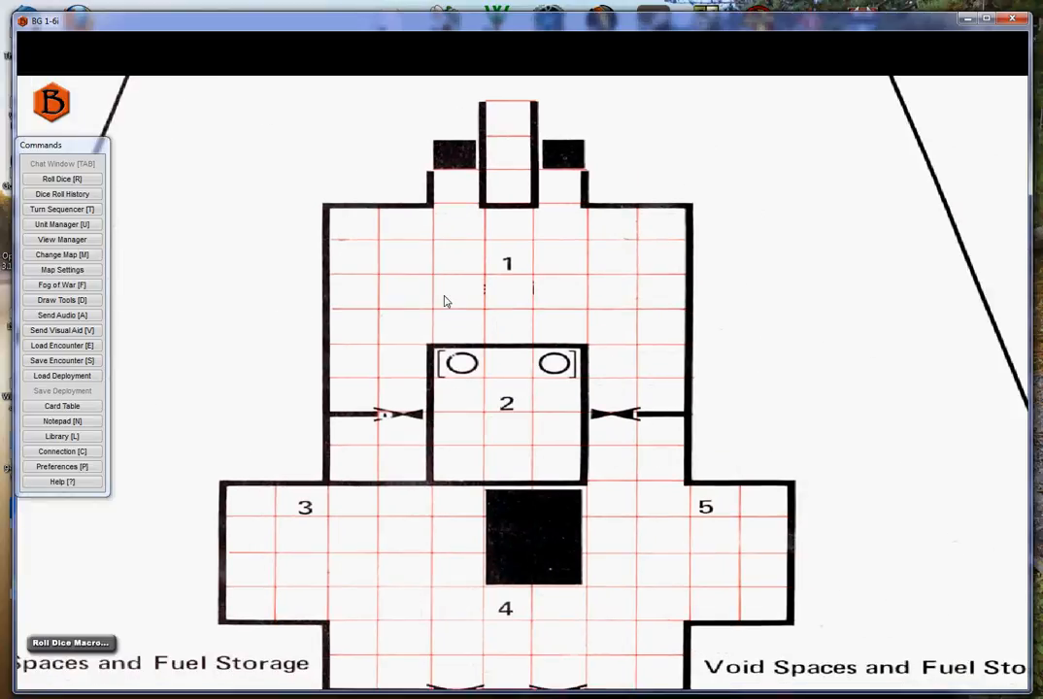
scroll("down", 3)
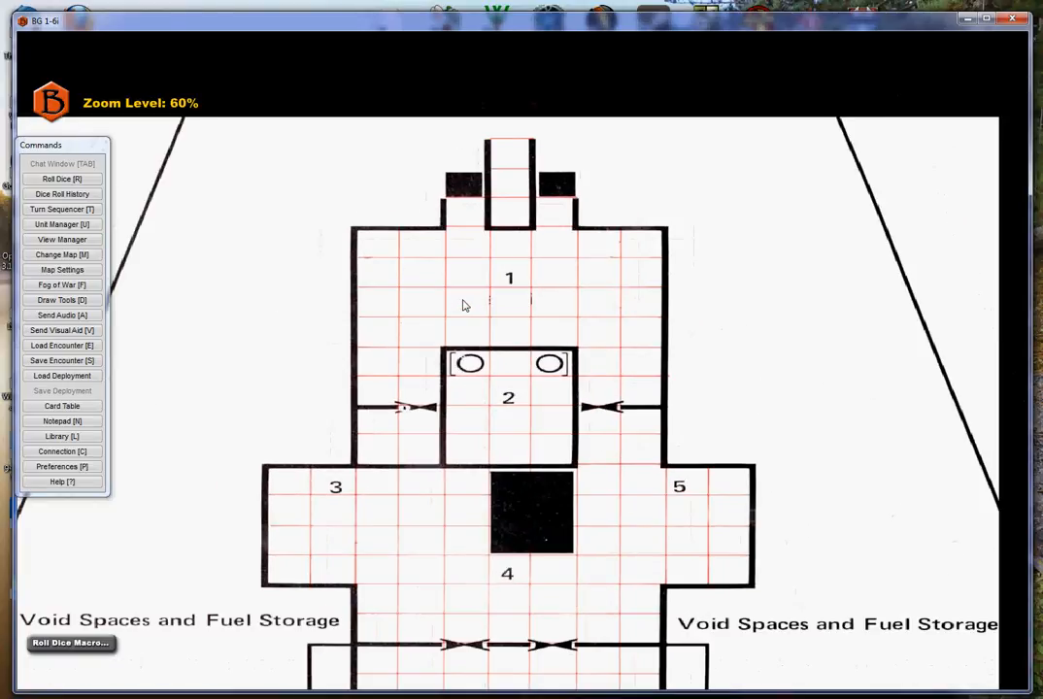
scroll("down", 3)
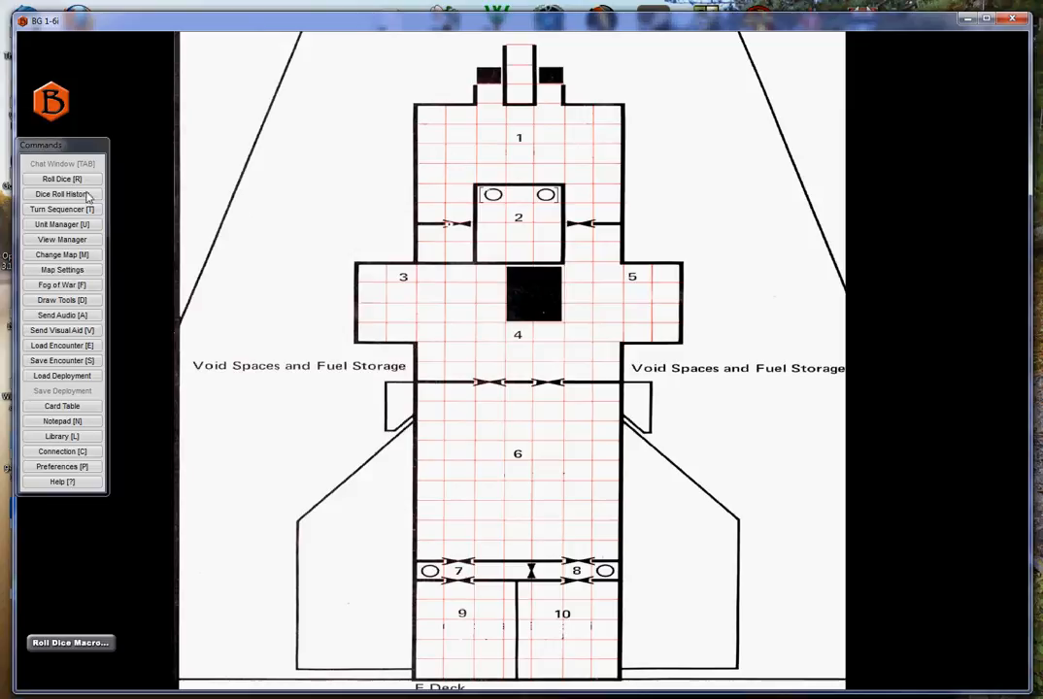
Step: Hide the whole map under fog, then reveal room 1 and the strip below it
left_click(61, 284)
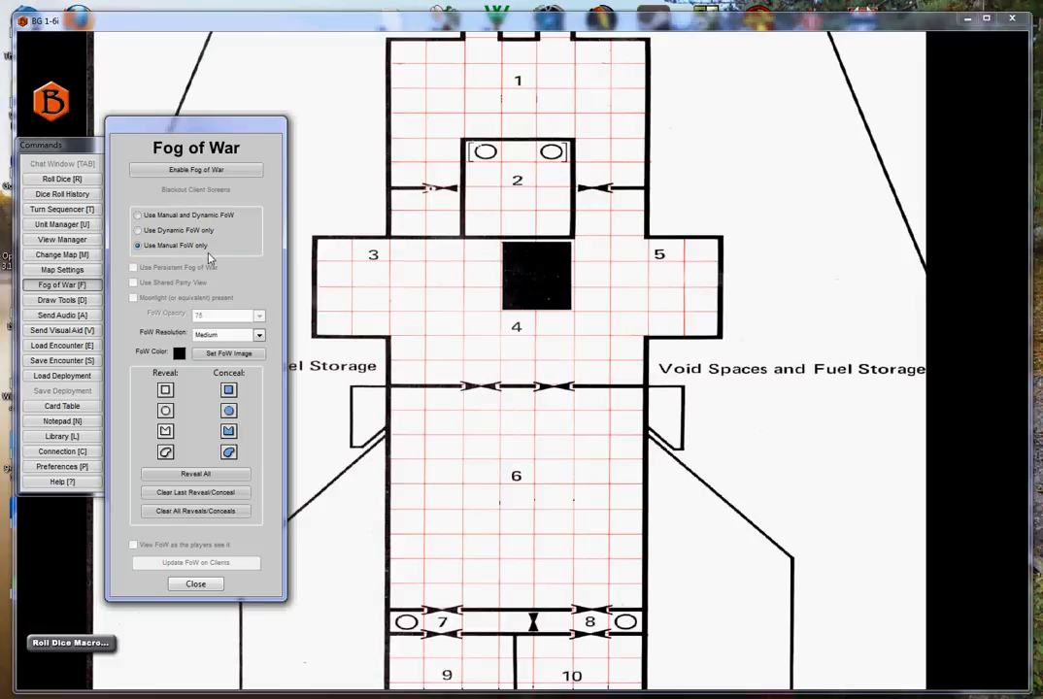
mouse_move(178, 458)
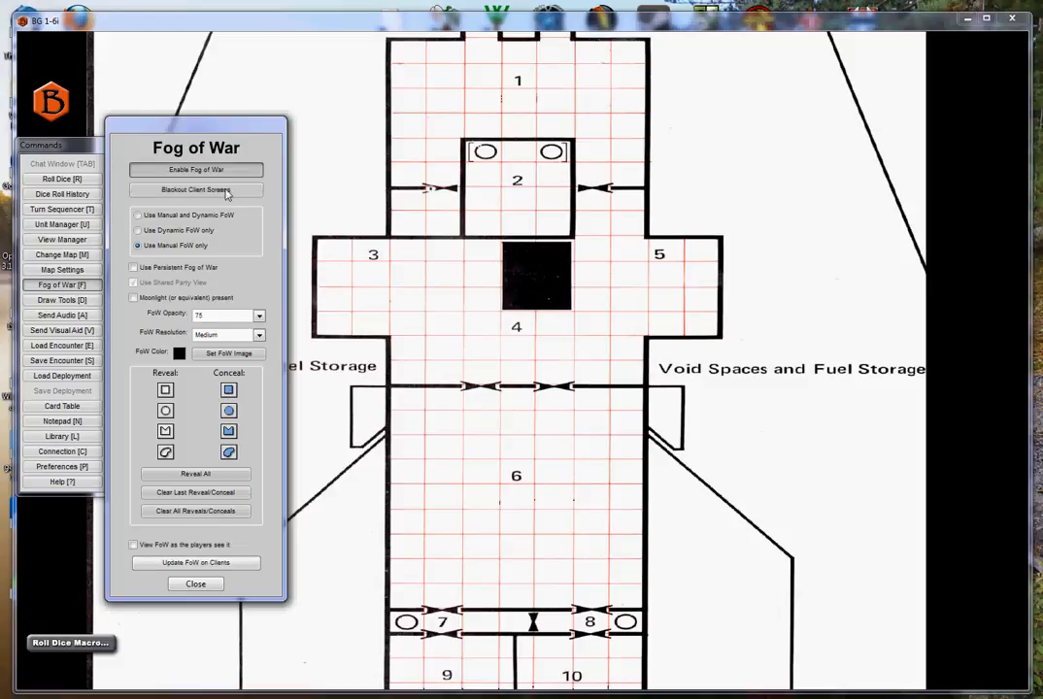
left_click(195, 169)
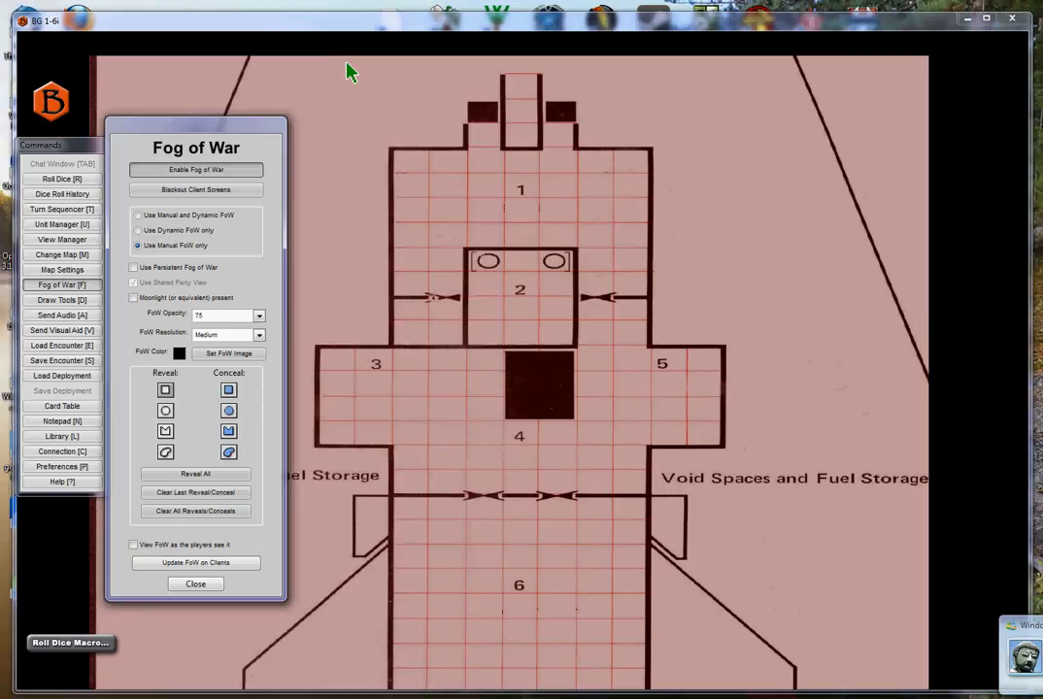
left_click_drag(350, 71, 747, 258)
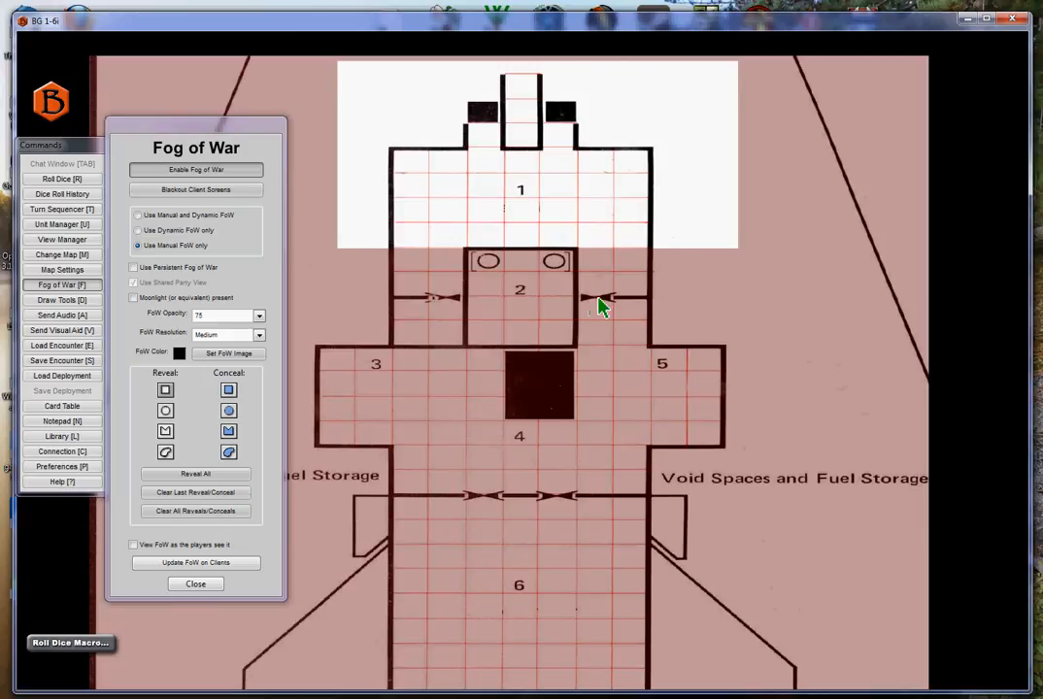
left_click_drag(602, 306, 709, 226)
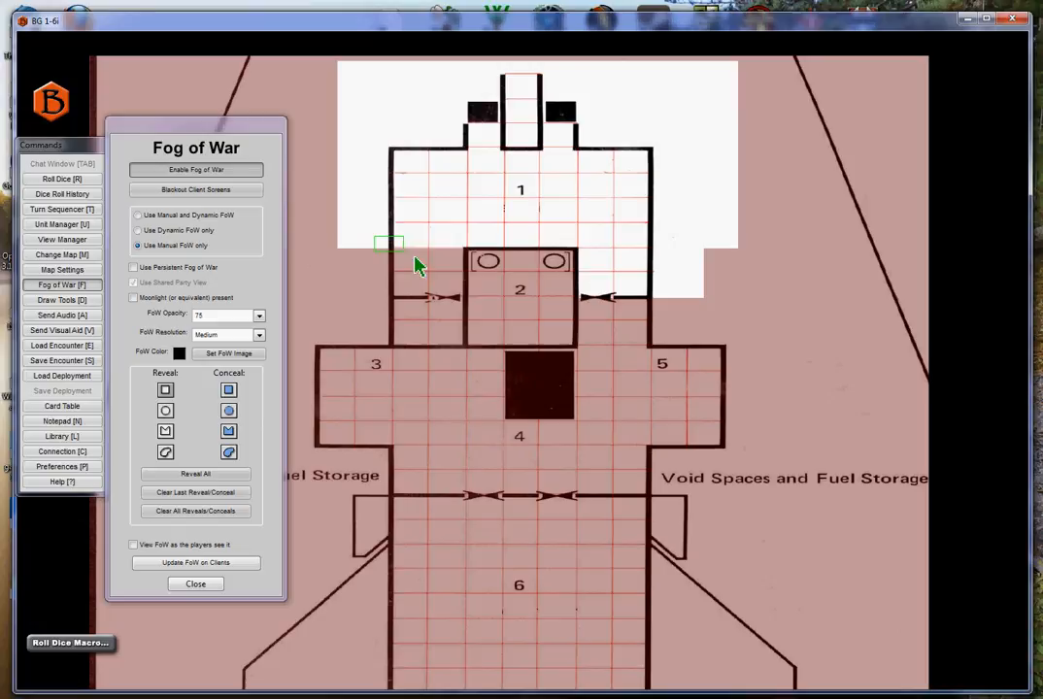
left_click_drag(388, 244, 471, 303)
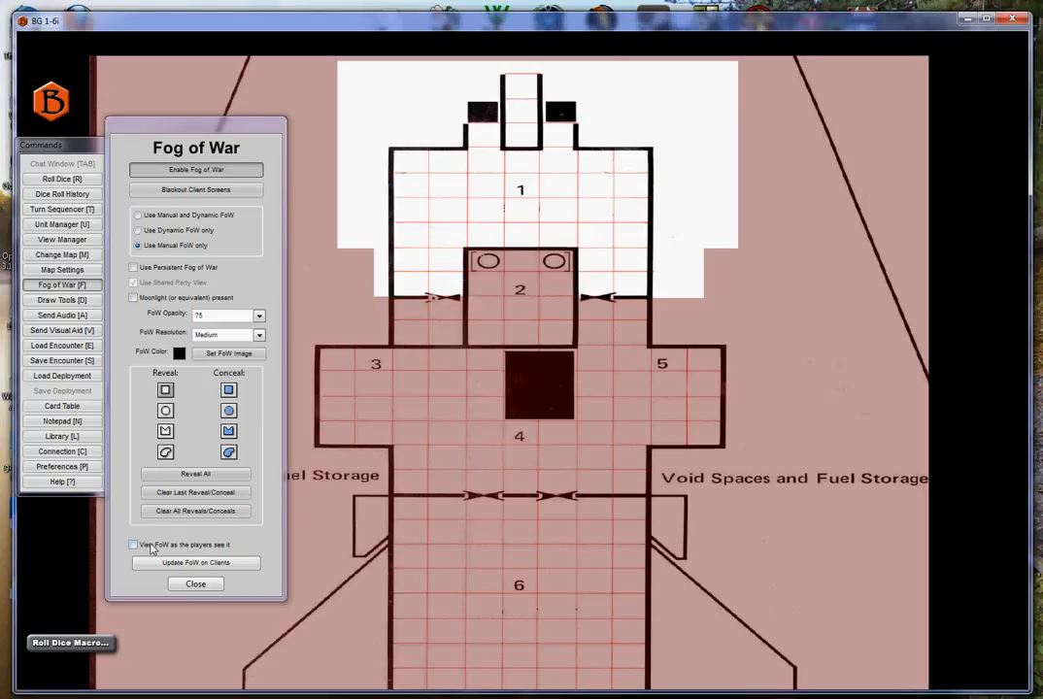
Step: Preview the fog as players see it twice, then close fog of war settings
left_click(133, 544)
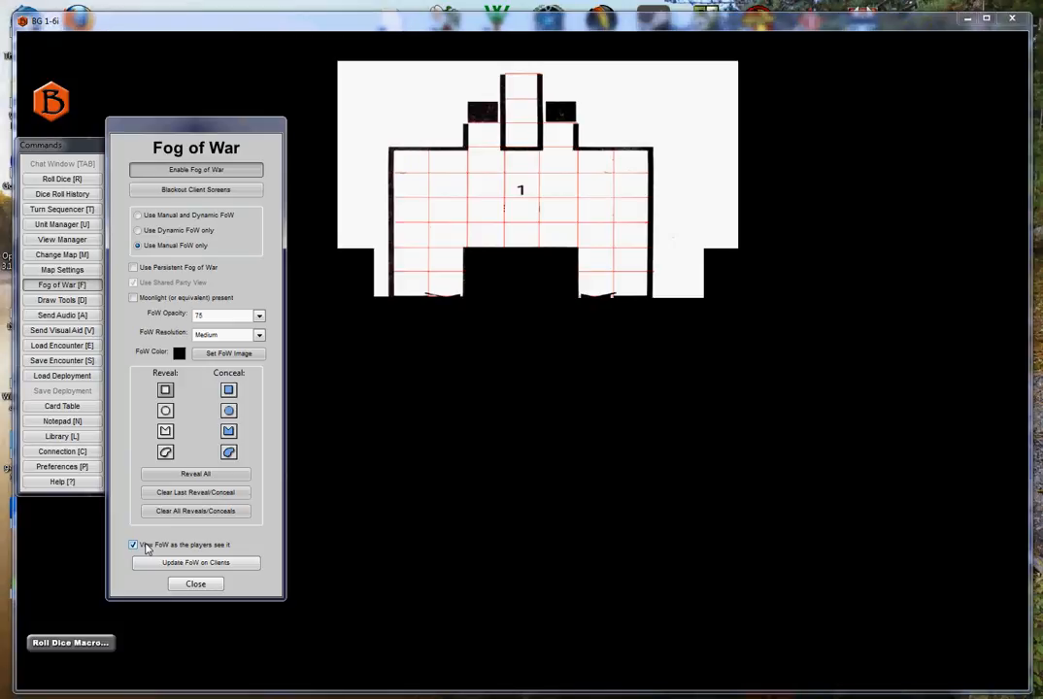
left_click(133, 543)
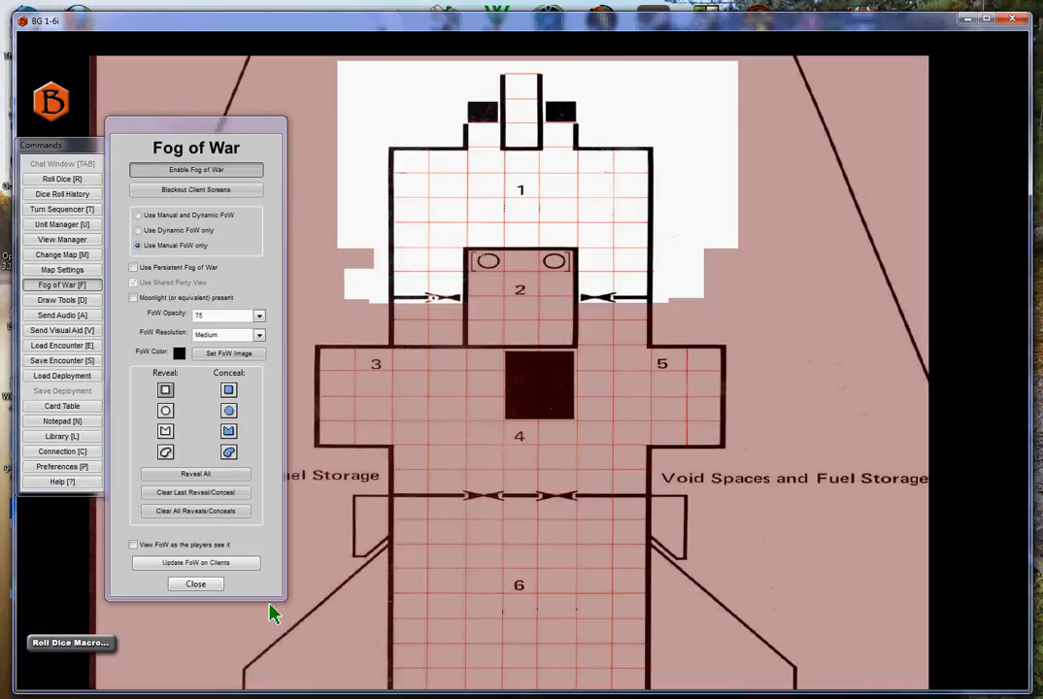
left_click(133, 545)
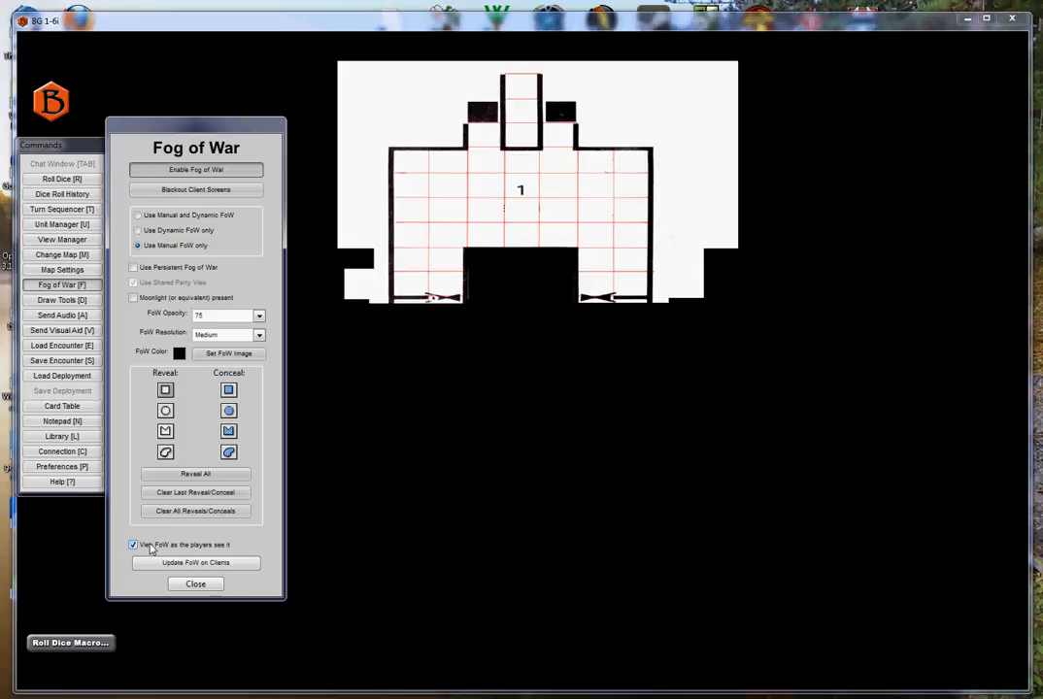
left_click(133, 543)
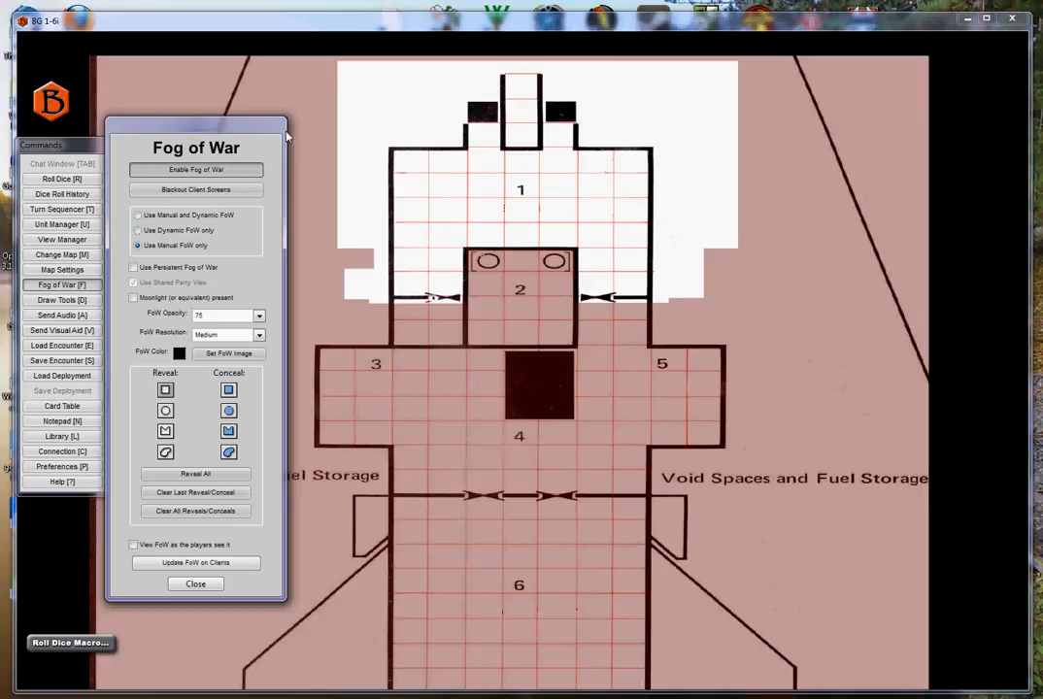
mouse_move(468, 320)
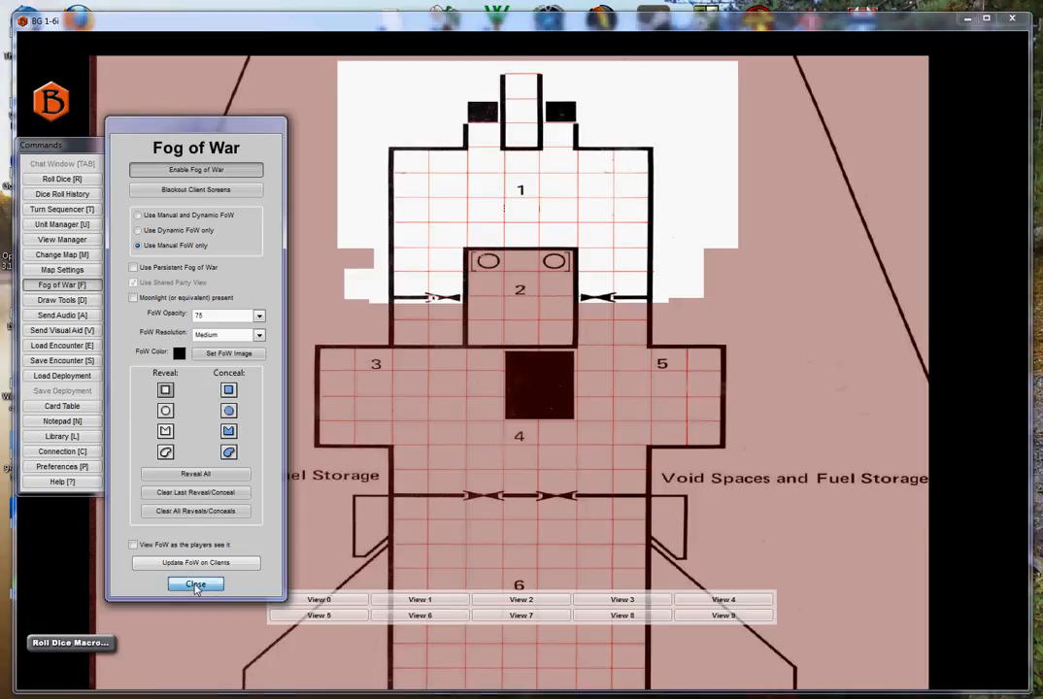
left_click(194, 583)
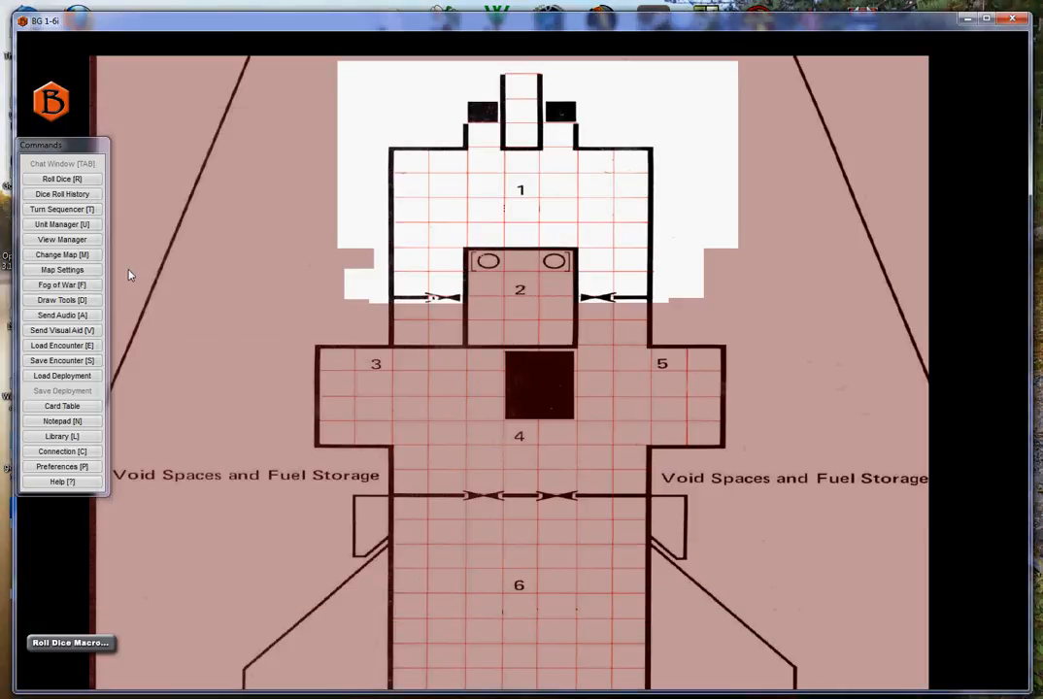
mouse_move(117, 379)
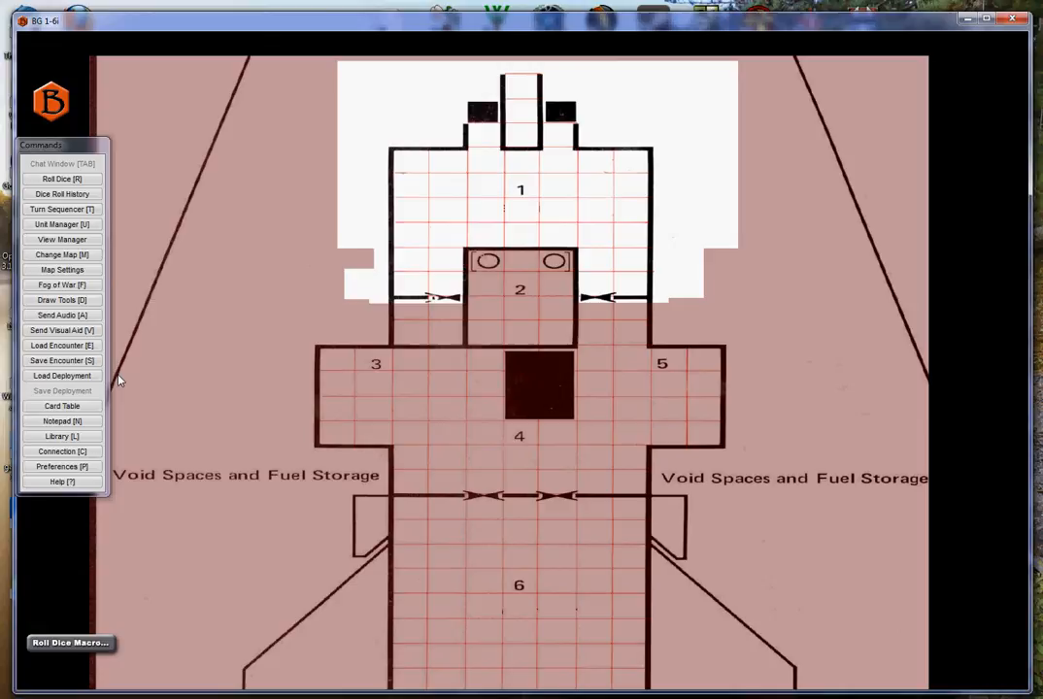
Step: Load the Anarch Group 1 deployment; move Brujah into room 4, and Tzimisce, Lasombra, Nosferatu into room 6
left_click(62, 375)
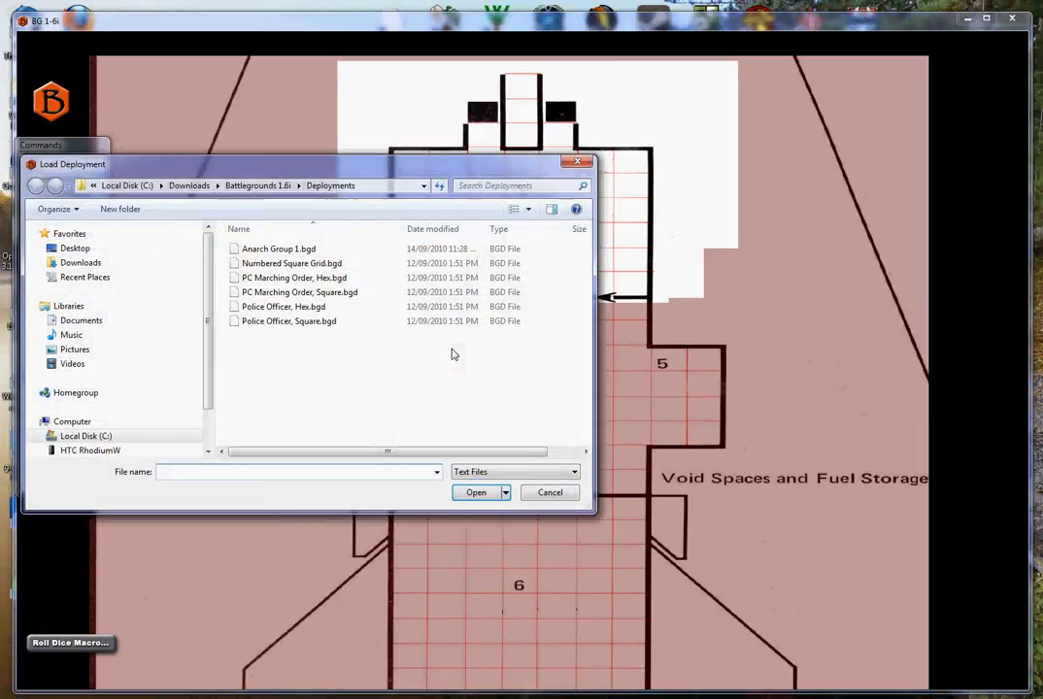
left_click(549, 493)
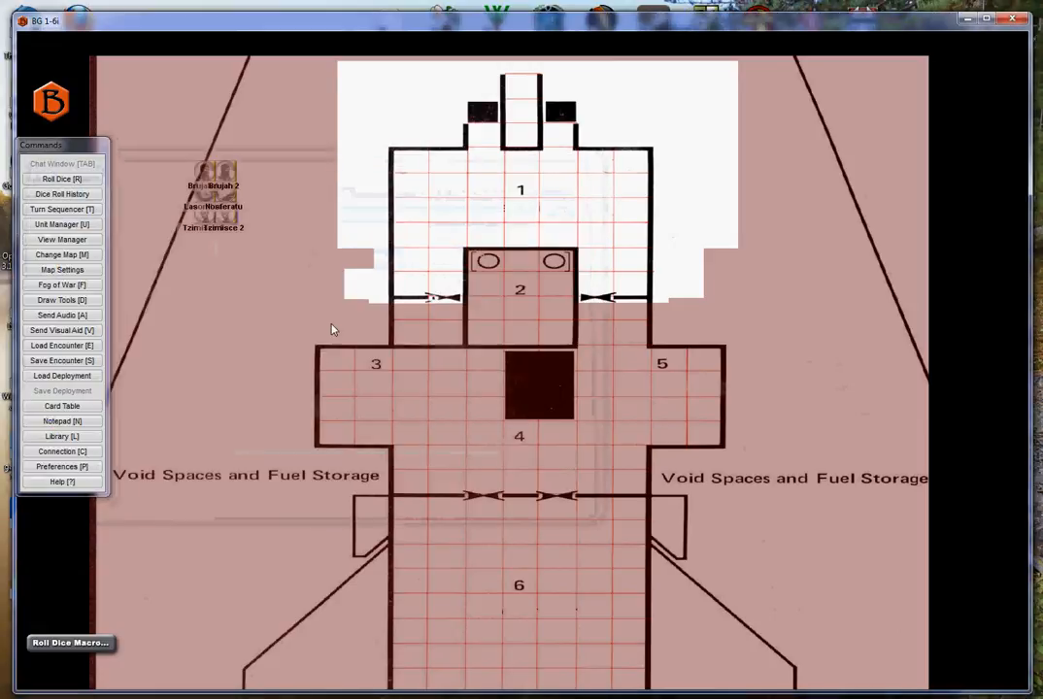
left_click(61, 209)
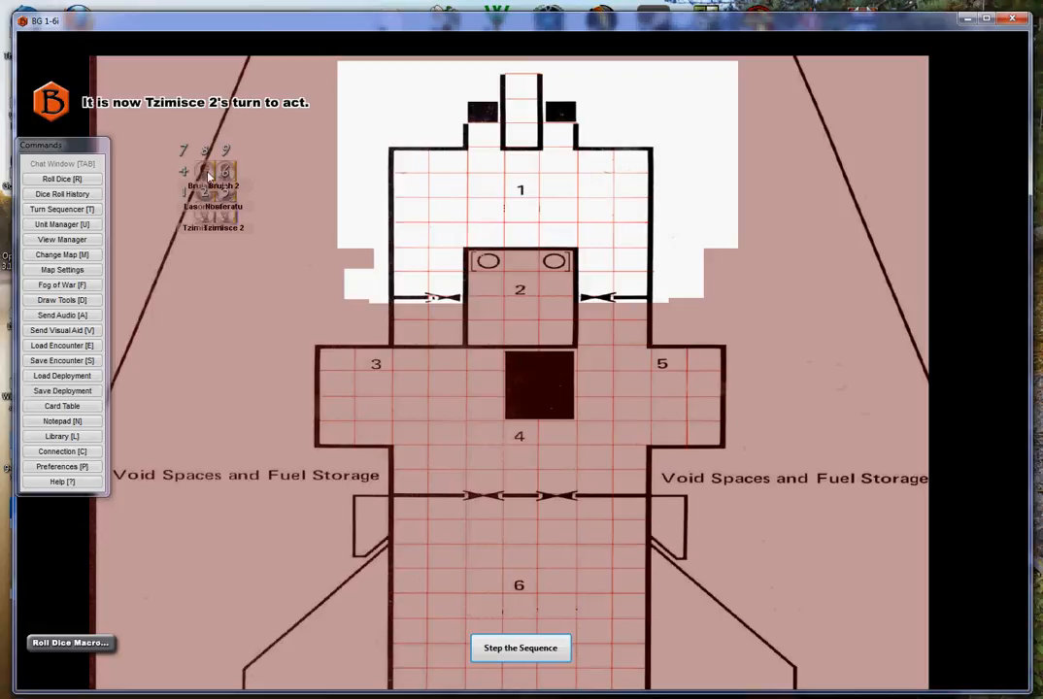
left_click_drag(211, 184, 444, 408)
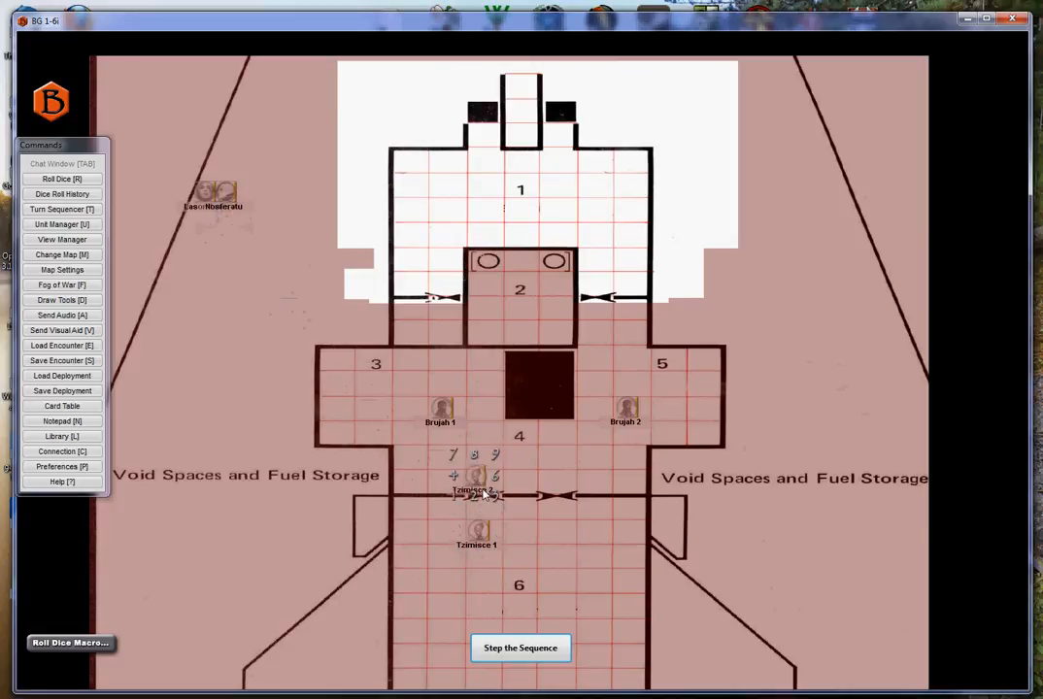
left_click_drag(475, 490, 553, 534)
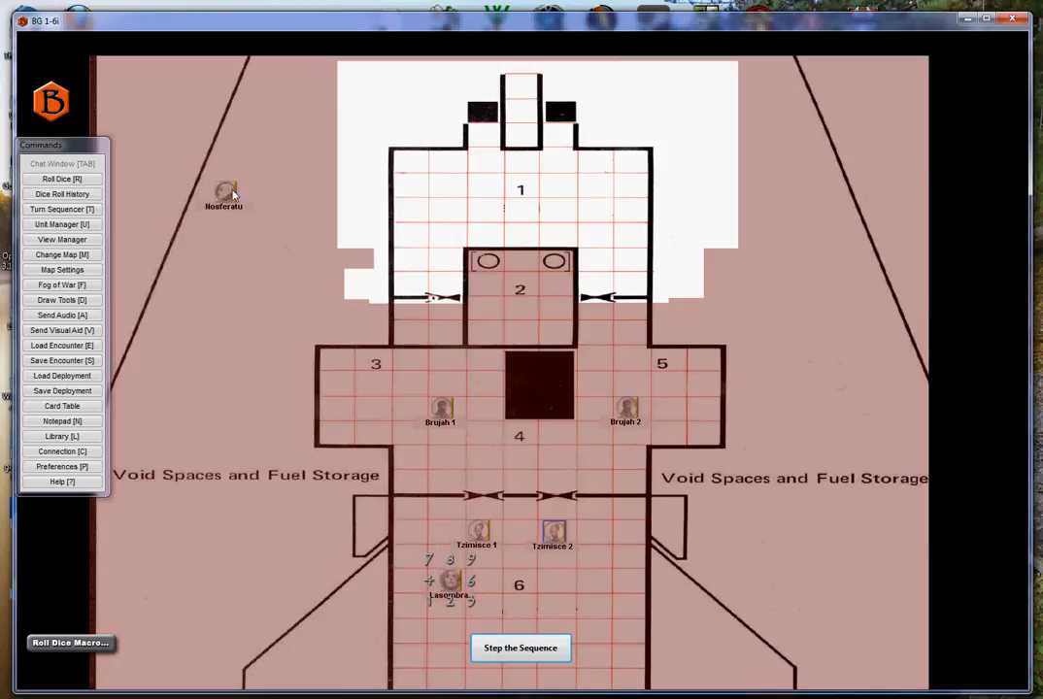
left_click_drag(224, 192, 597, 579)
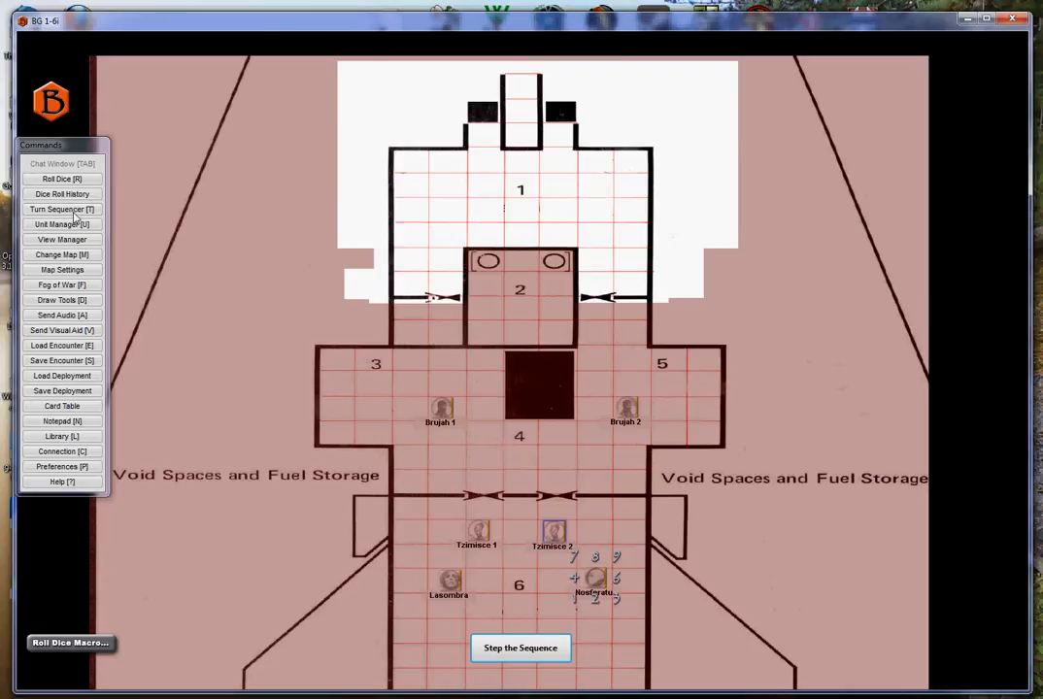
left_click(62, 209)
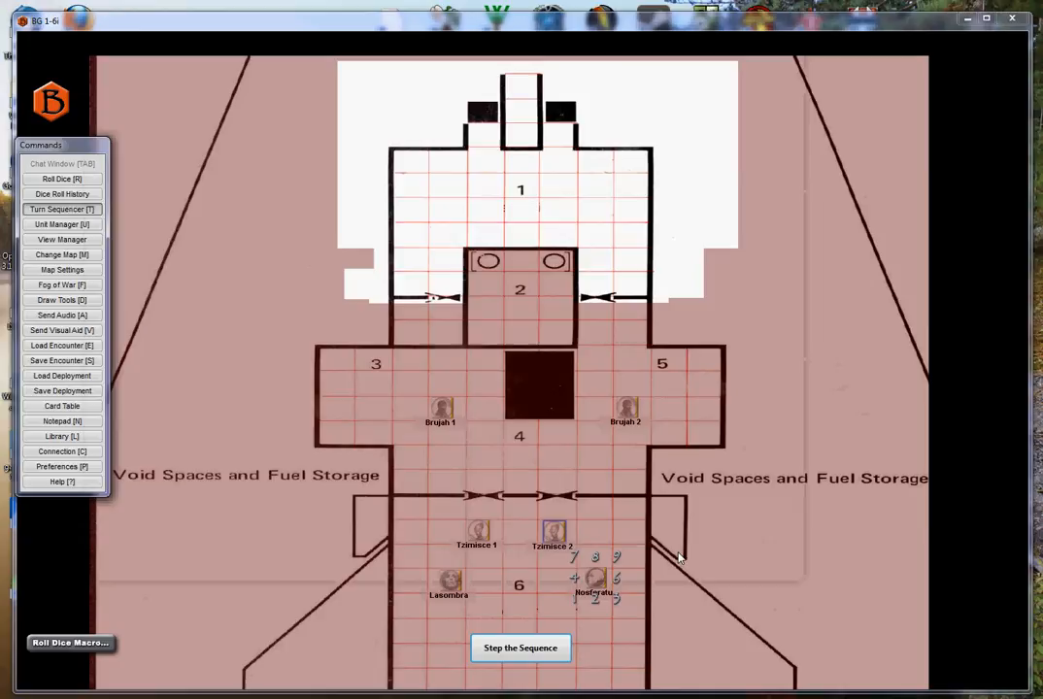
Step: Place a generic vampire figure named Gabriel, owned by Everyone, in room 1
right_click(435, 192)
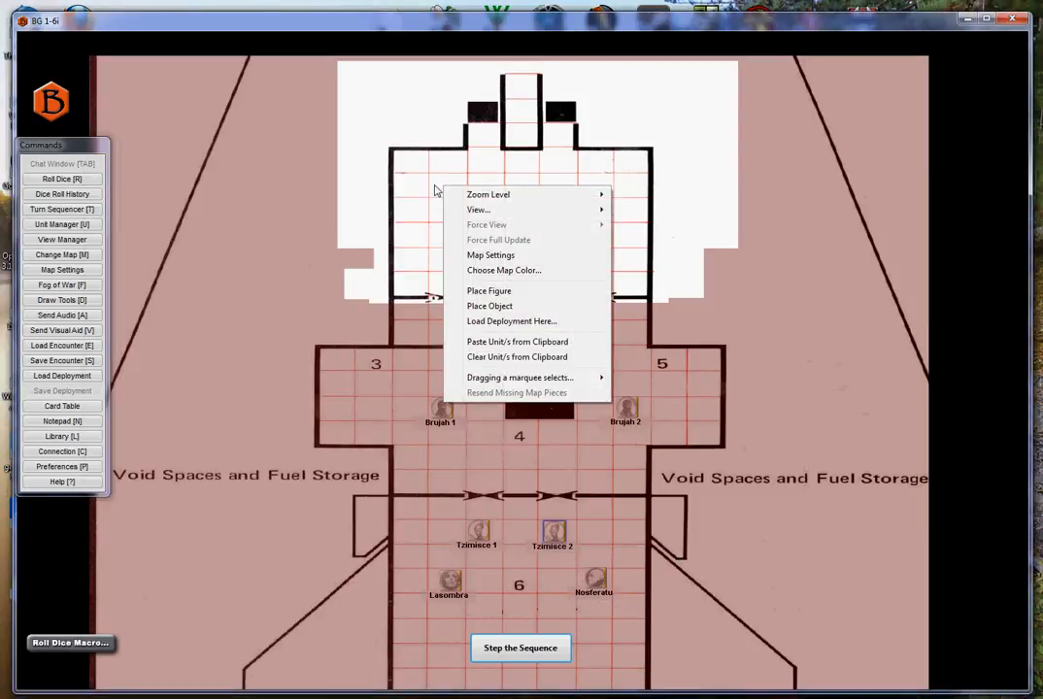
mouse_move(510, 296)
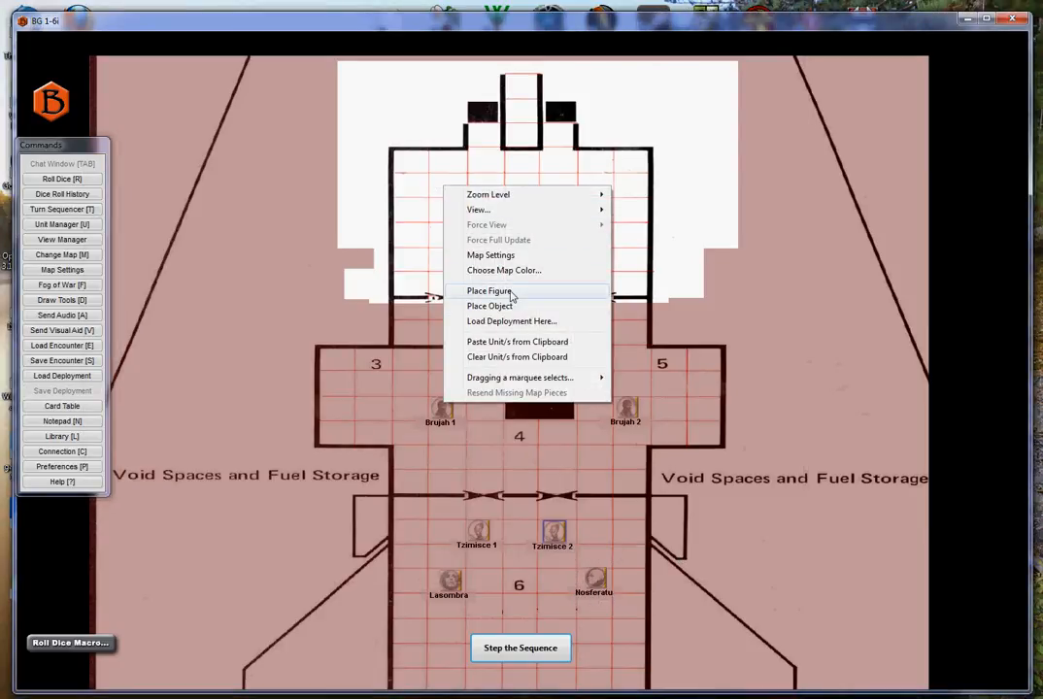
left_click(489, 290)
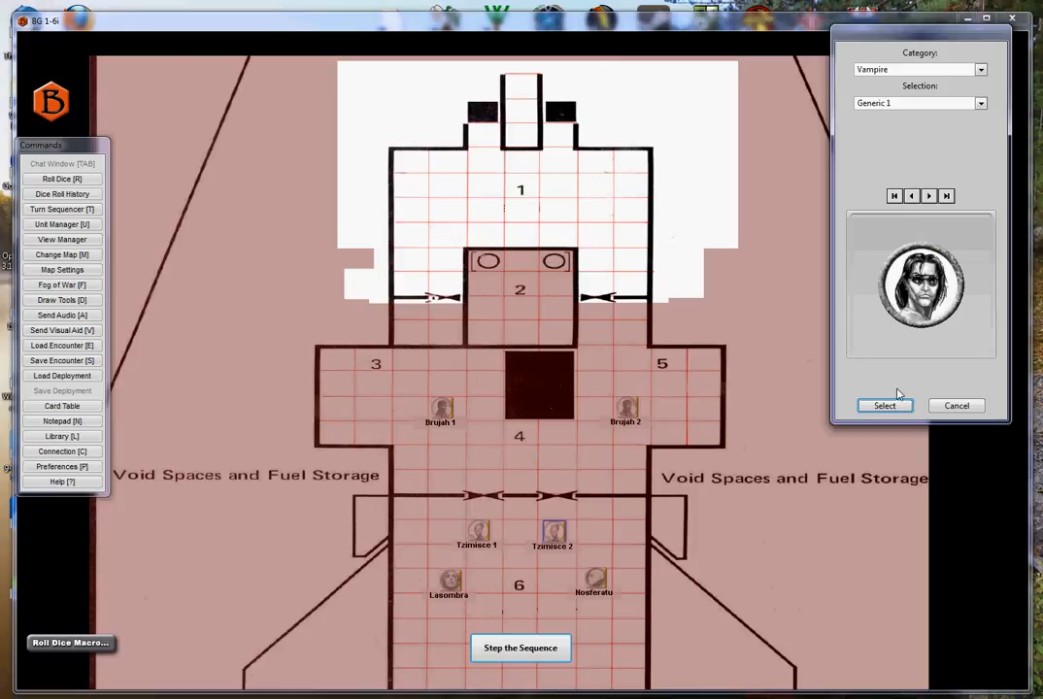
left_click(883, 405)
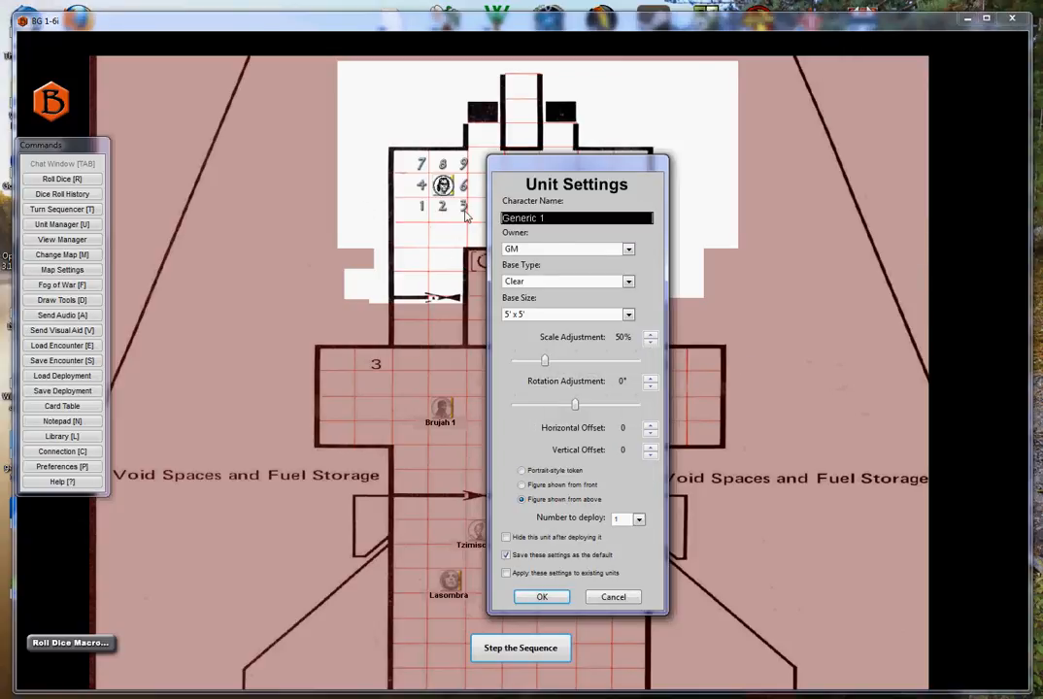
type("Gabr")
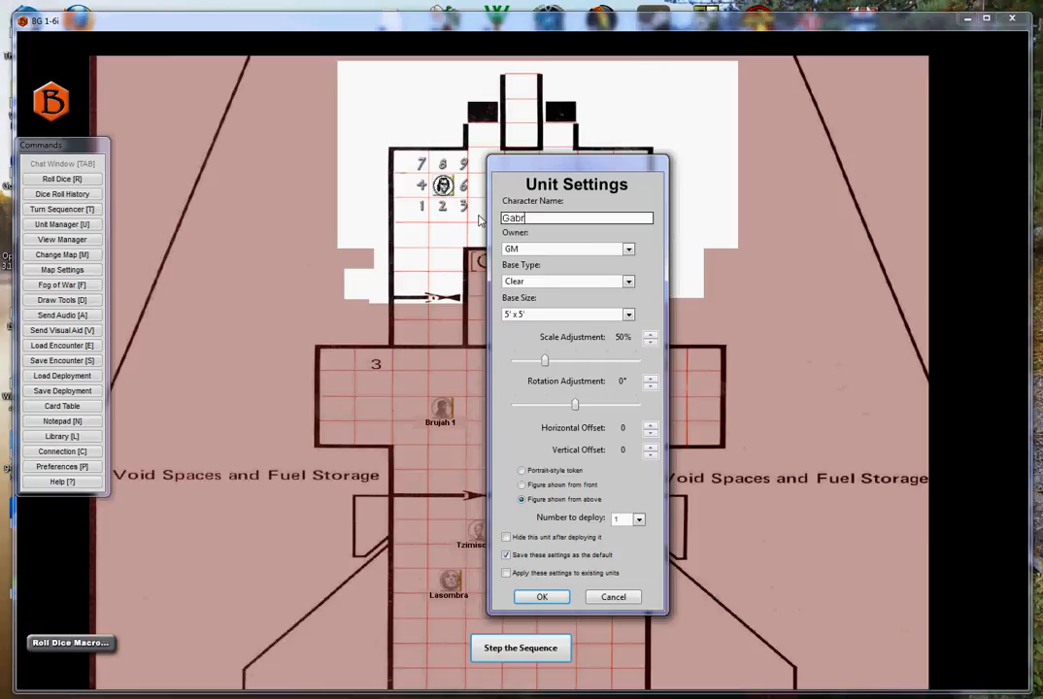
left_click(628, 249)
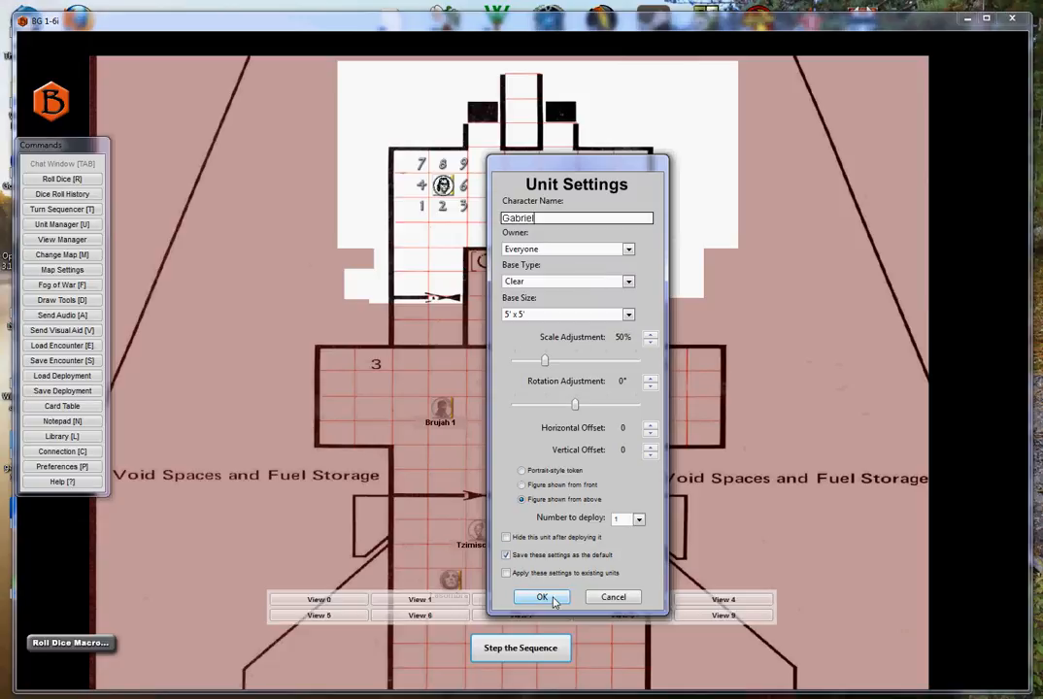
left_click(541, 597)
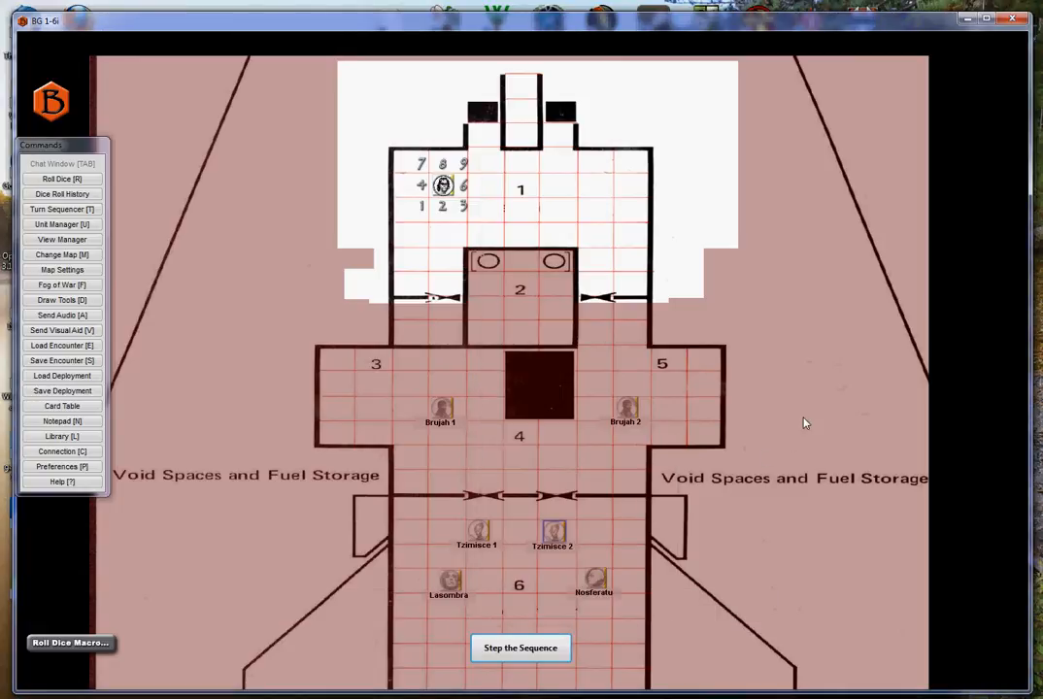
scroll("down", 3)
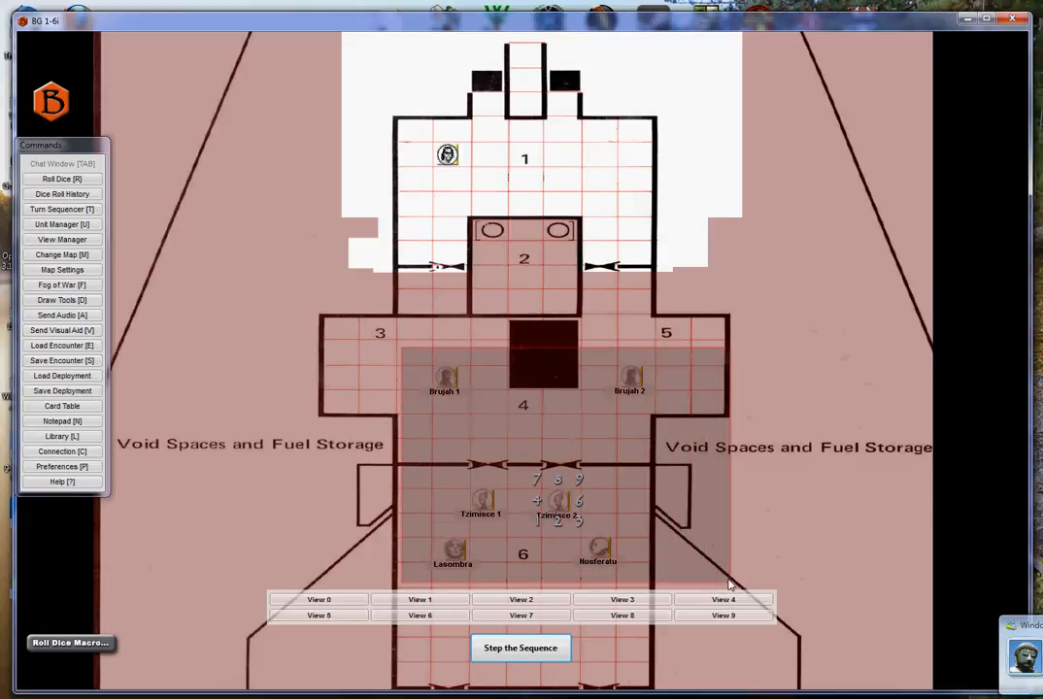
right_click(629, 379)
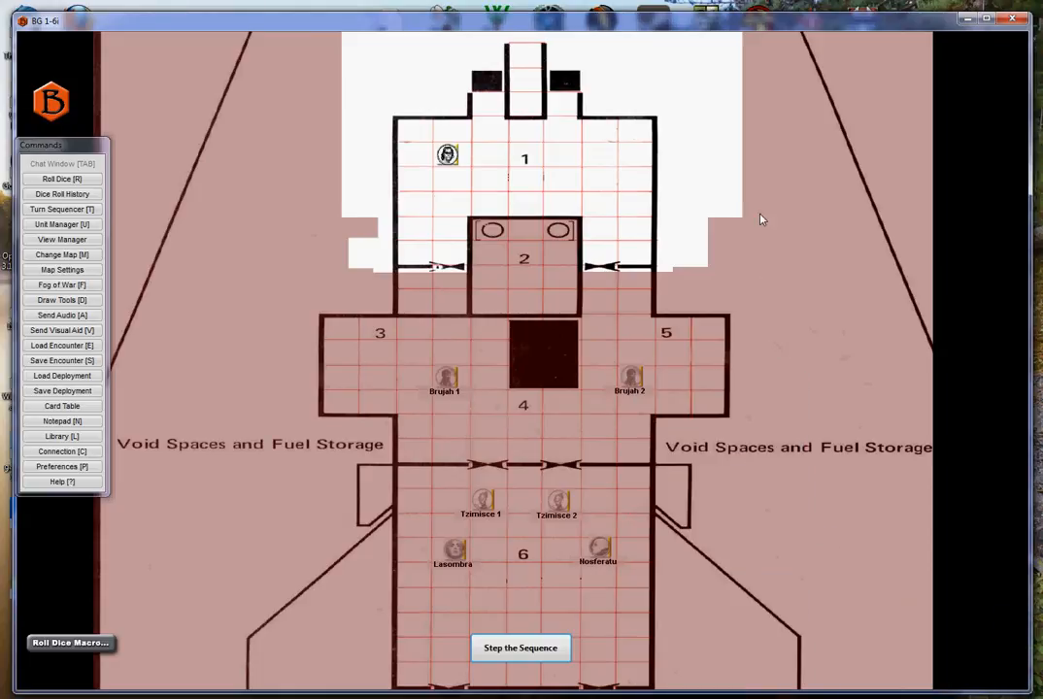
mouse_move(447, 379)
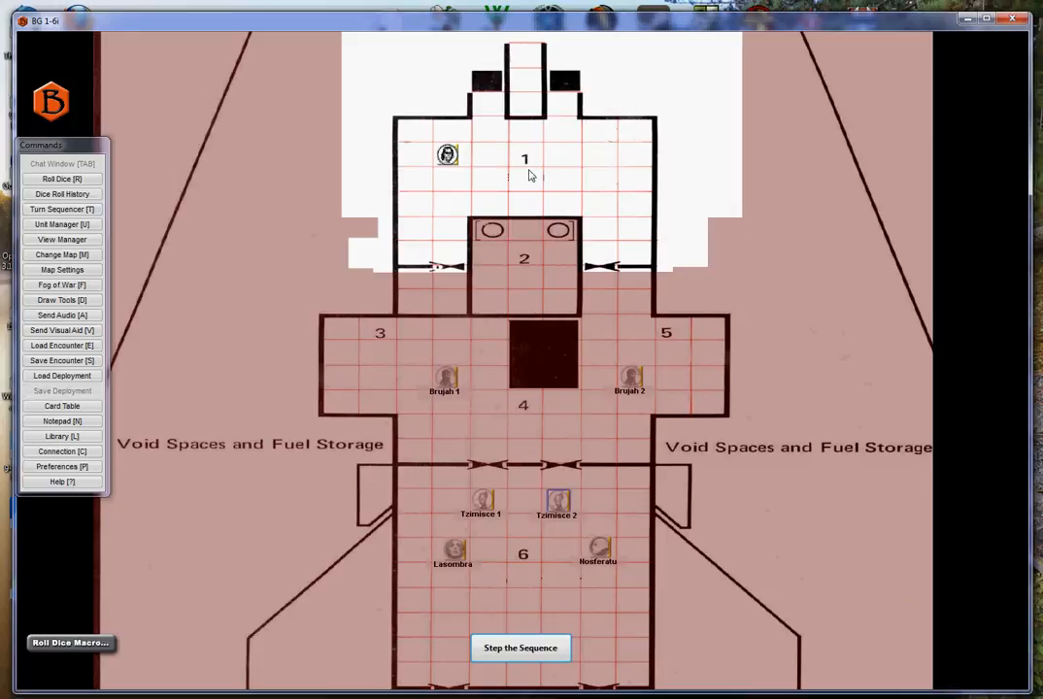
Step: Place a second figure named Blake, owned by Everyone, beside Gabriel in room 1
right_click(447, 156)
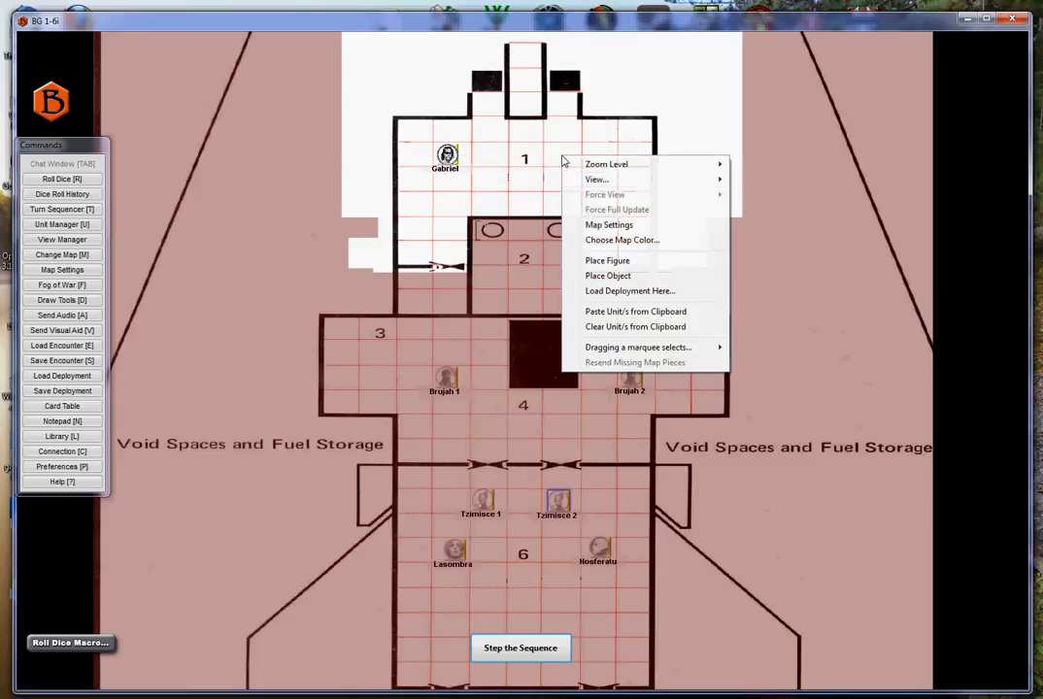
left_click(607, 260)
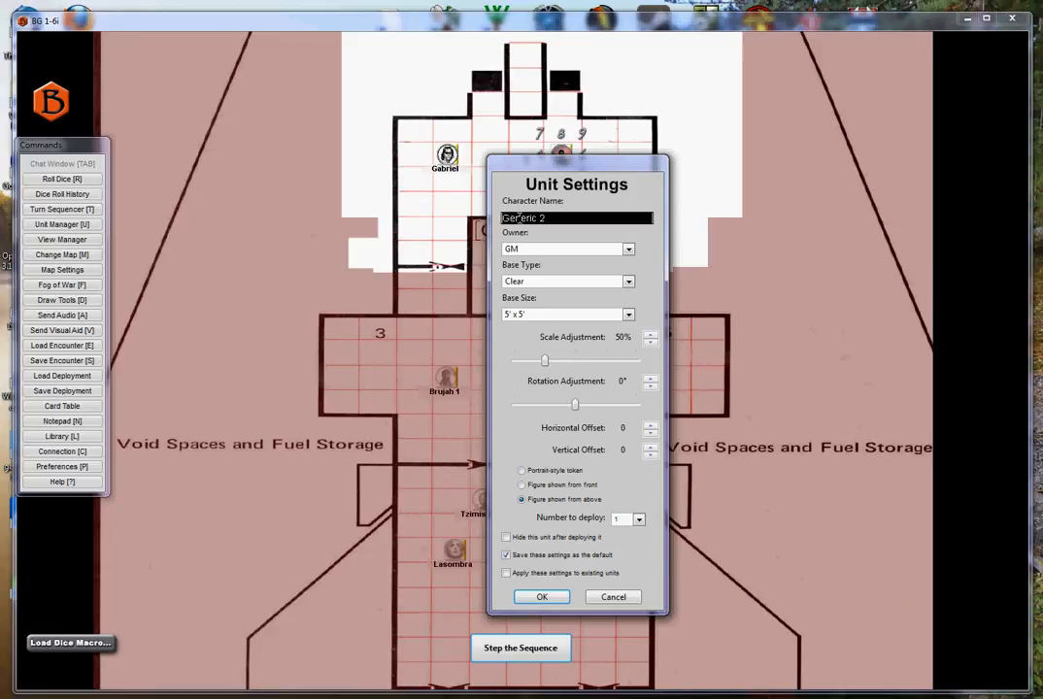
type("Blade")
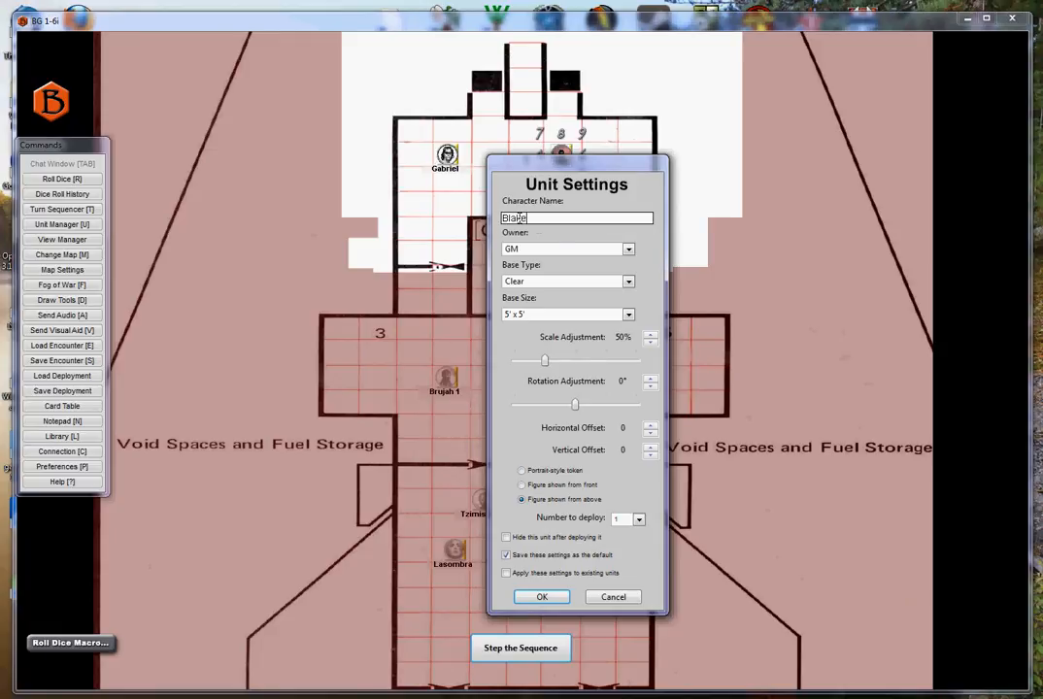
left_click(568, 248)
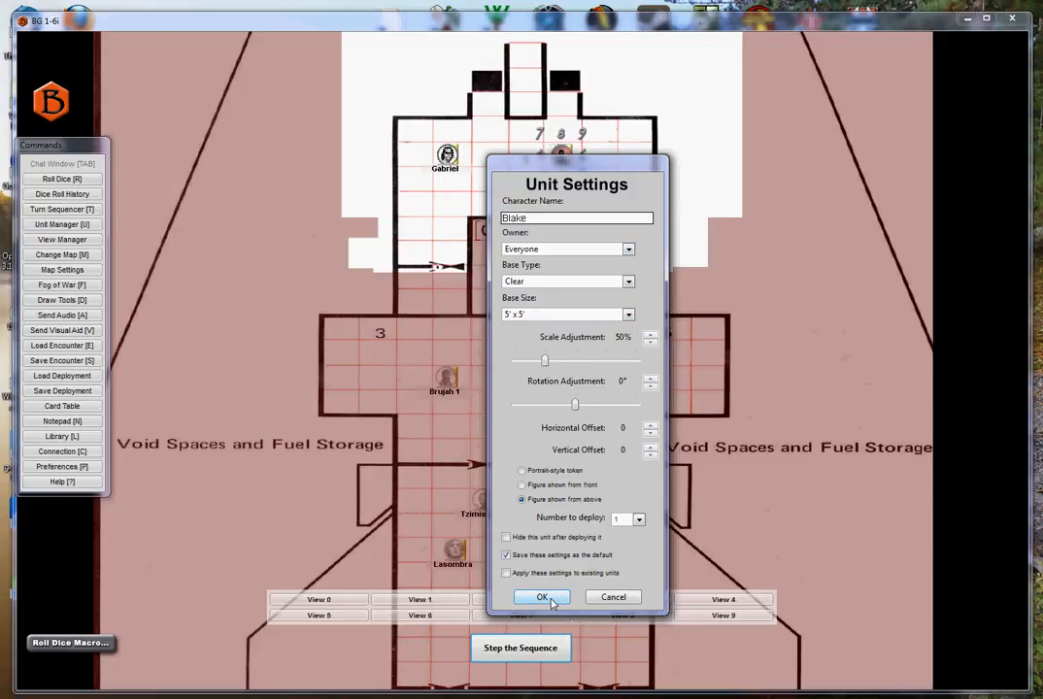
left_click(542, 596)
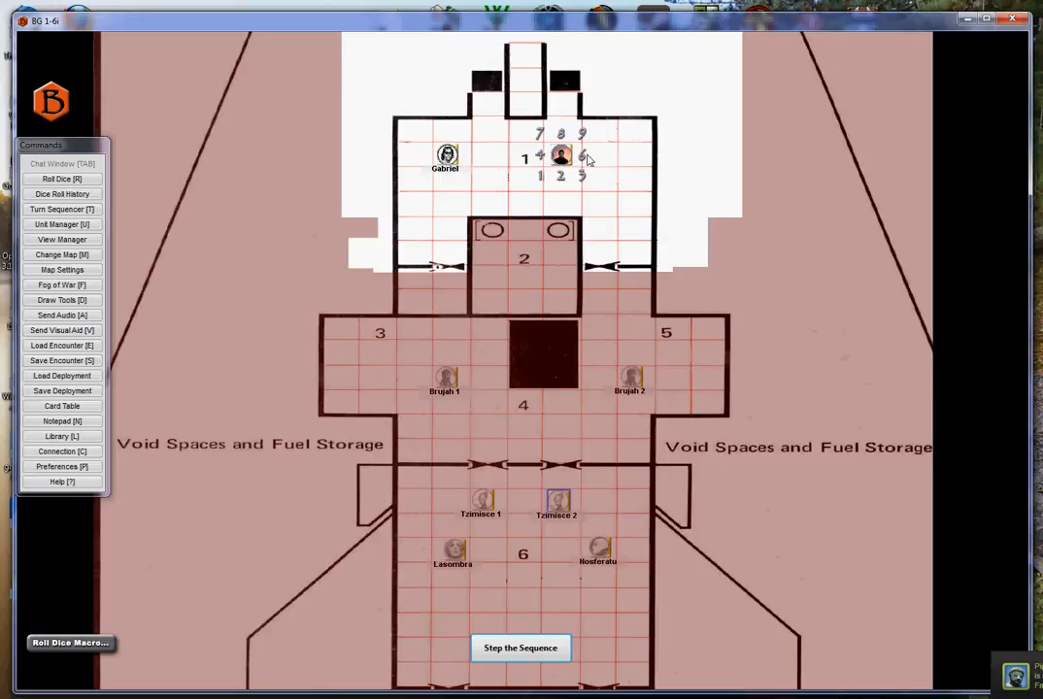
right_click(561, 156)
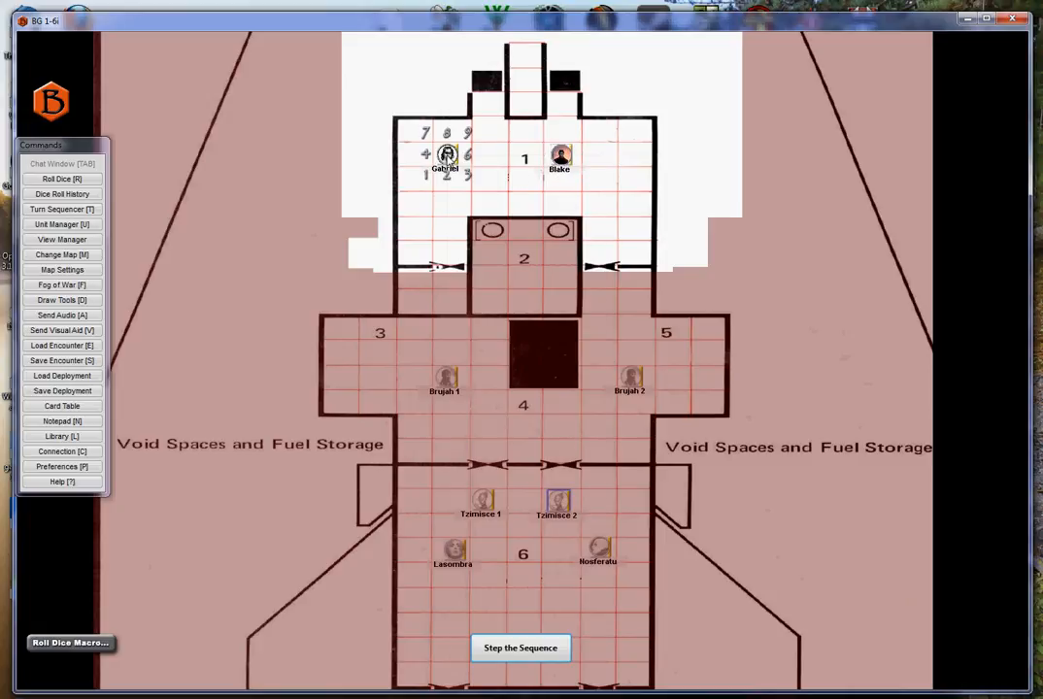
mouse_move(543, 403)
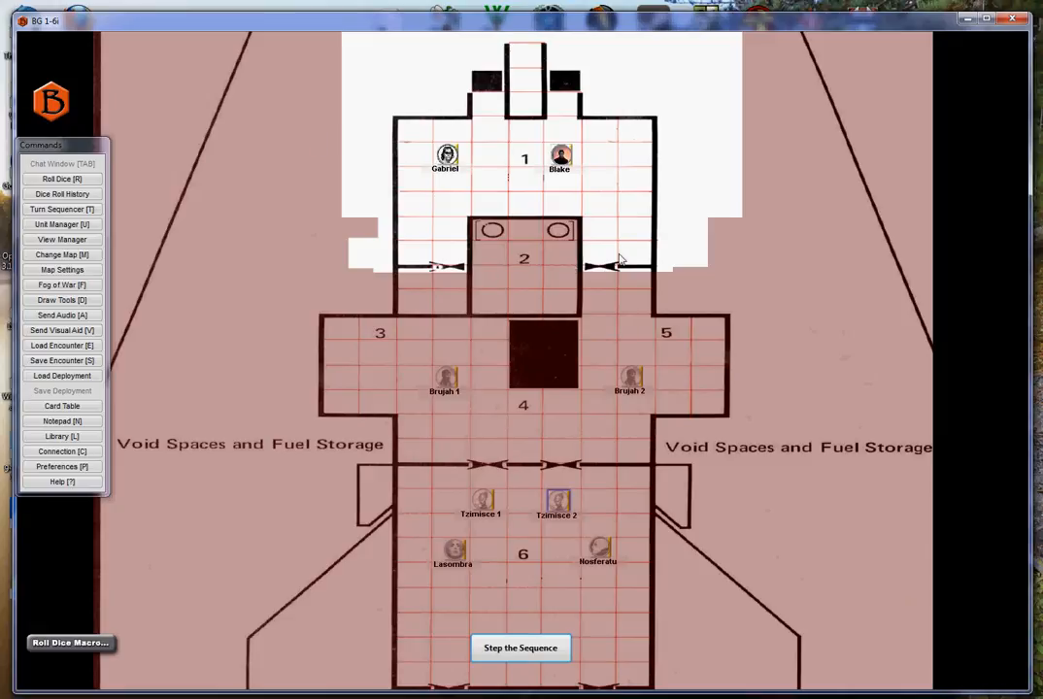
mouse_move(581, 488)
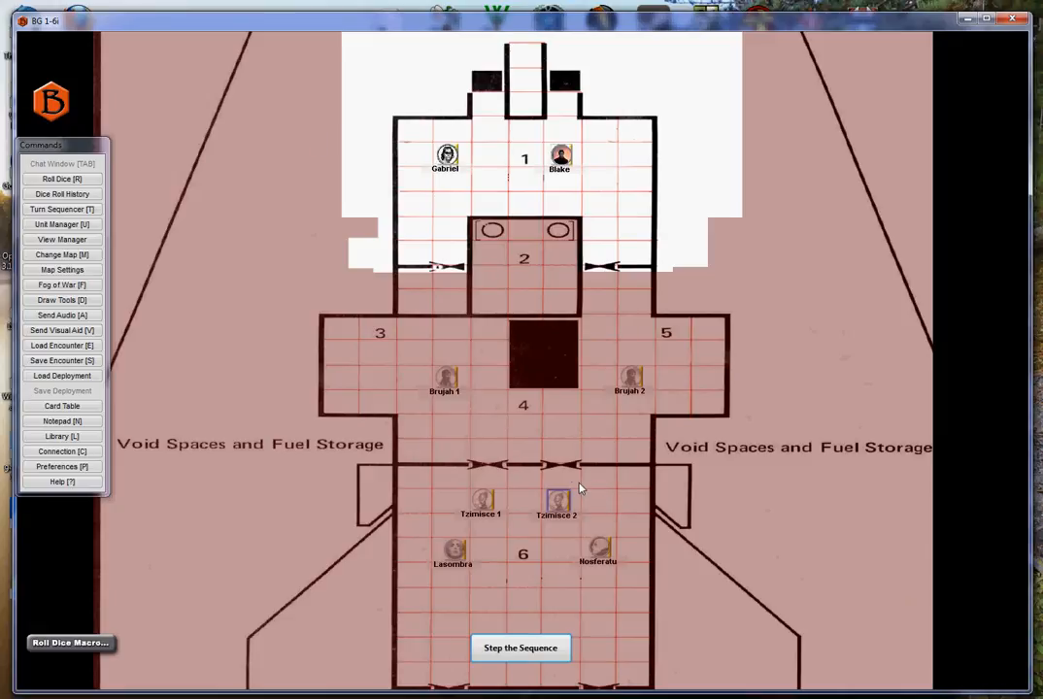
mouse_move(255, 383)
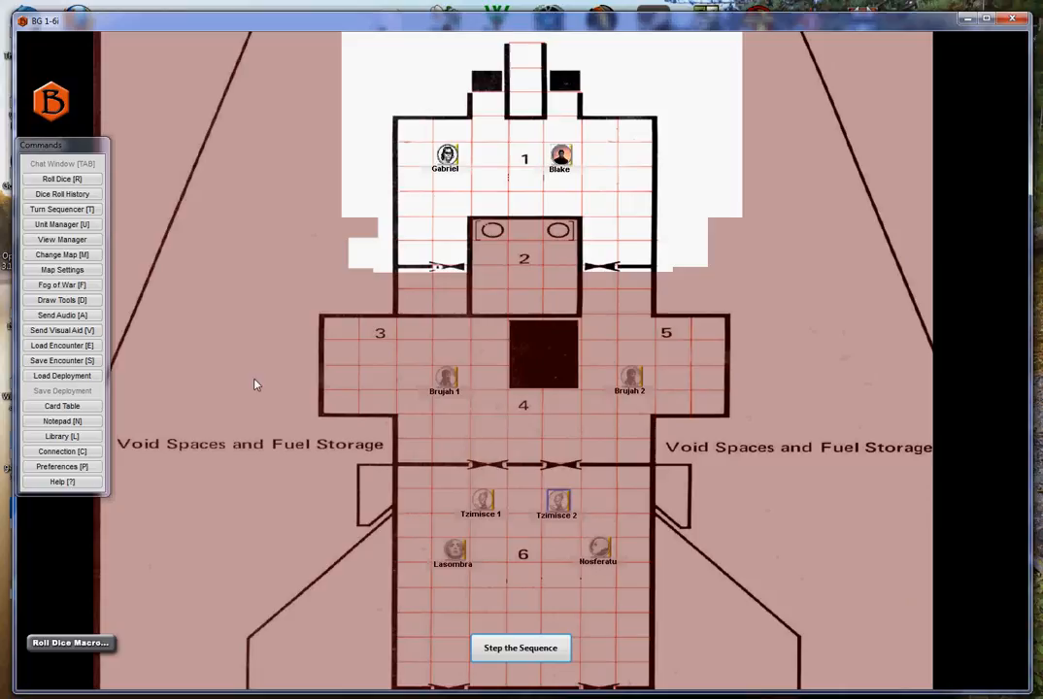
mouse_move(97, 372)
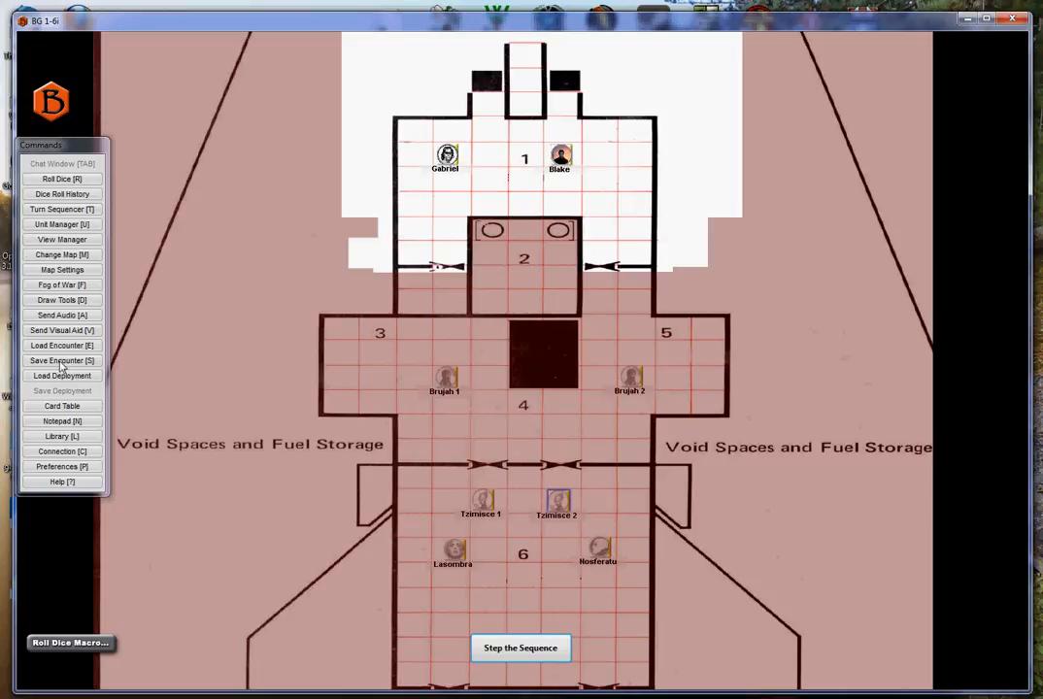
Step: Save the encounter under the name 'Anarch Group Encounter'
left_click(61, 360)
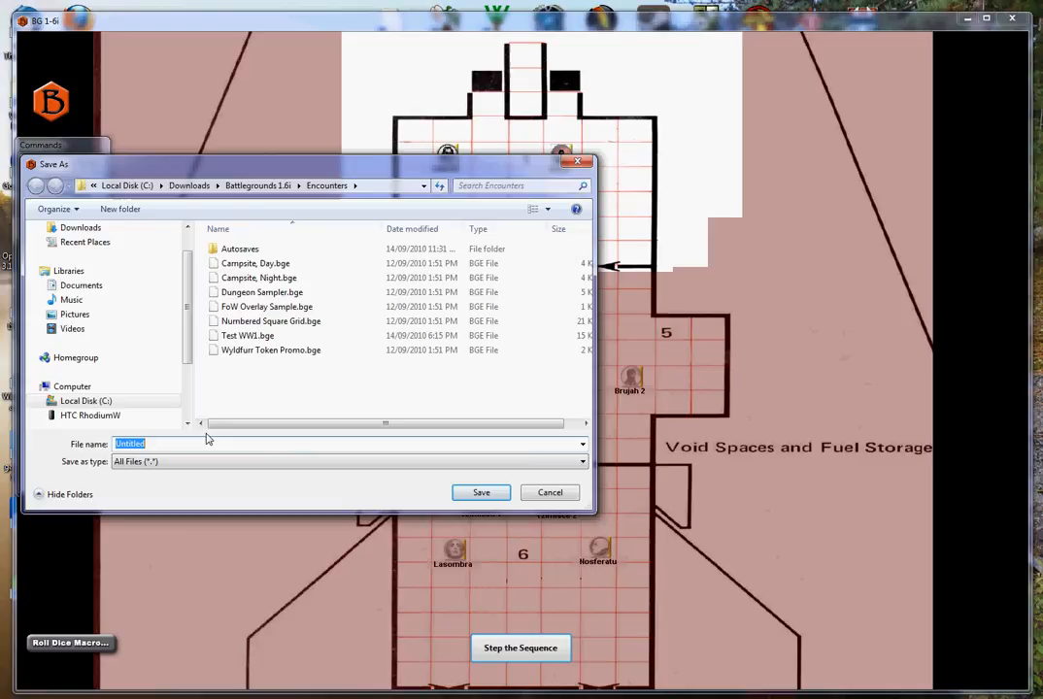
type("Anarch Group E")
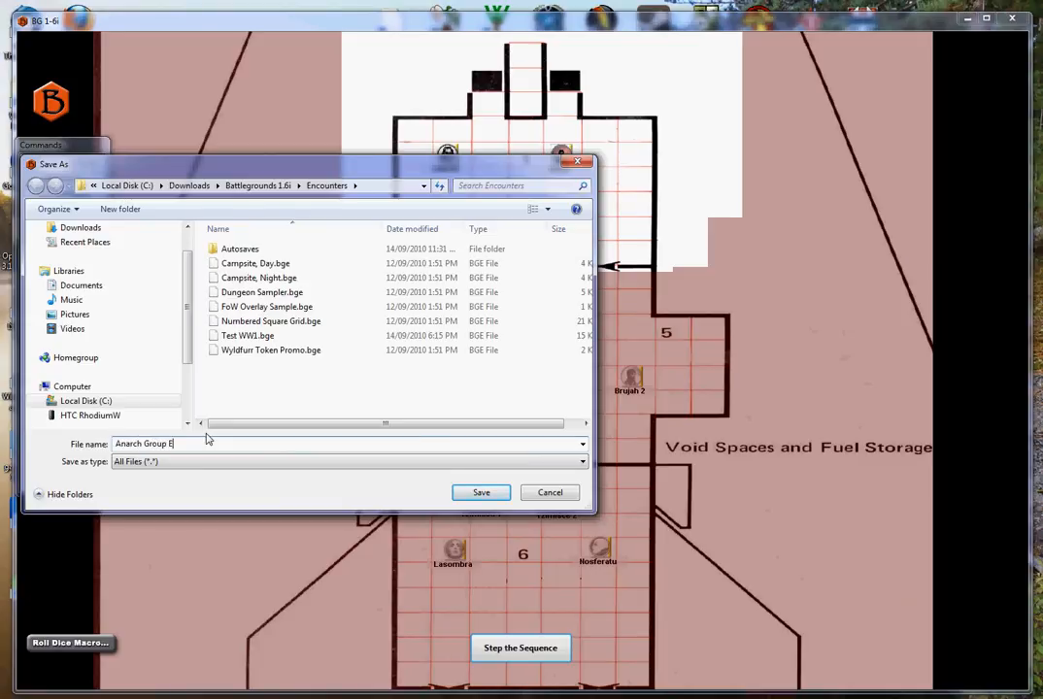
type("ncounter")
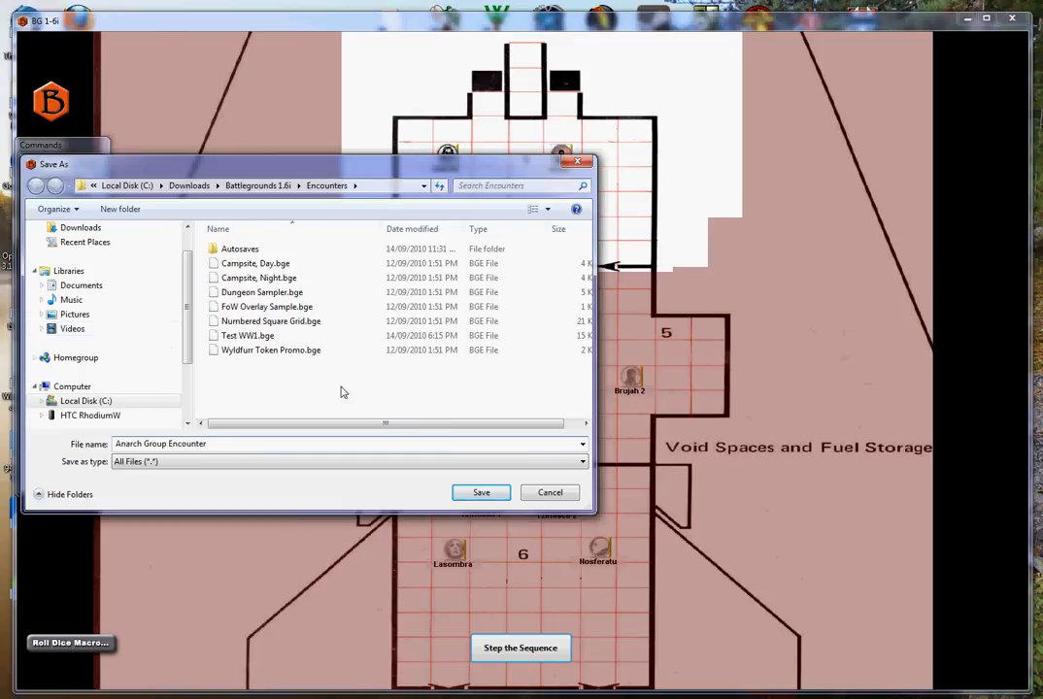
left_click(549, 492)
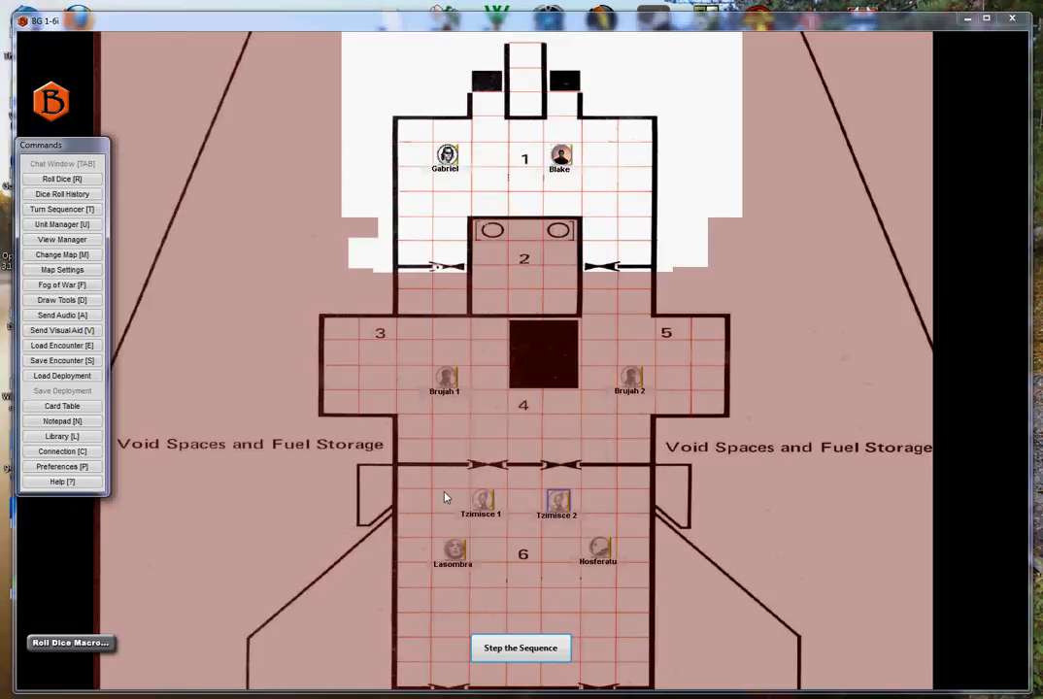
mouse_move(241, 260)
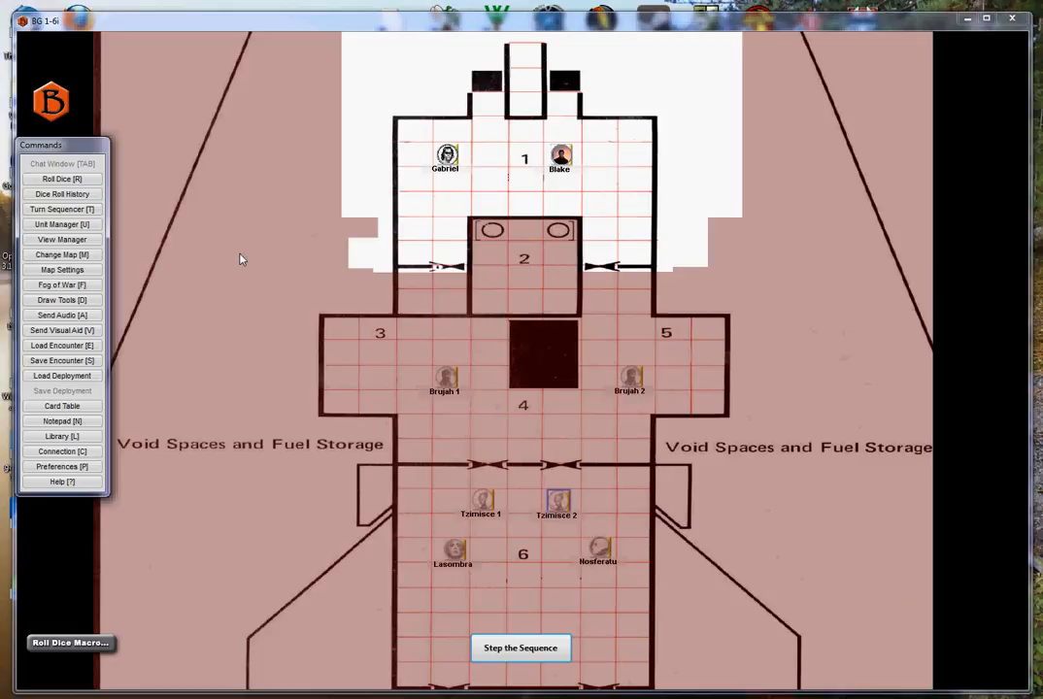
mouse_move(80, 173)
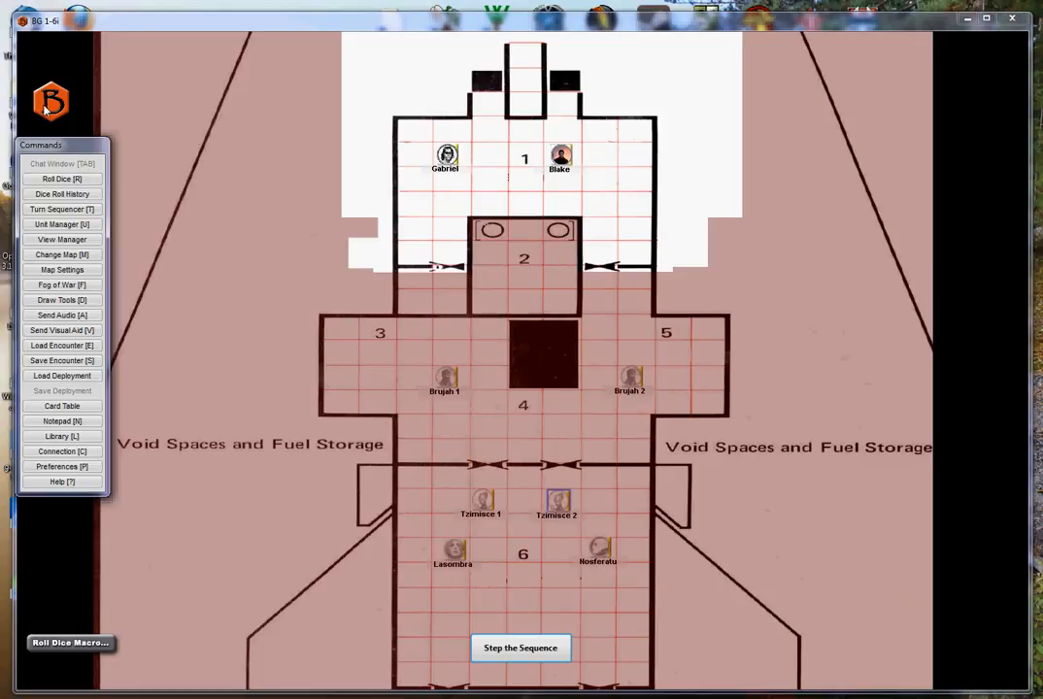
left_click(51, 102)
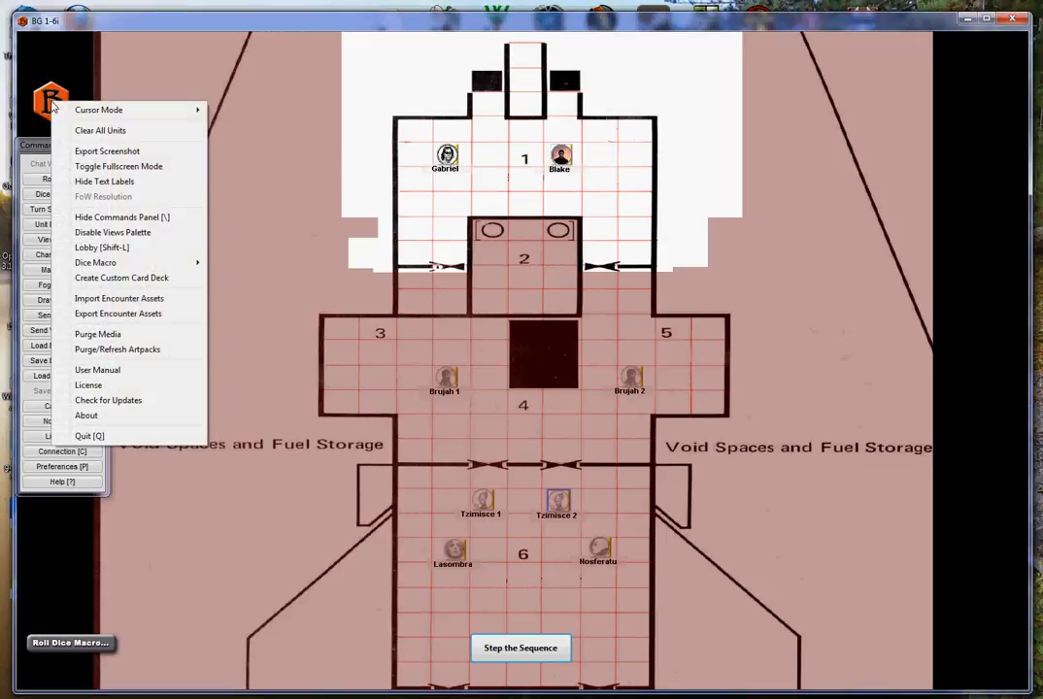
mouse_move(118, 313)
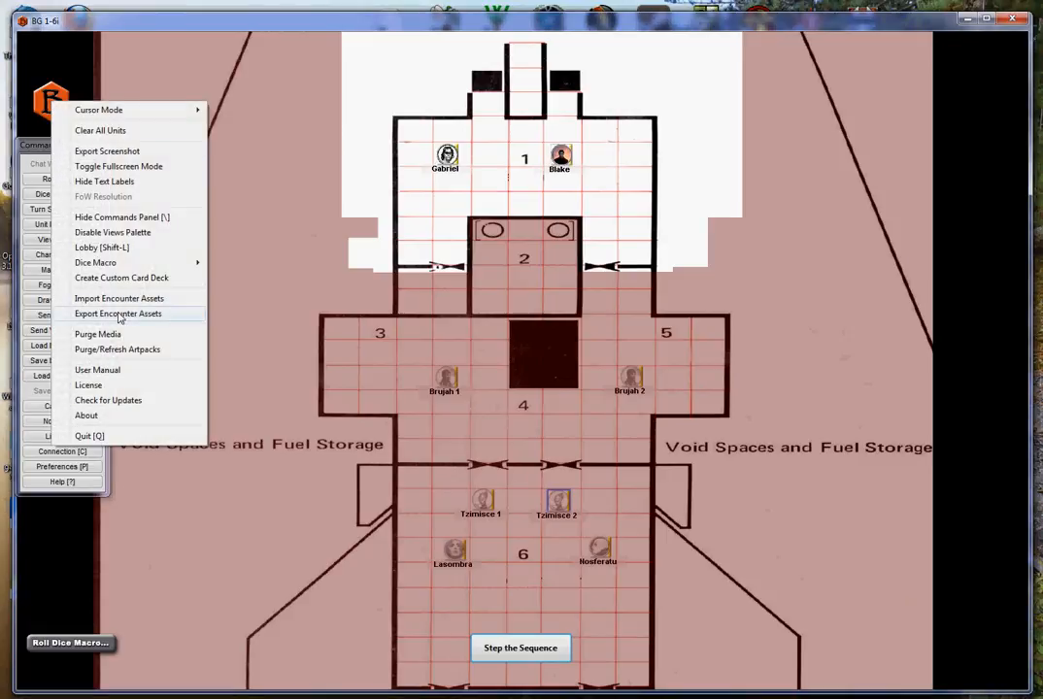
left_click(118, 312)
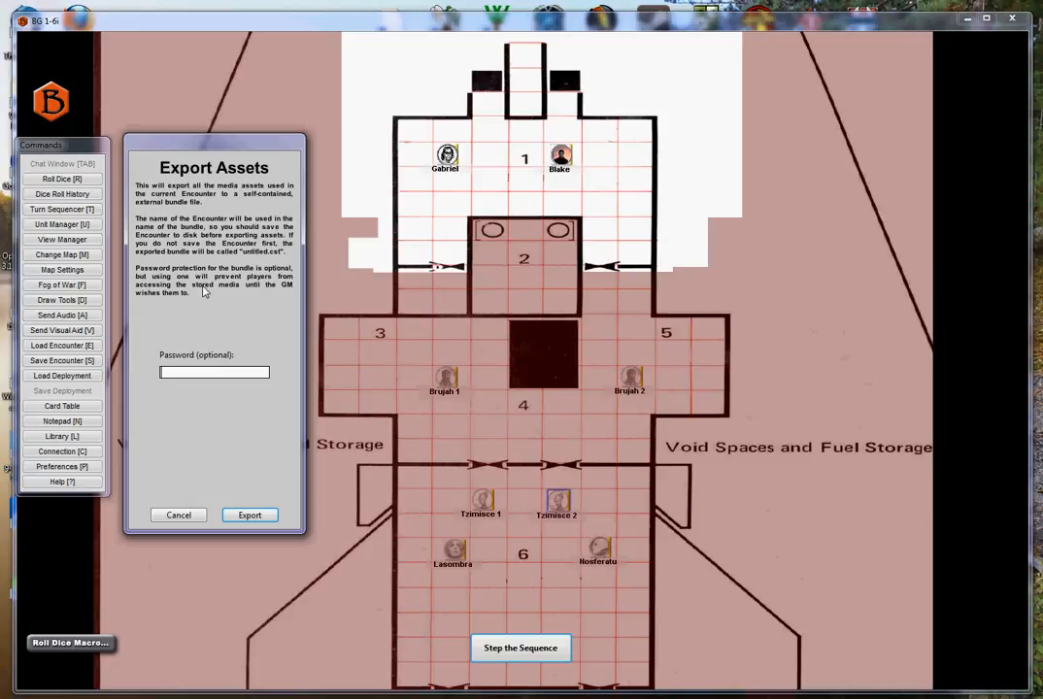
left_click(214, 372)
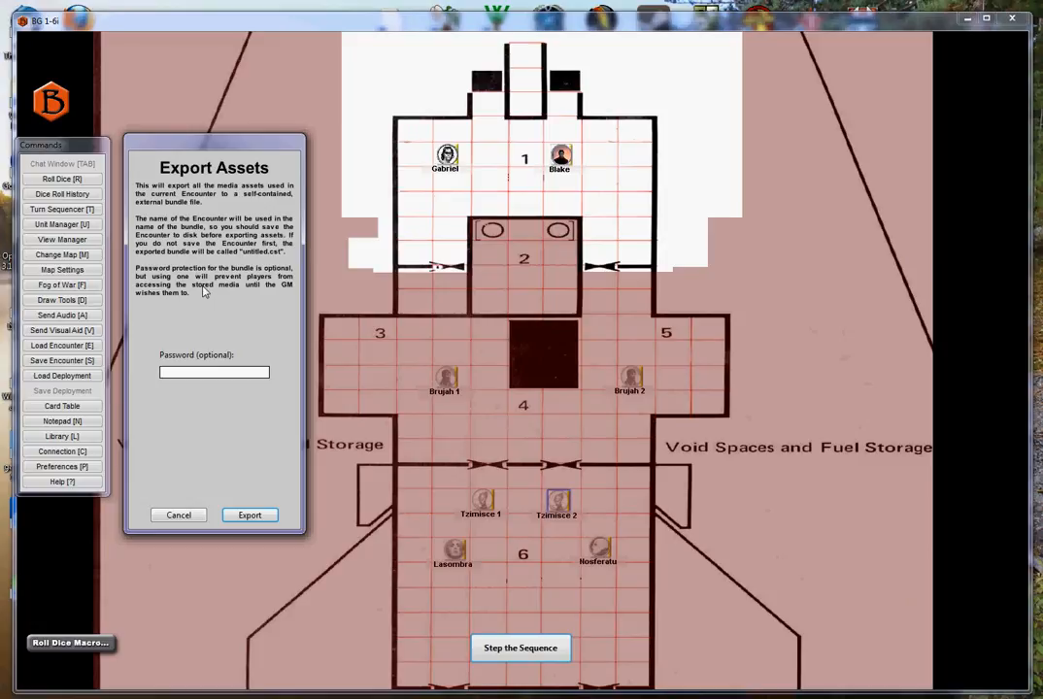
type("pilot")
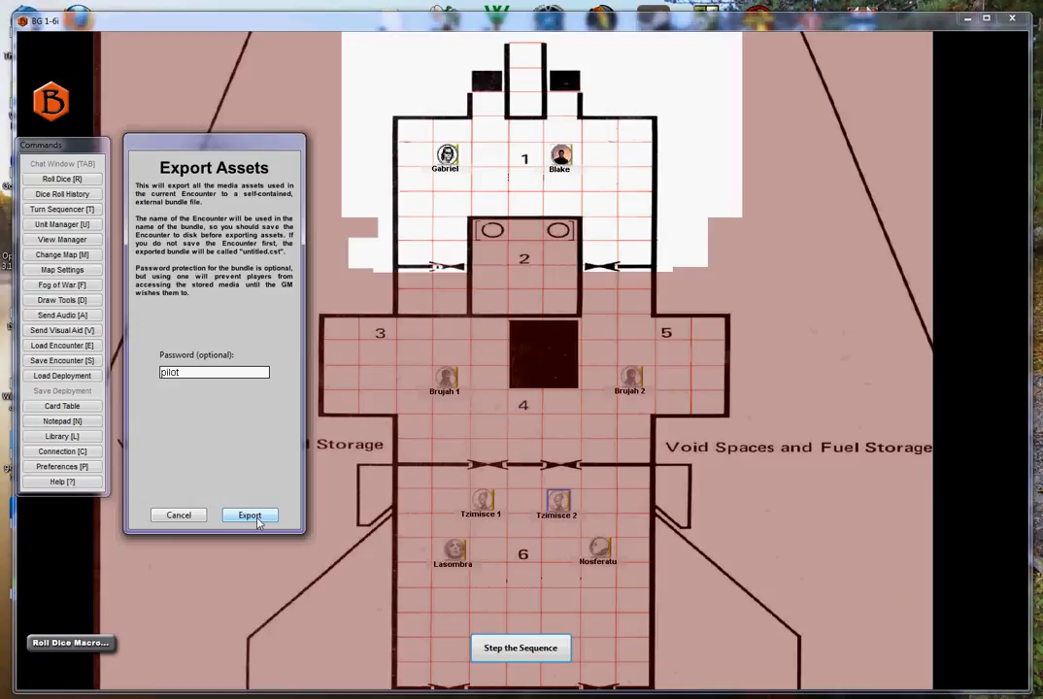
left_click(250, 514)
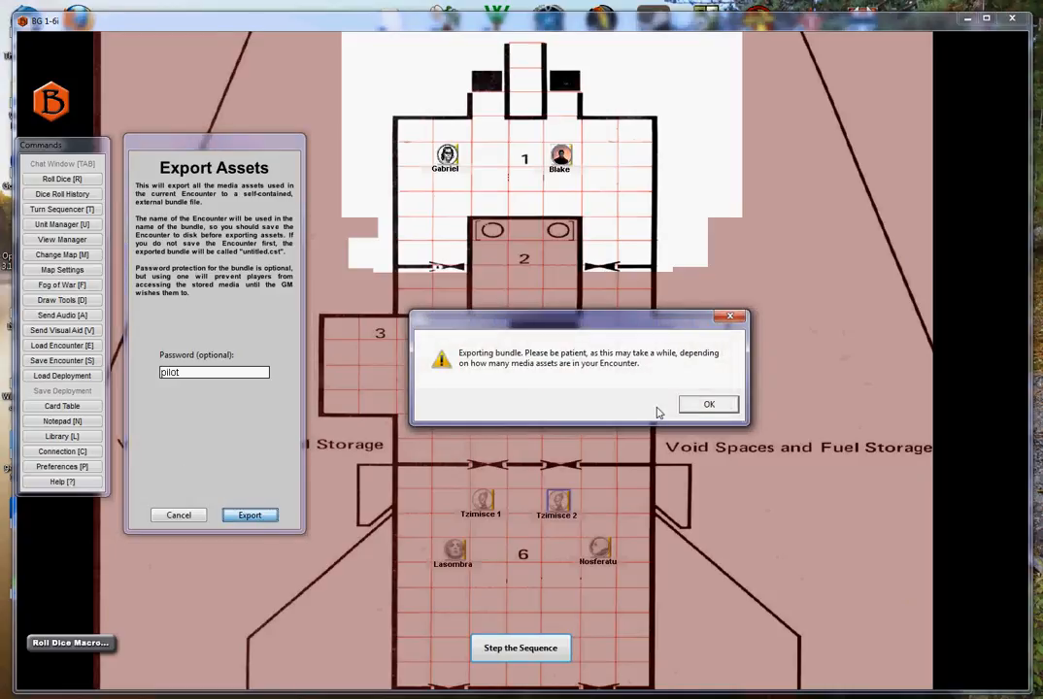
left_click(708, 404)
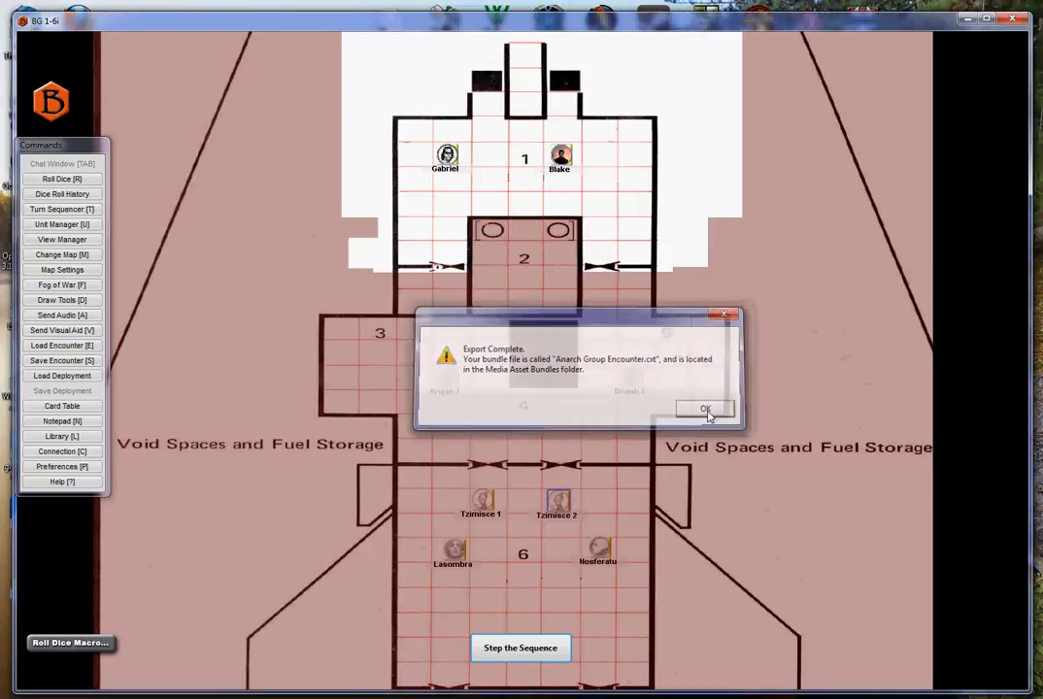
left_click(705, 407)
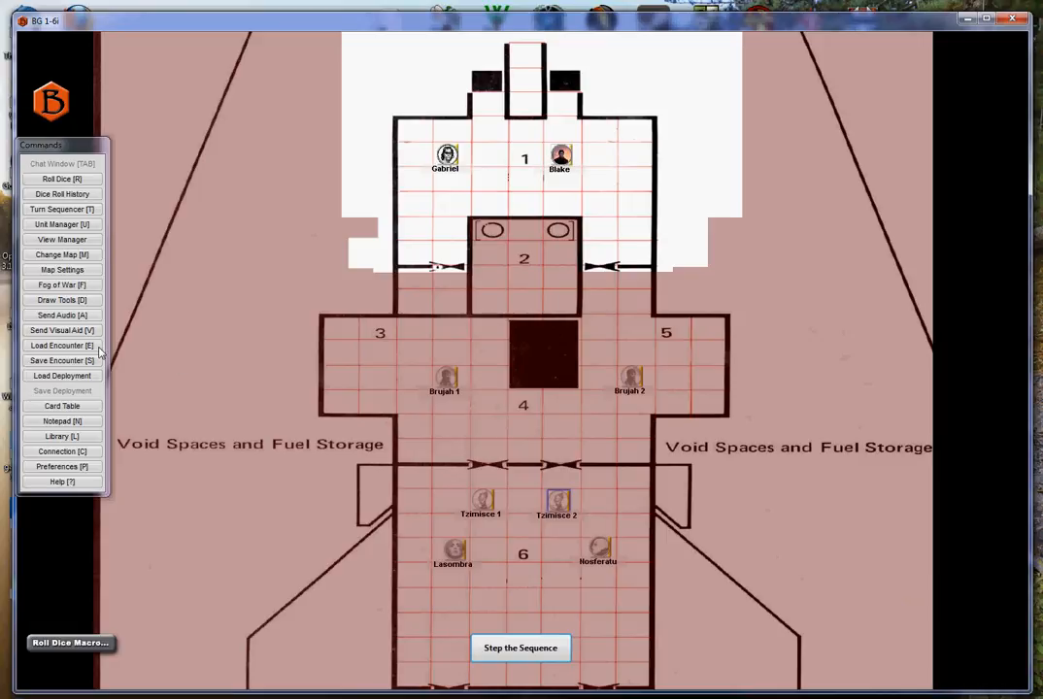
left_click(61, 346)
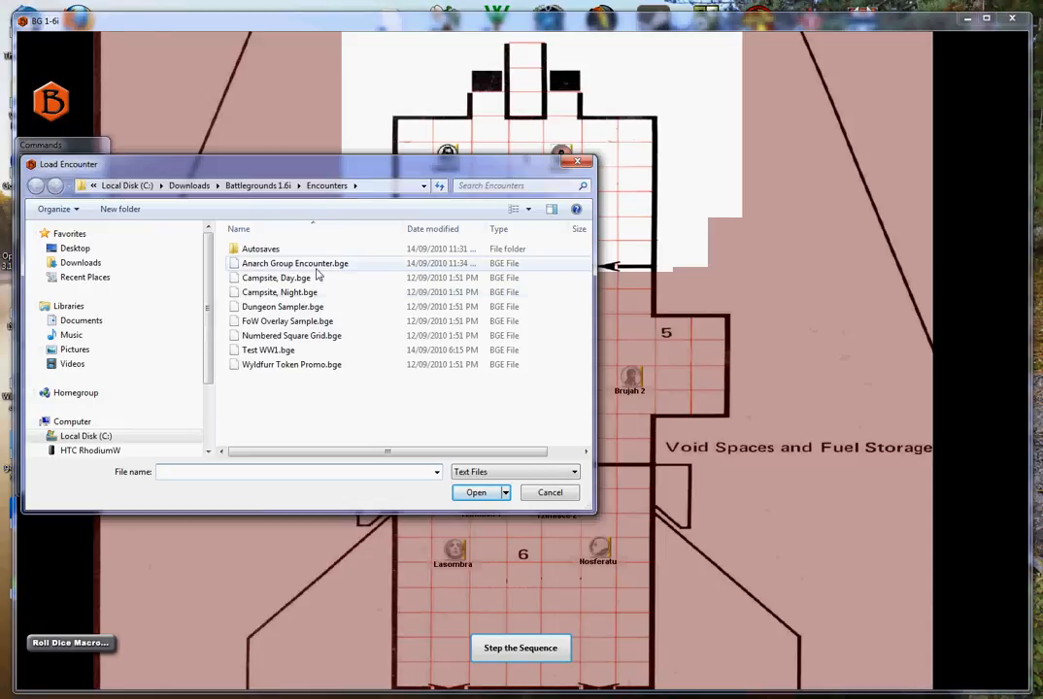
left_click(550, 492)
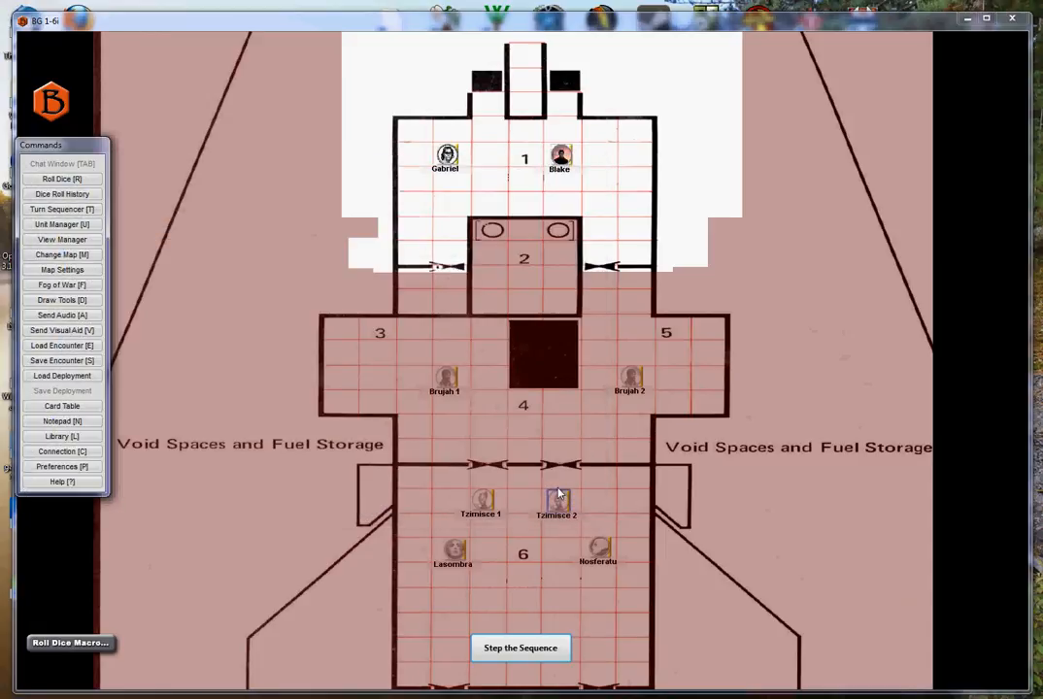
left_click(557, 500)
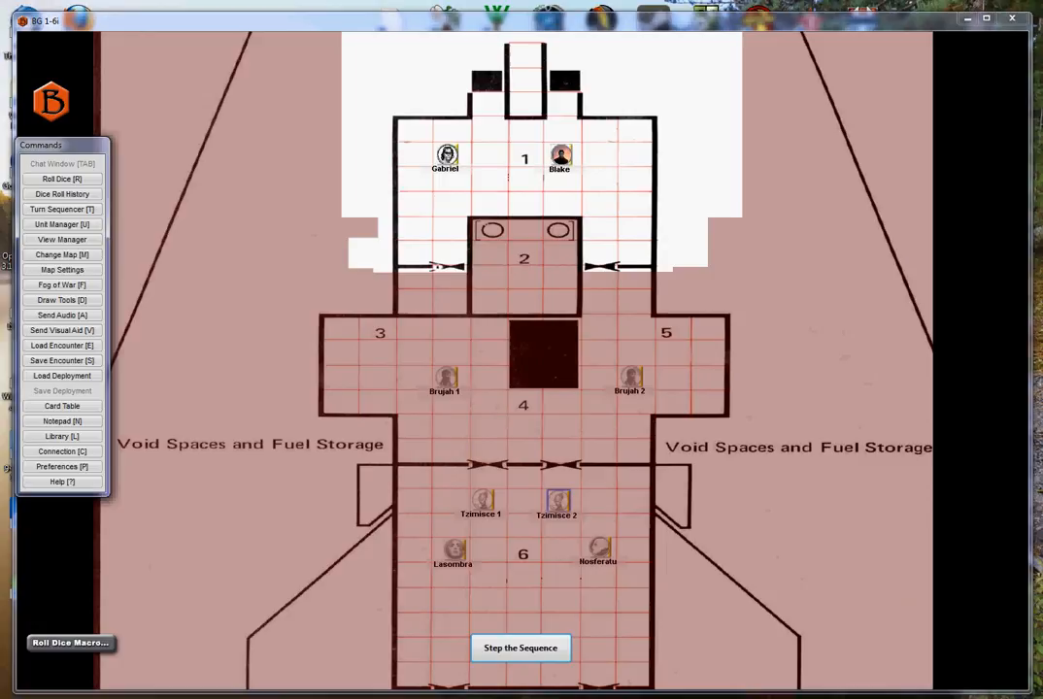